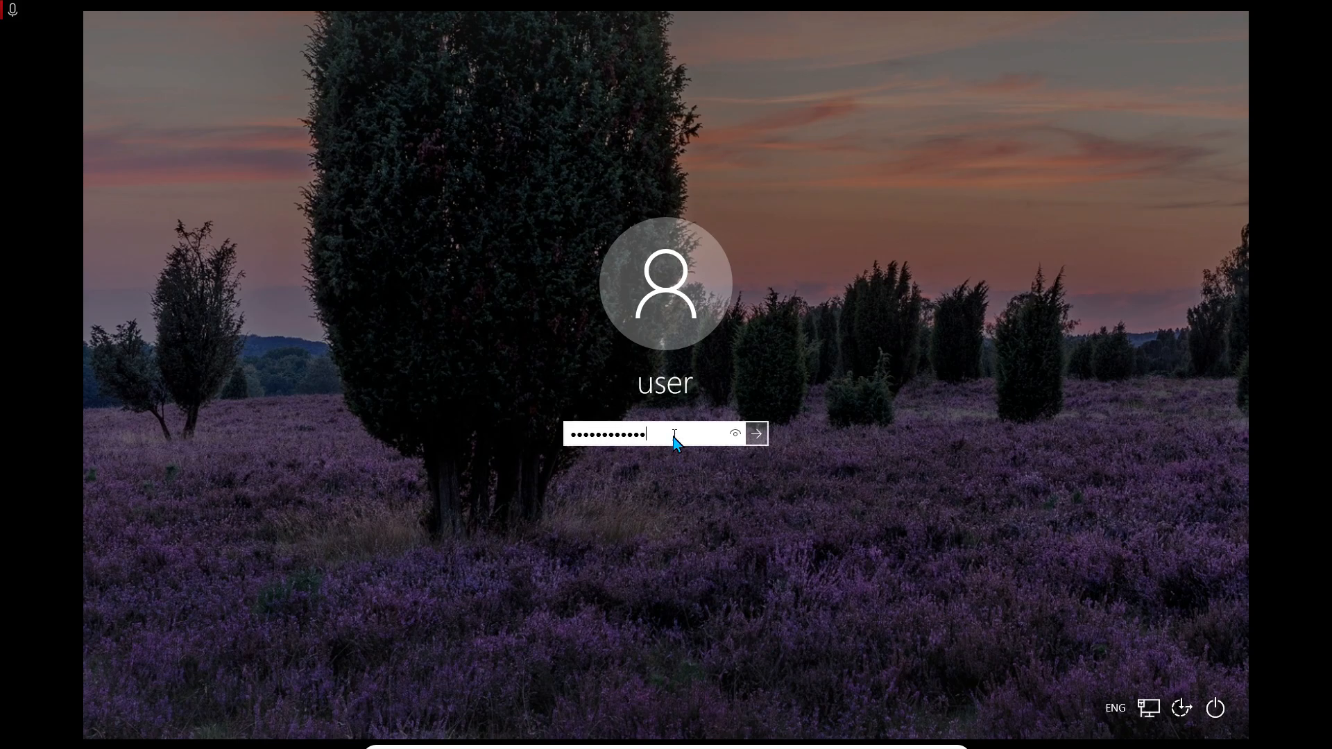
- Submit the password, dismiss the incorrect-password message, and reveal the Shut down / Restart choices
click(754, 433)
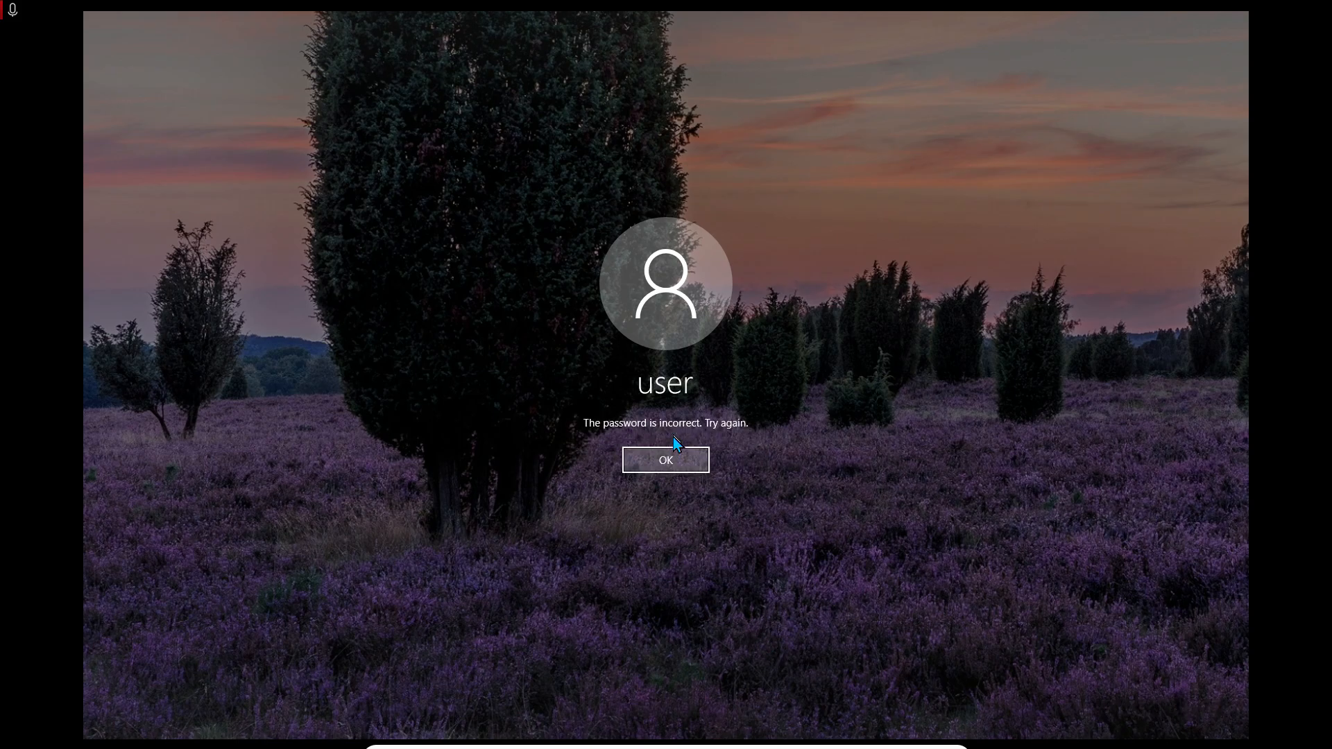
click(665, 459)
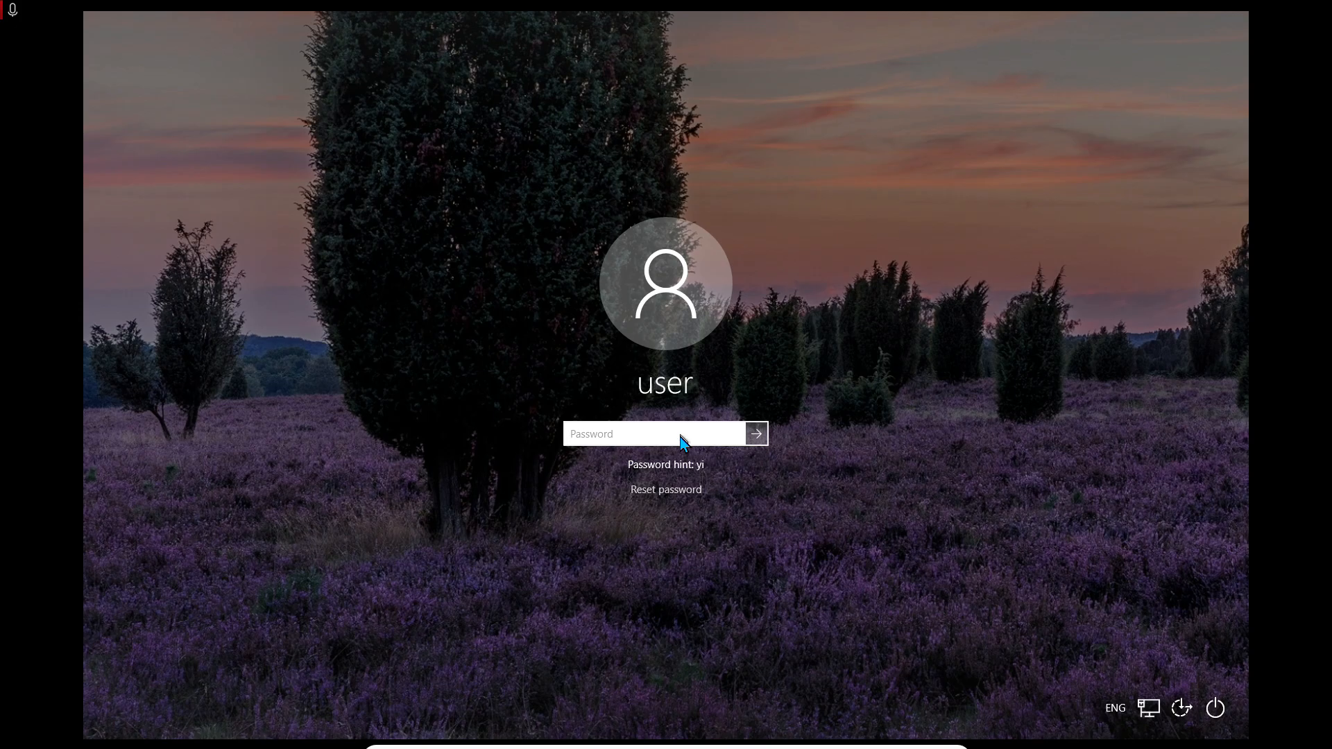
mouse_move(781, 642)
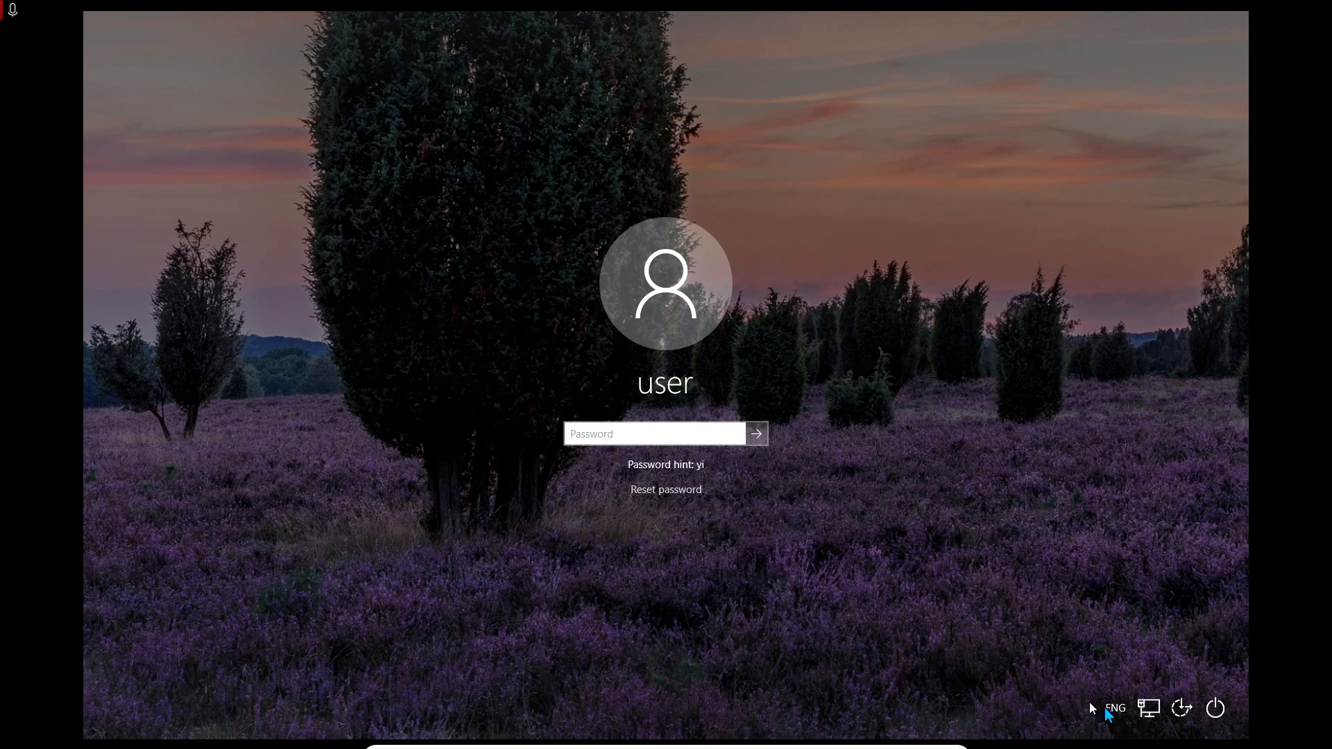
mouse_move(1106, 716)
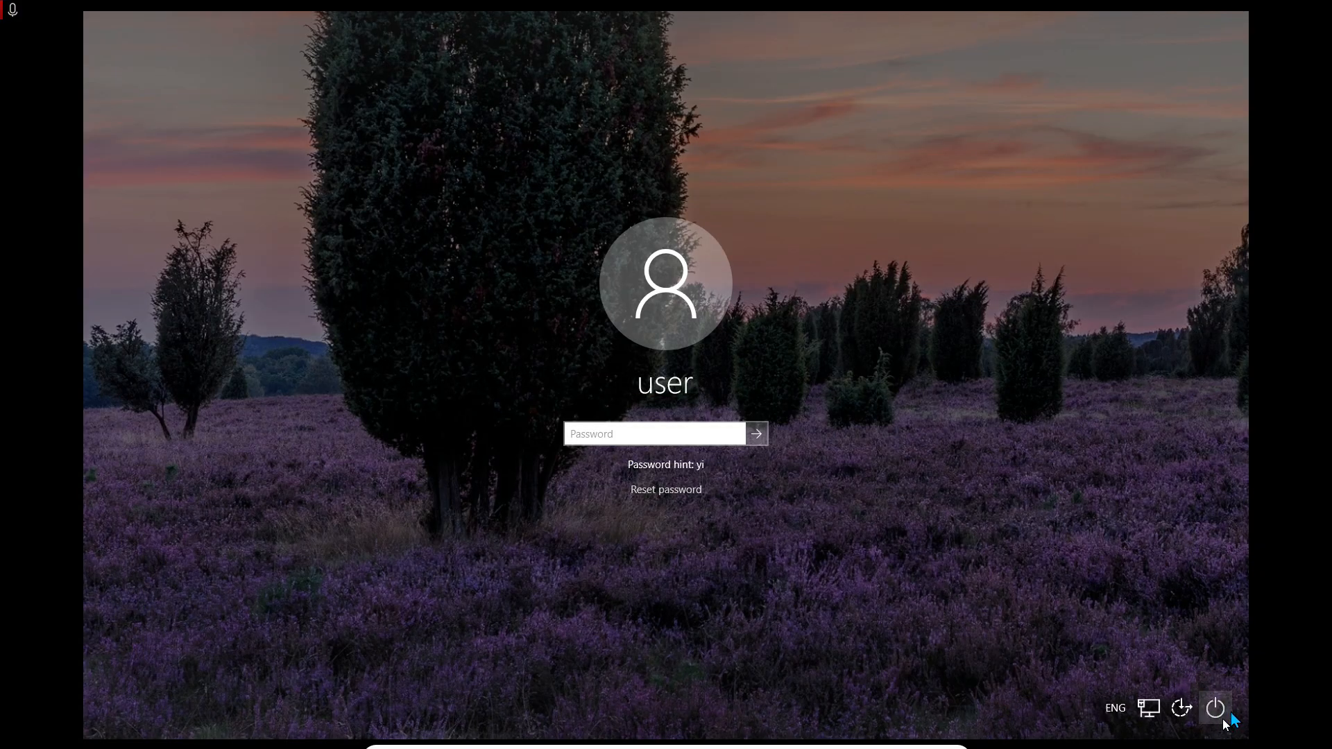
mouse_move(1214, 709)
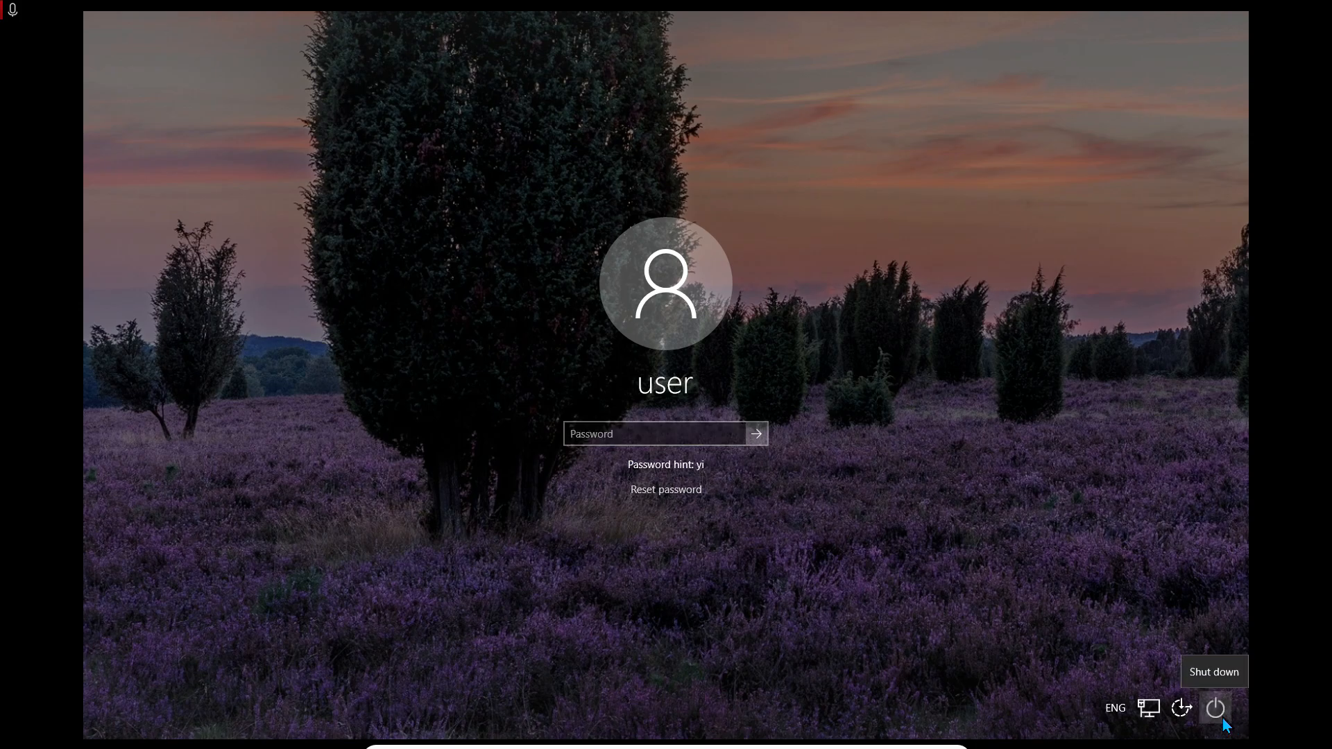
click(1213, 707)
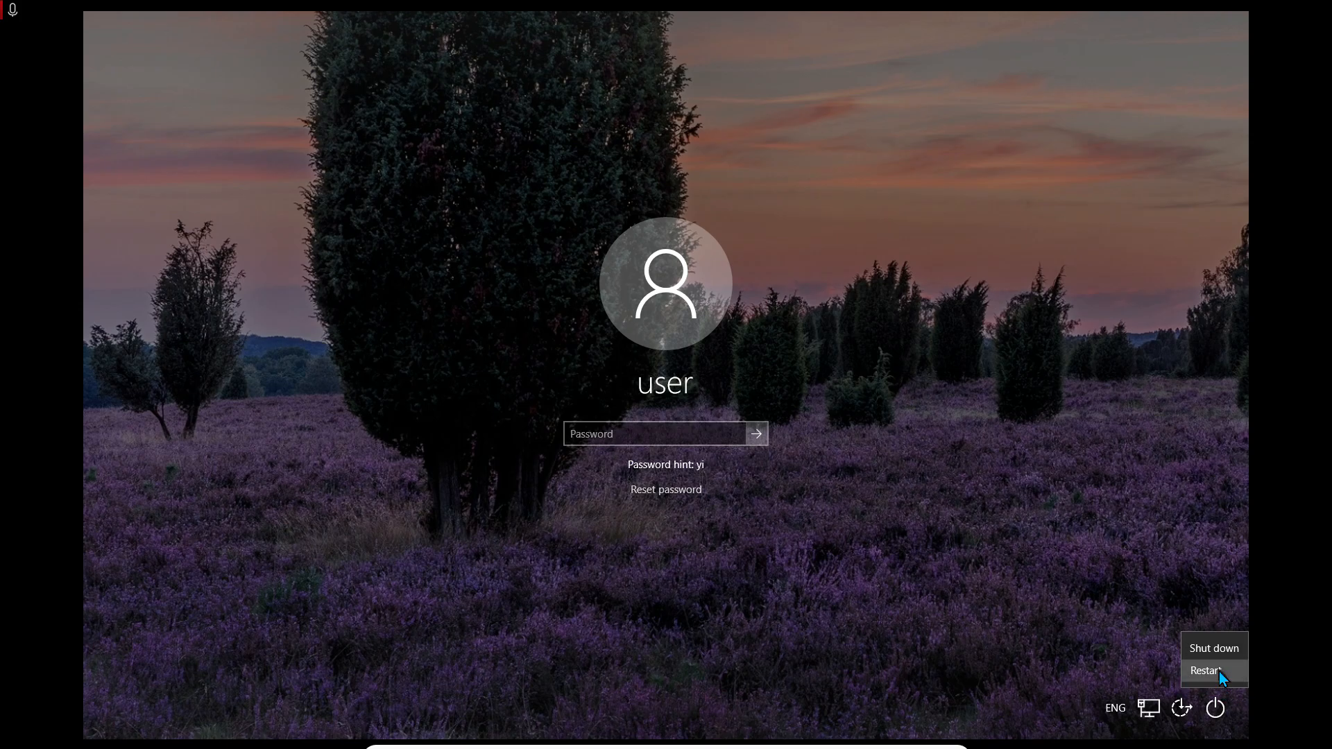
- Restart into the recovery environment and enter the Troubleshoot page
click(1204, 670)
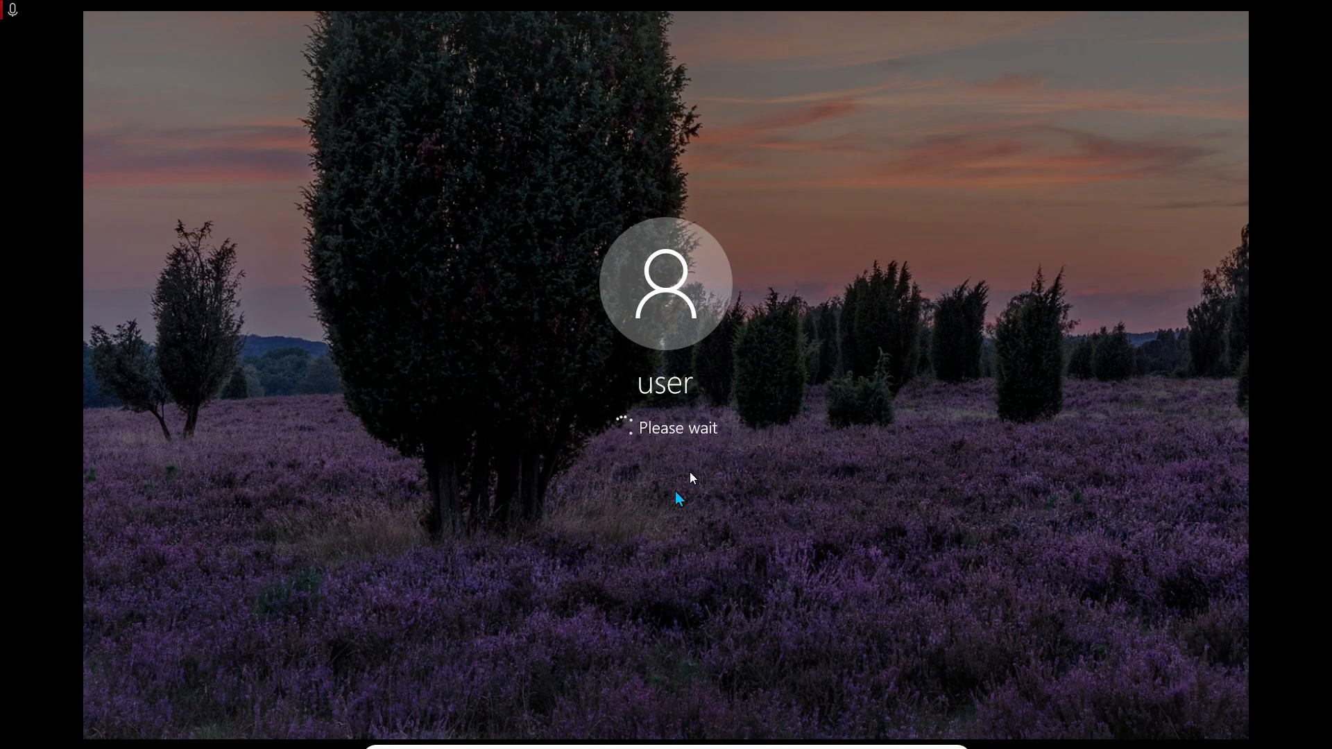
mouse_move(624, 398)
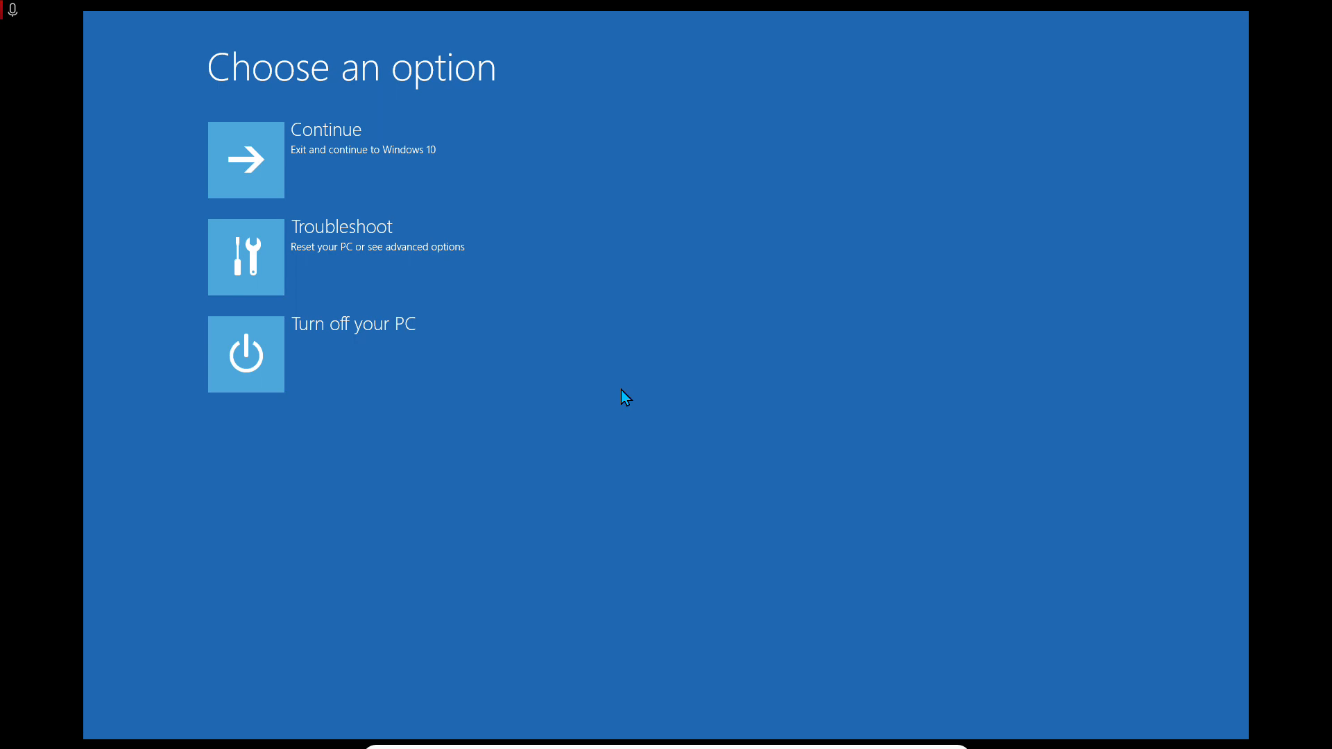
mouse_move(512, 289)
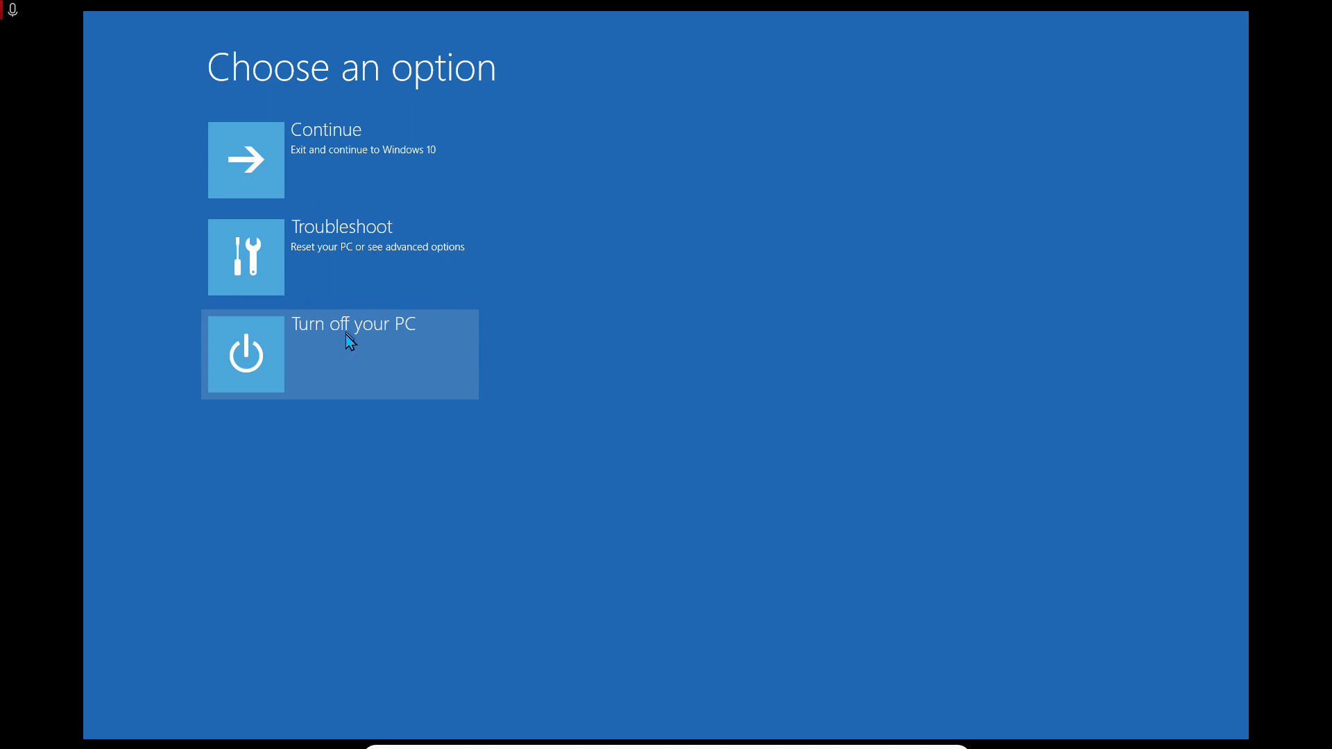
mouse_move(405, 273)
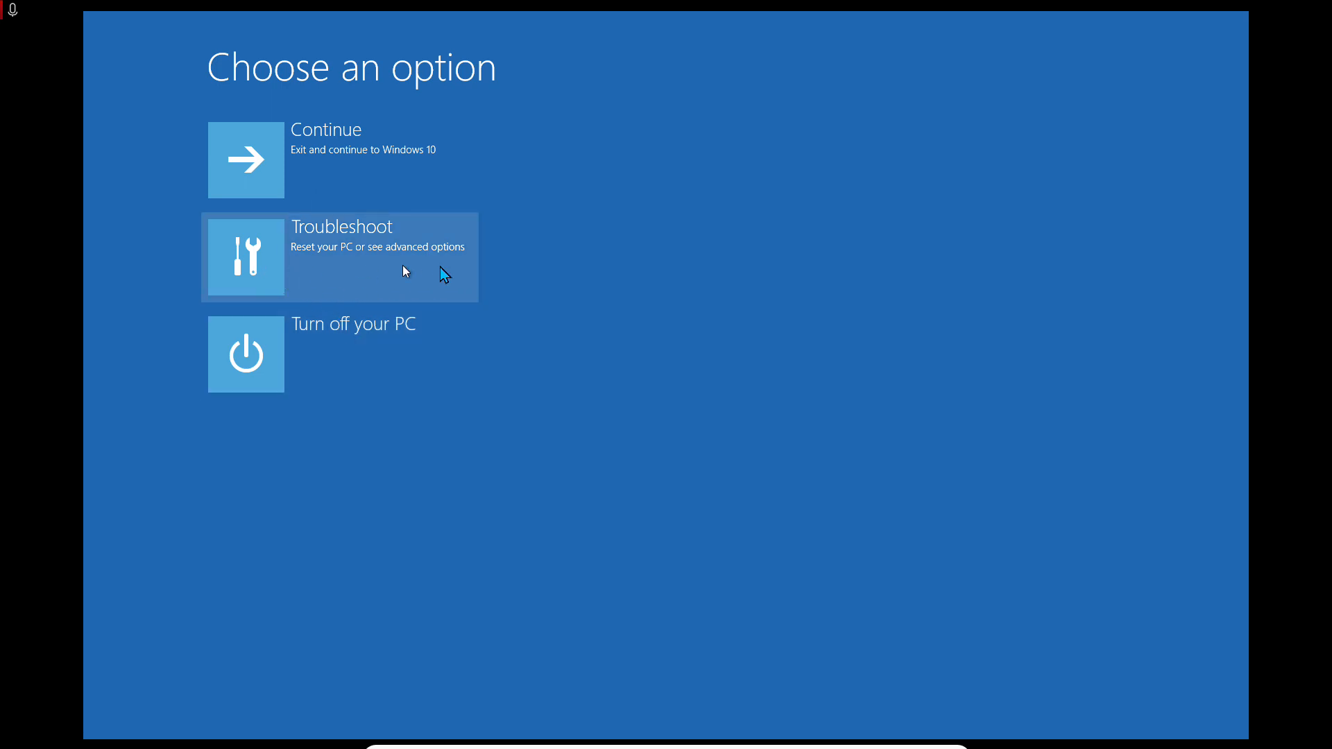
click(340, 258)
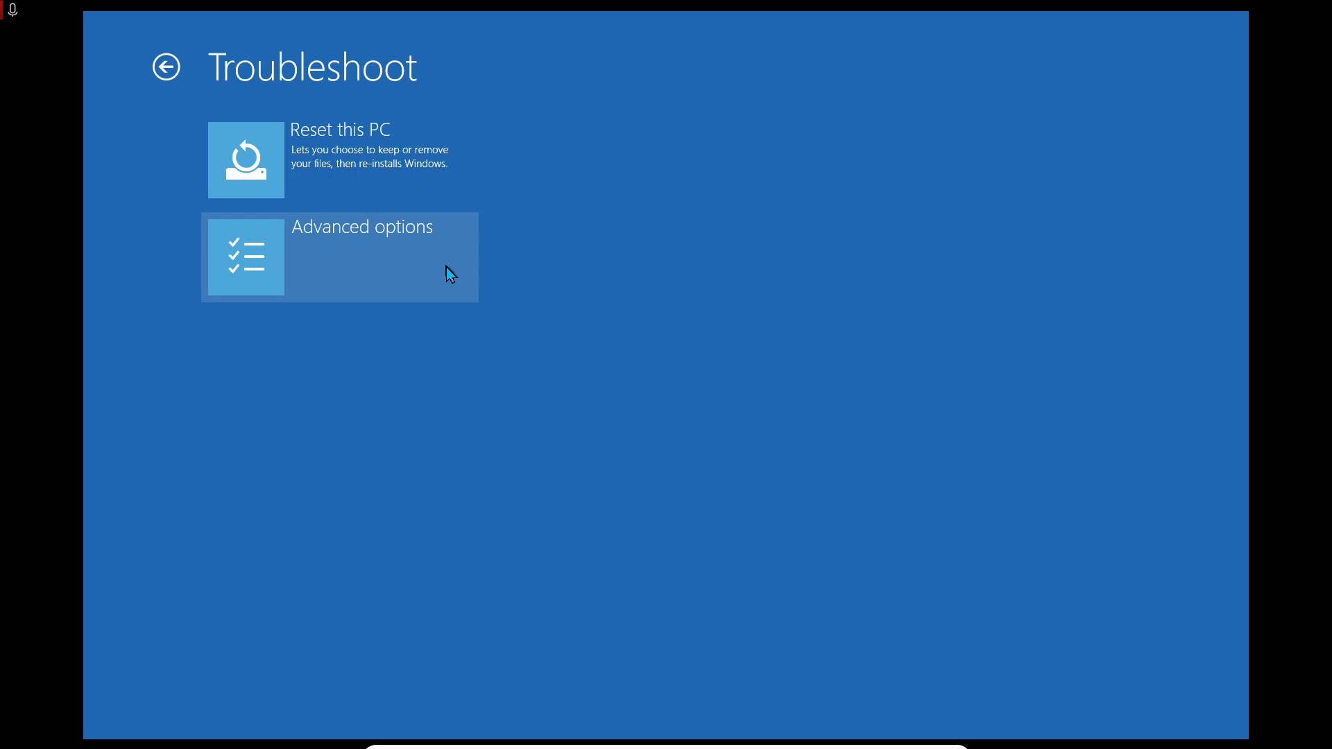
mouse_move(399, 108)
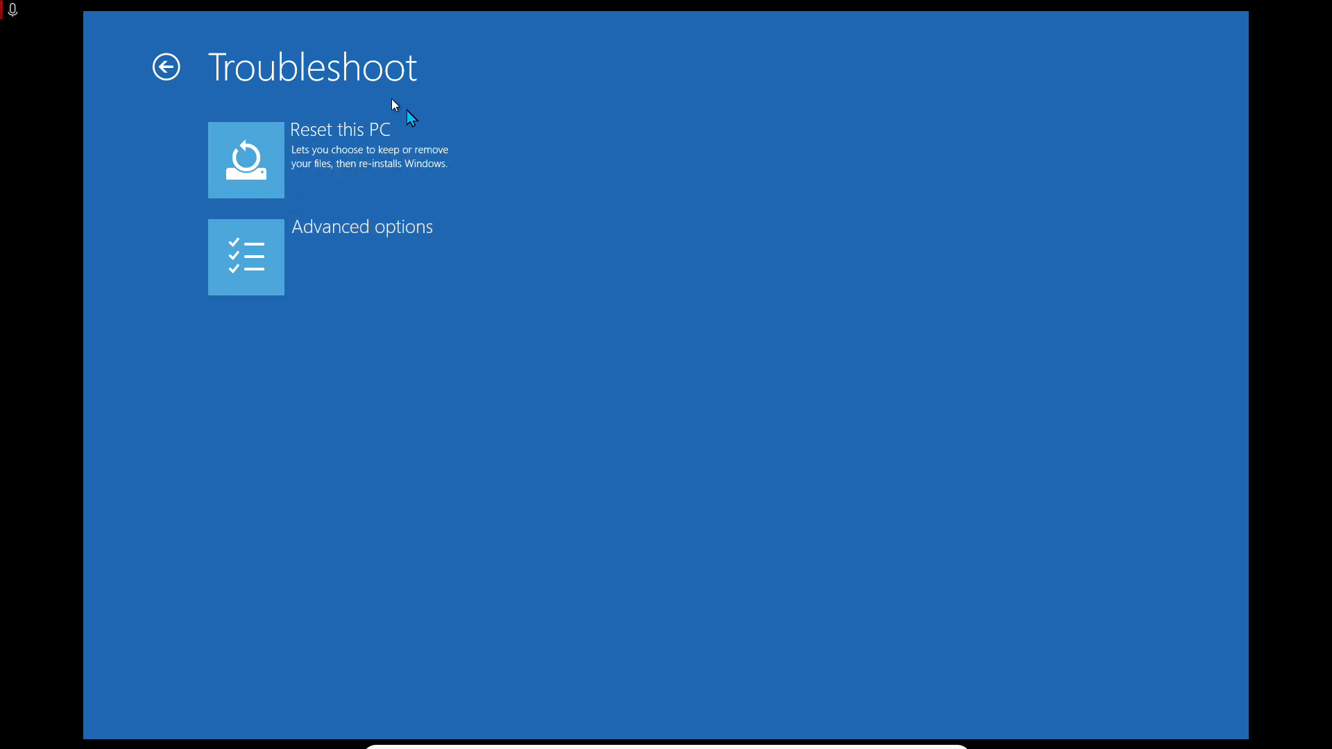
mouse_move(292, 192)
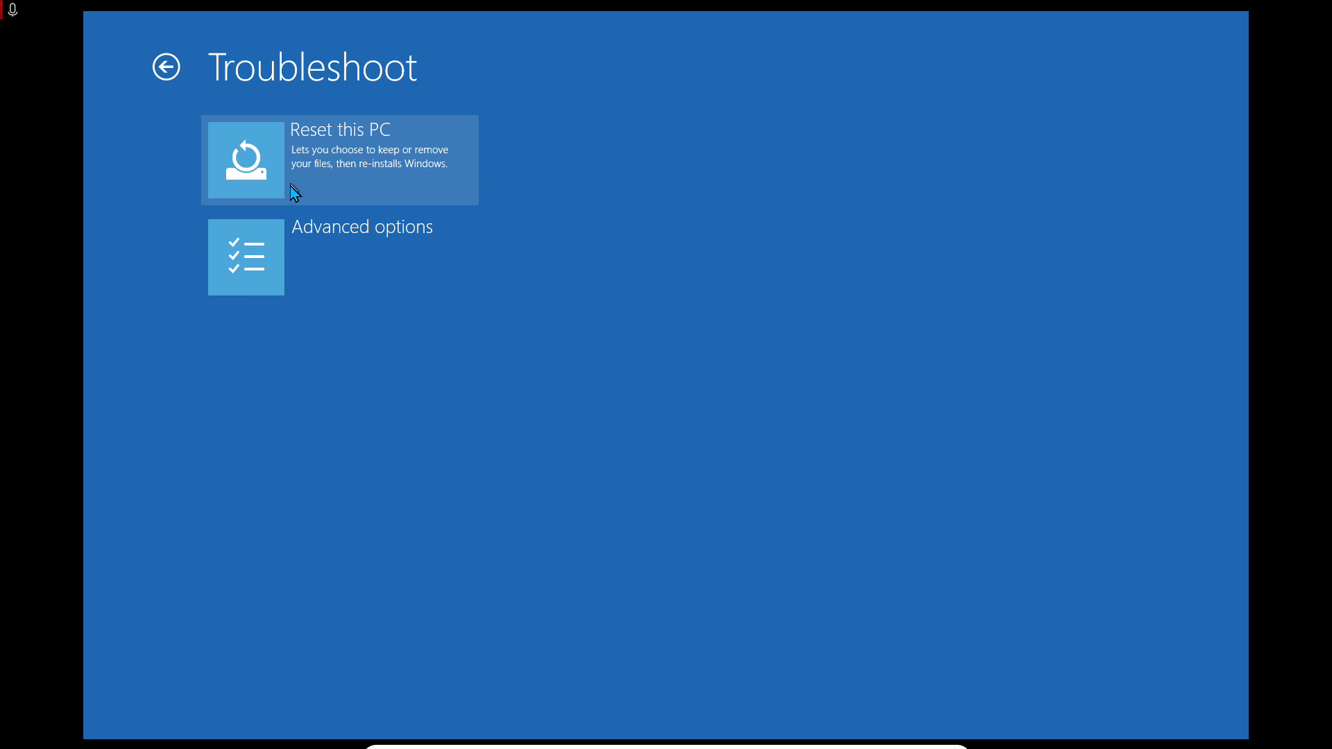
mouse_move(288, 183)
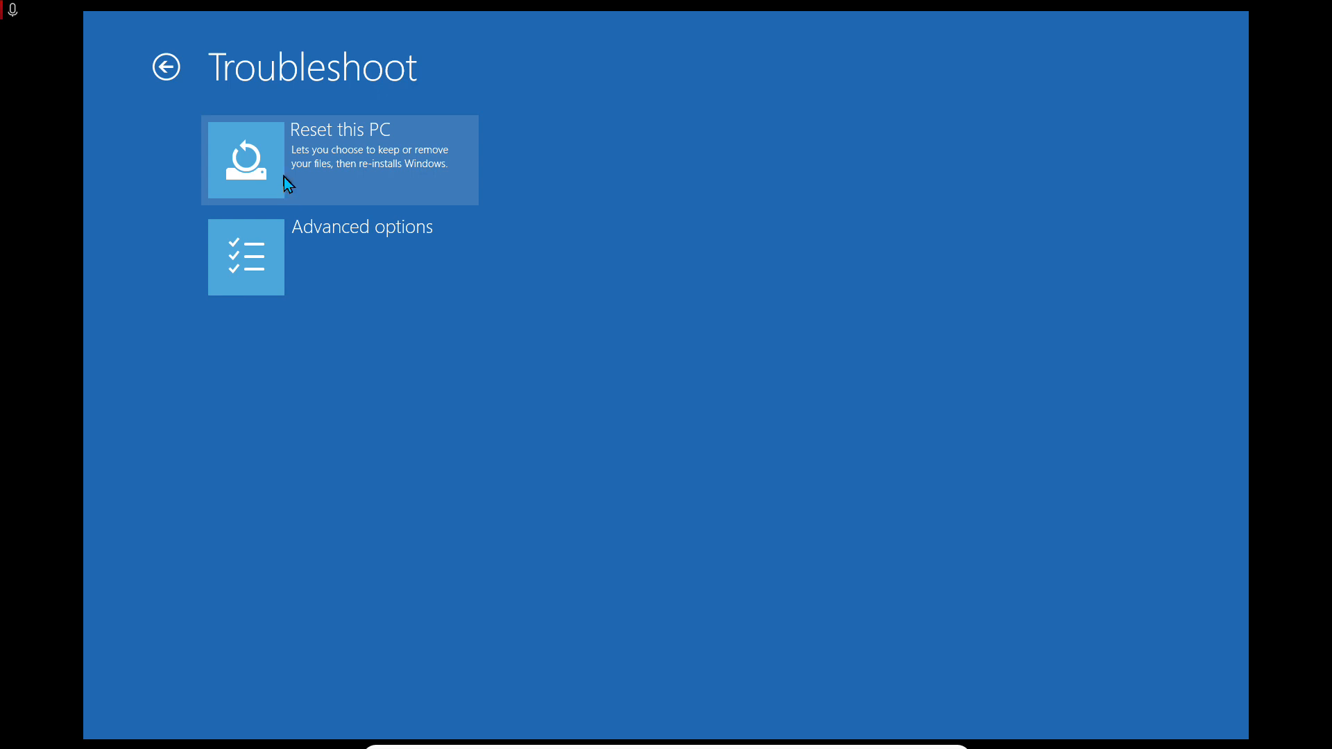
mouse_move(284, 93)
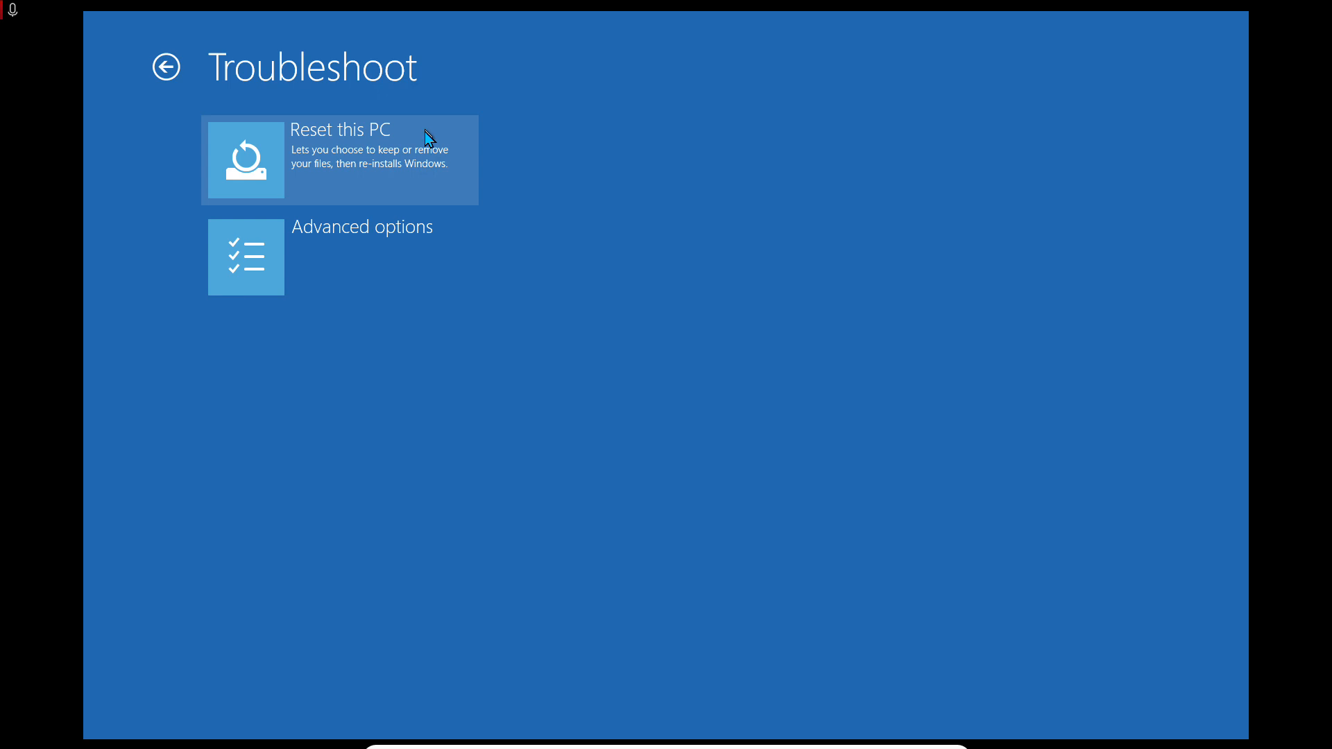
mouse_move(407, 176)
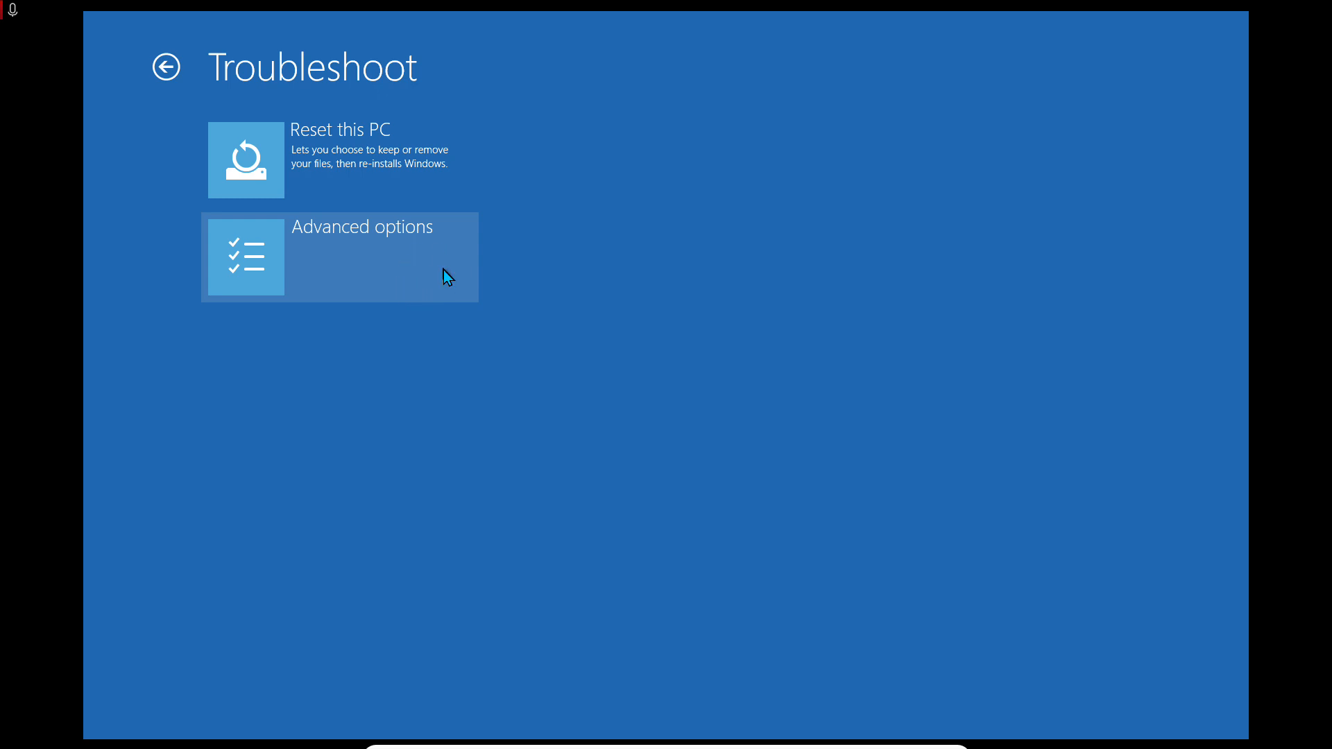
- Enter Advanced options listing System Restore, image recovery, startup and command-line tools
click(338, 258)
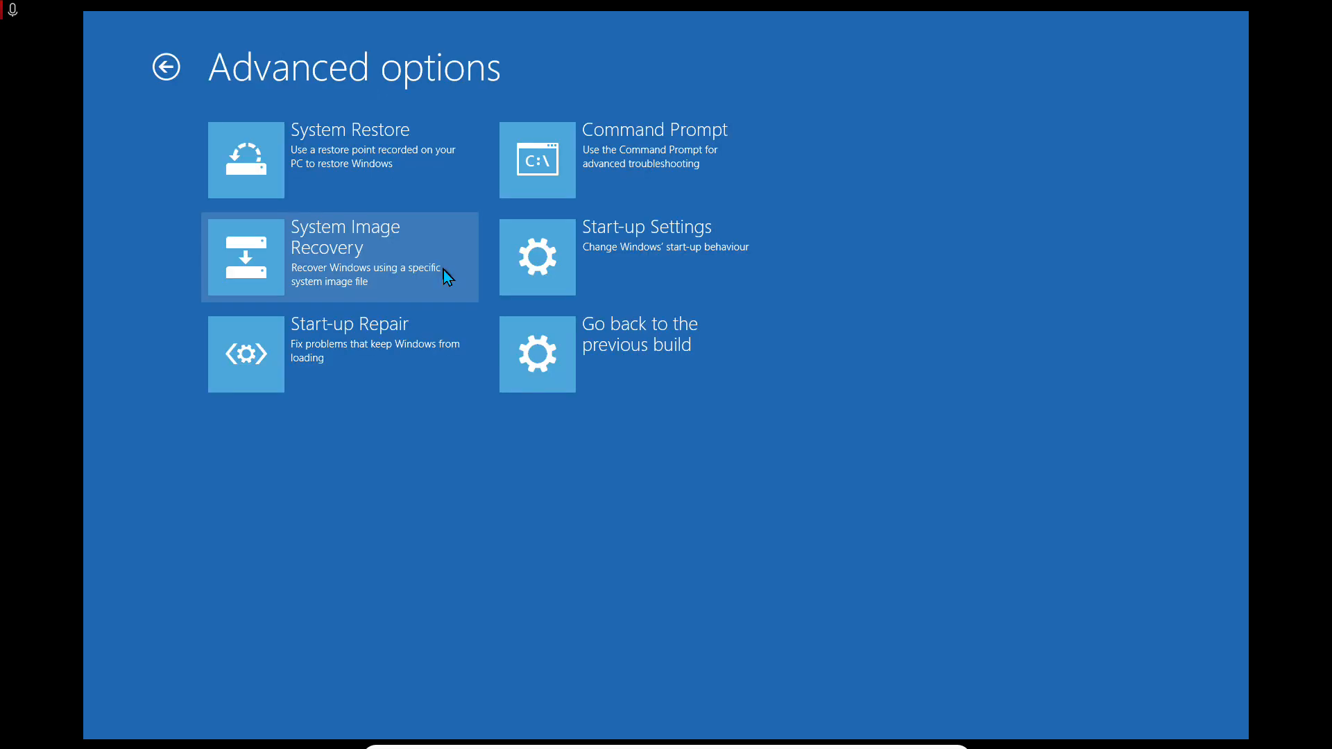
mouse_move(308, 163)
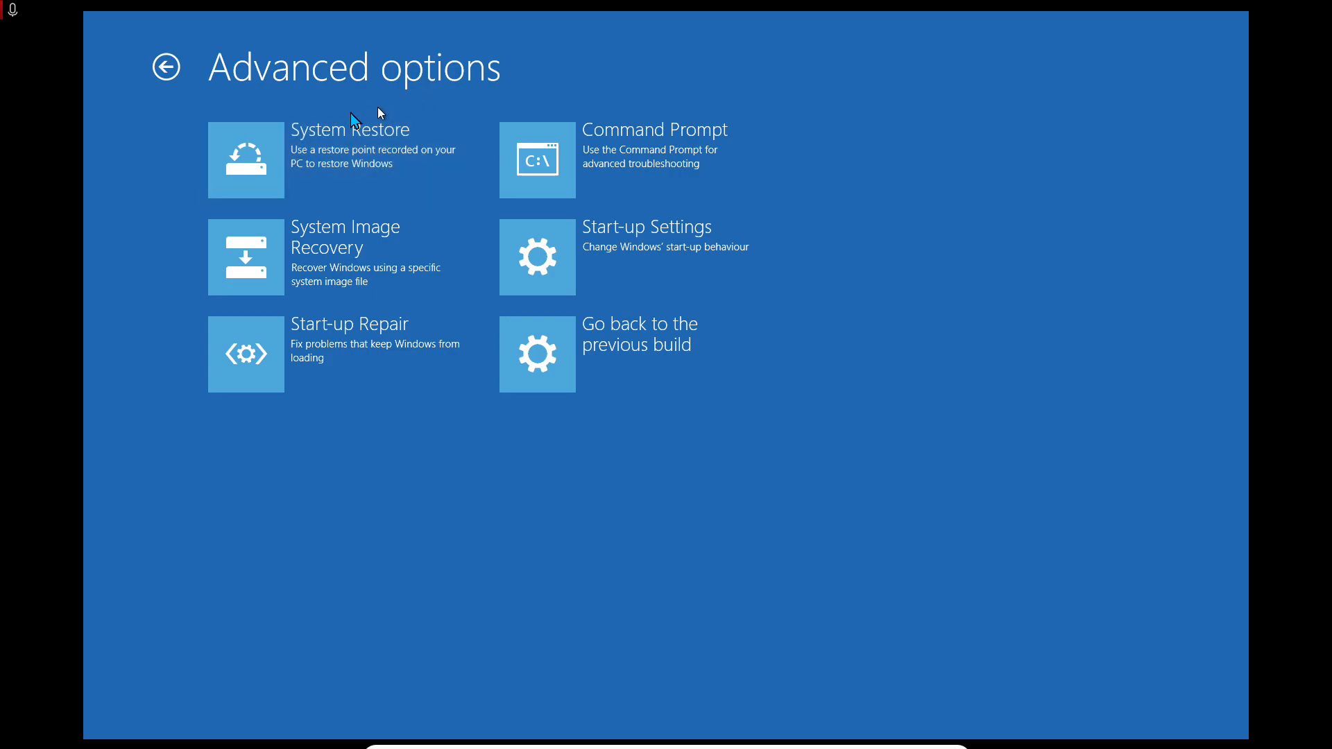
mouse_move(395, 179)
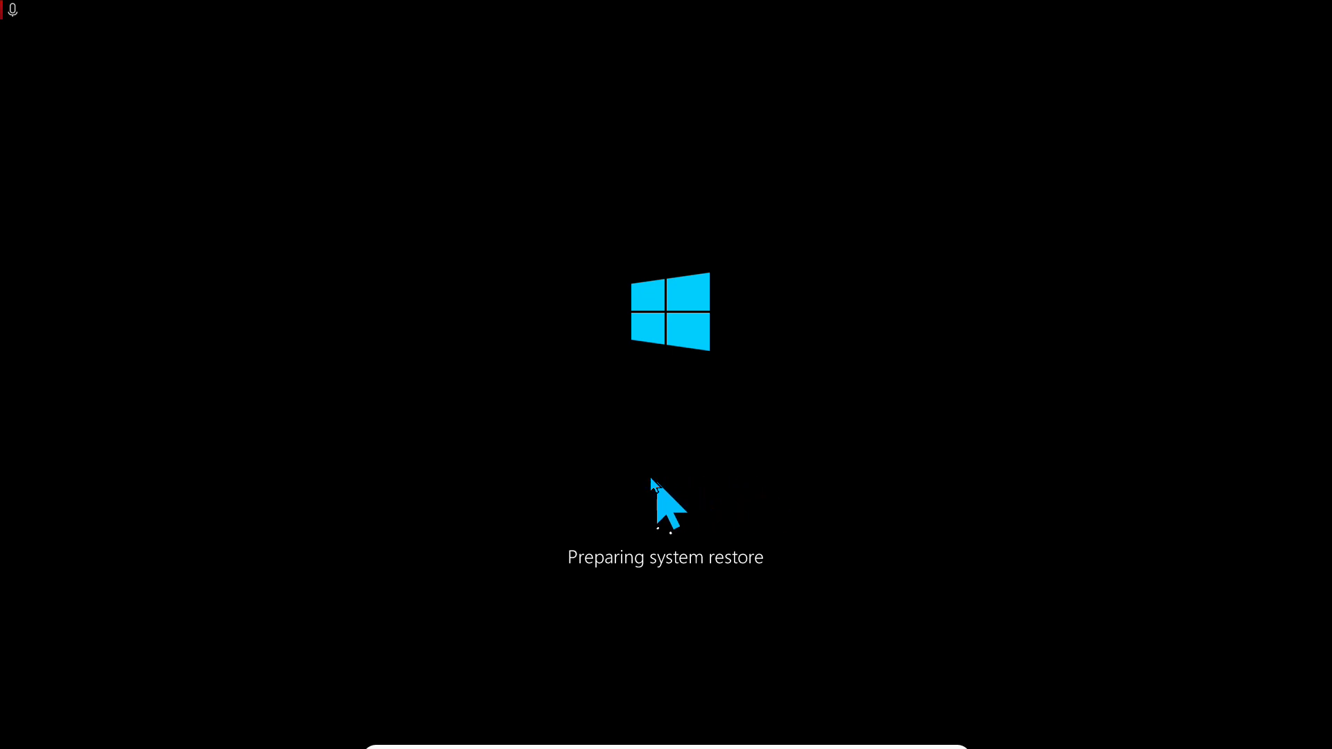
mouse_move(690, 624)
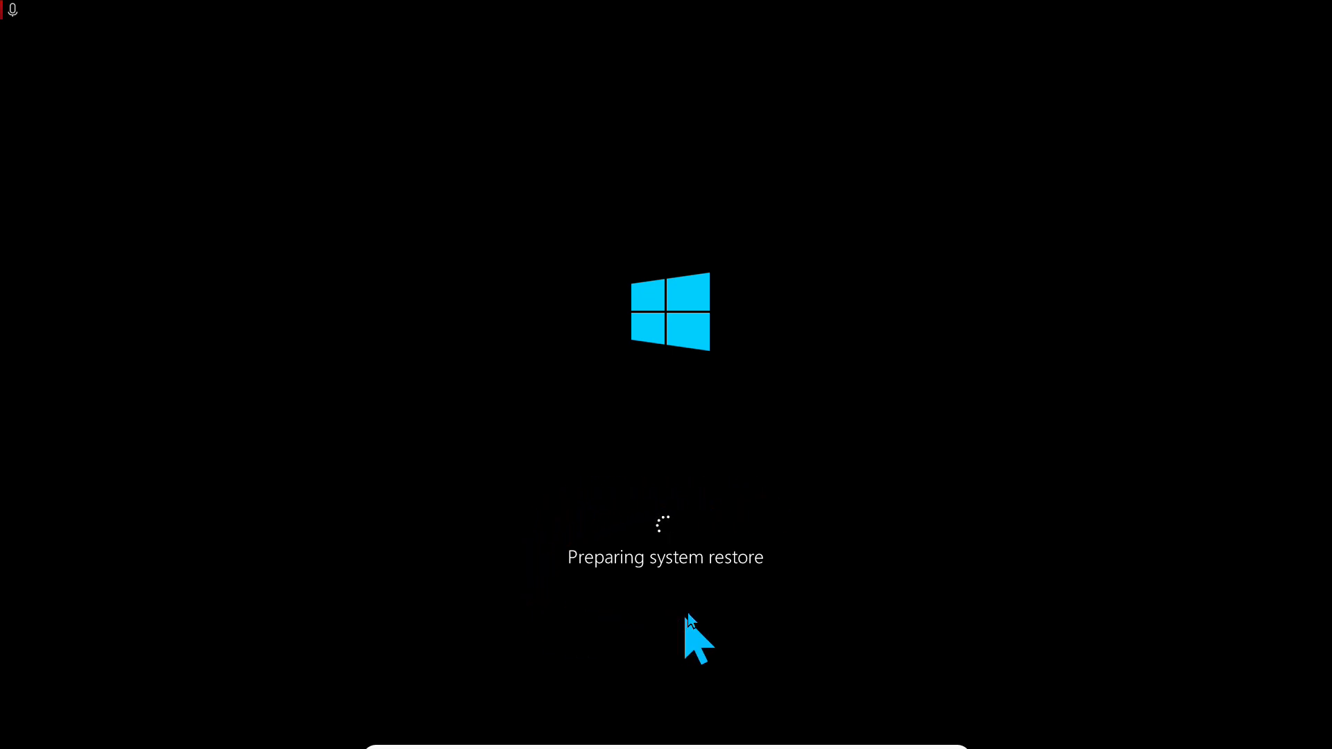
mouse_move(584, 475)
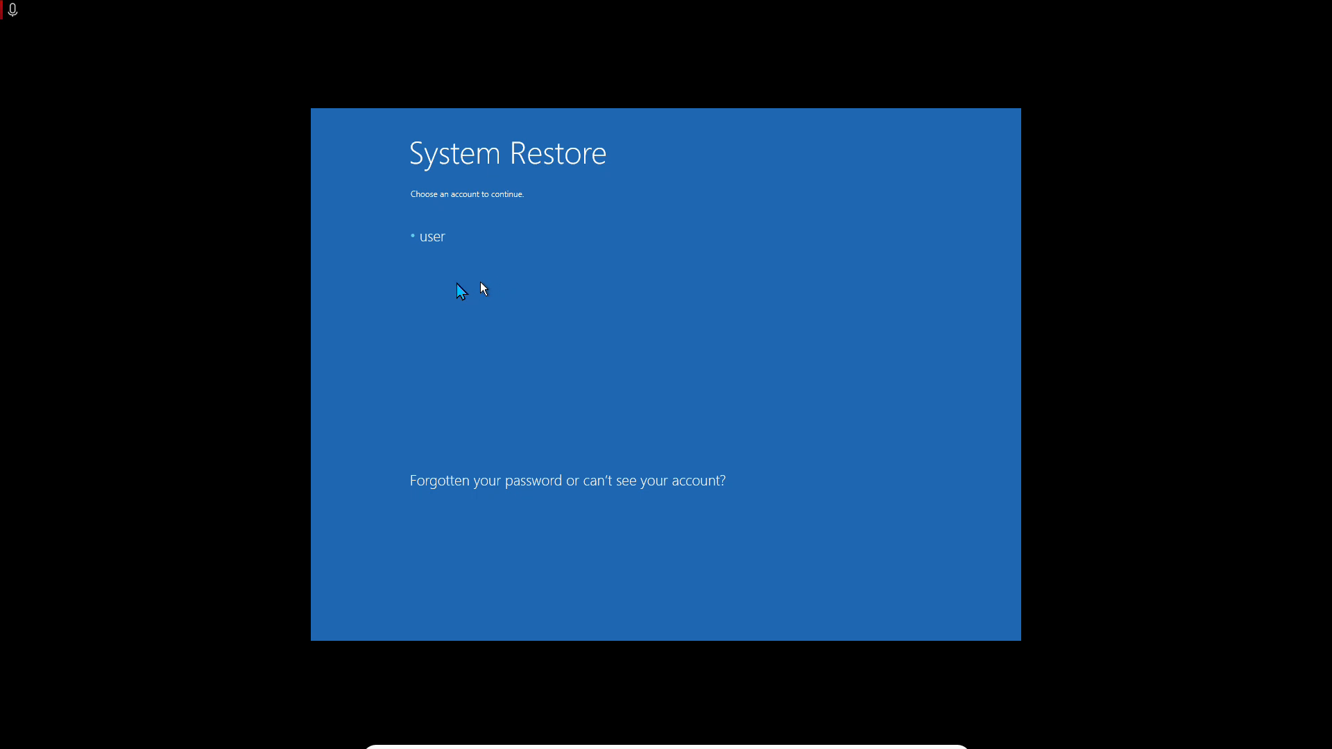
mouse_move(495, 239)
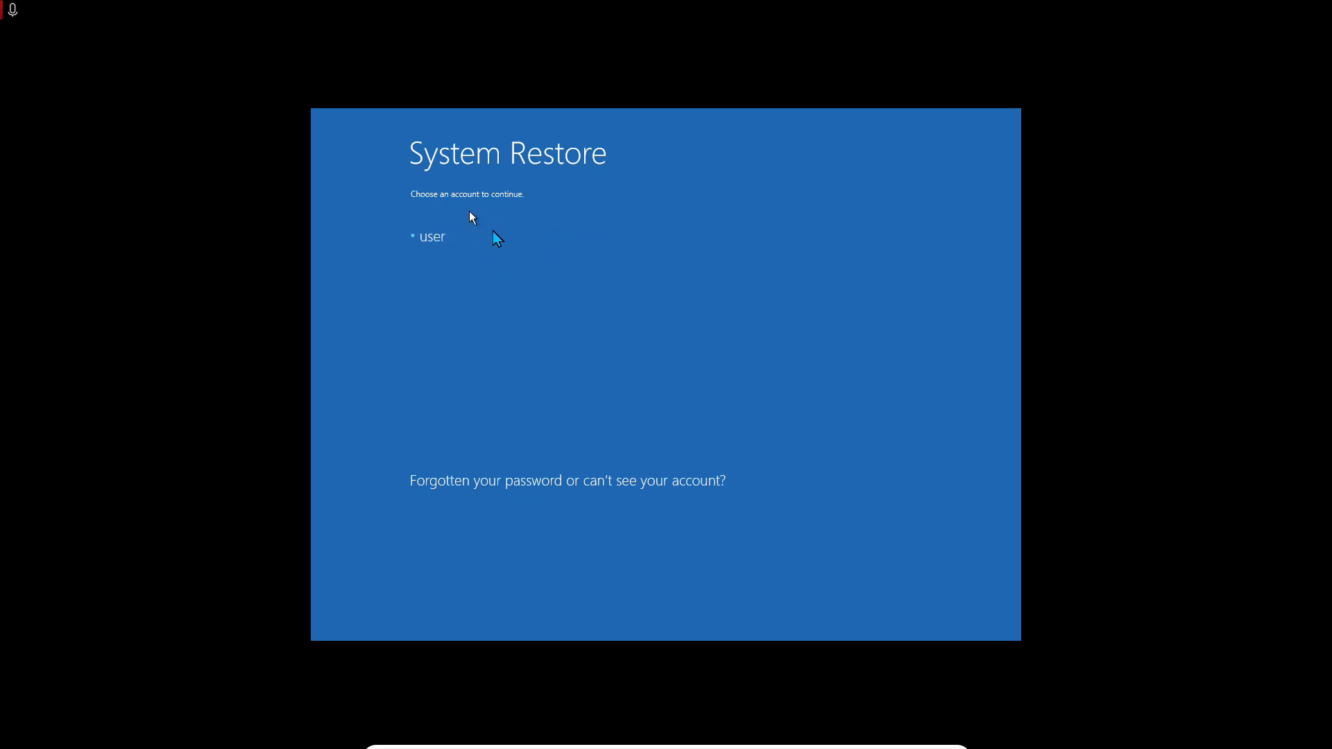
- Continue as the listed account in System Restore and start entering its password
click(430, 235)
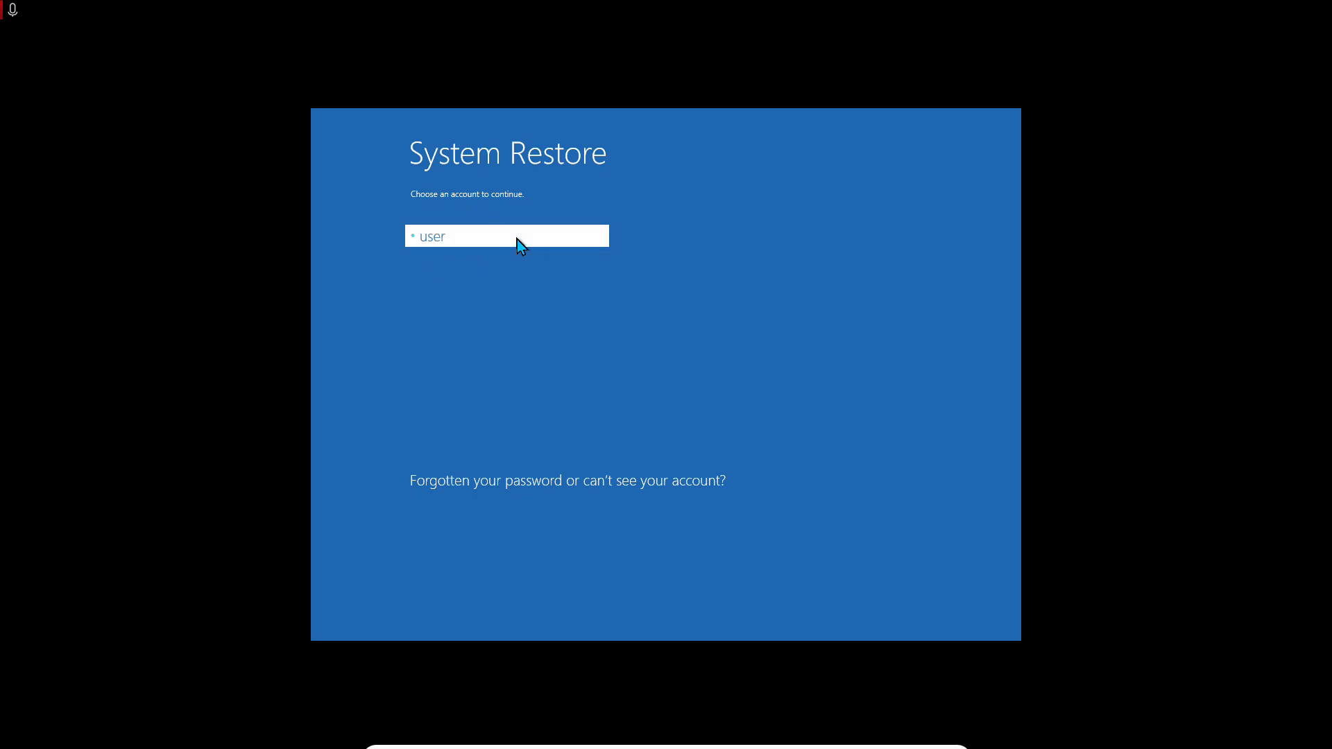
click(506, 235)
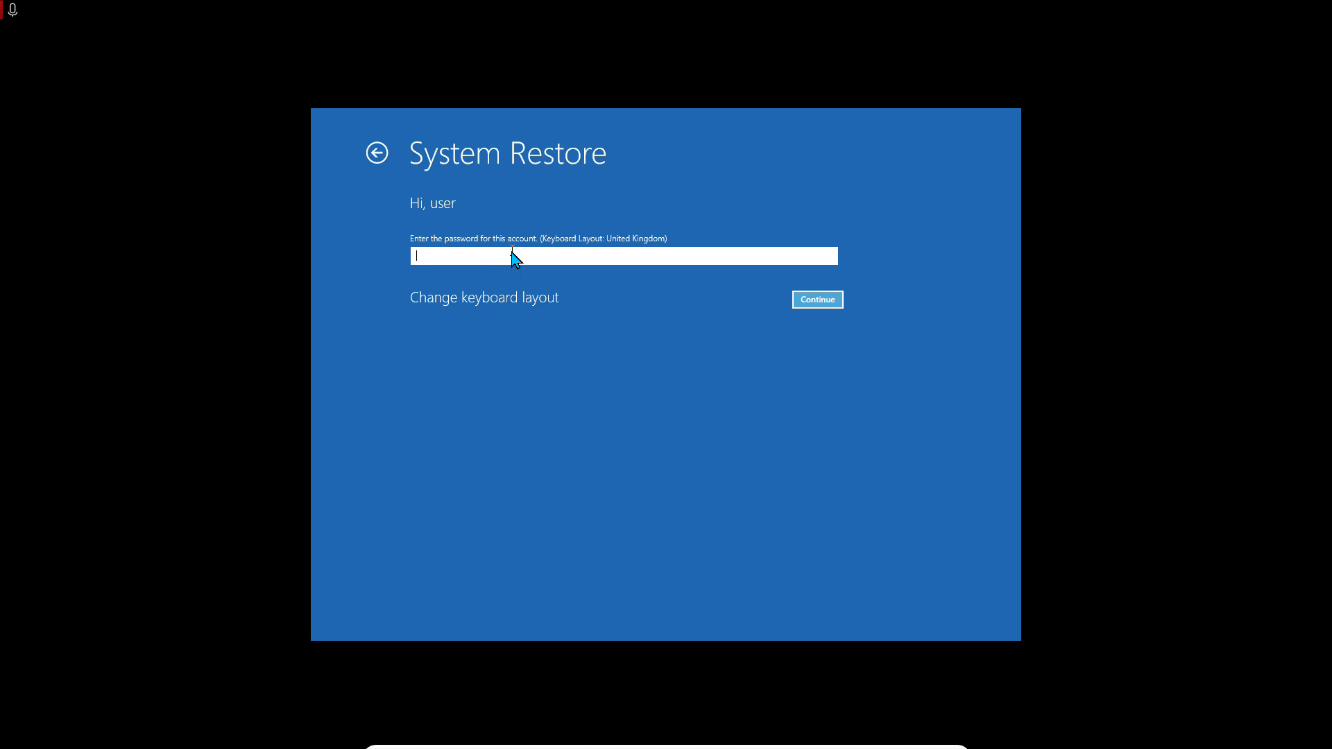
text(•)
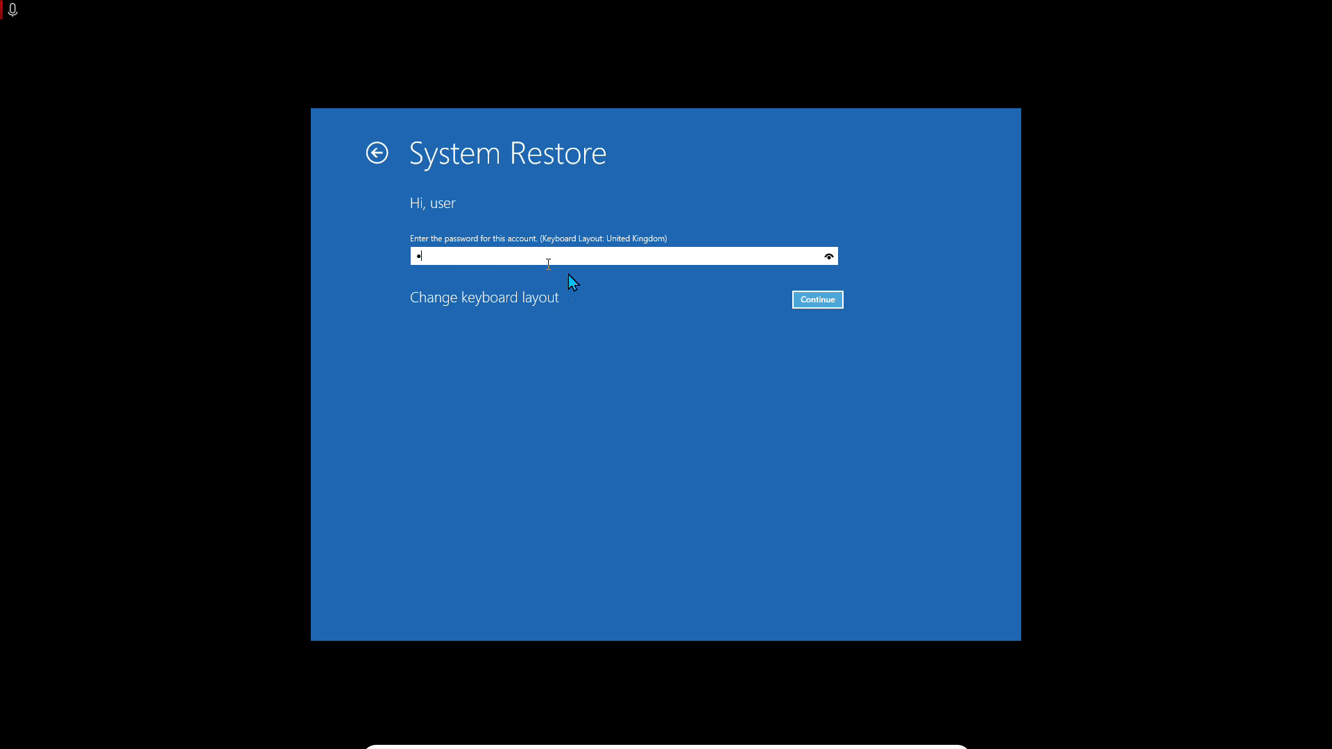
mouse_move(826, 256)
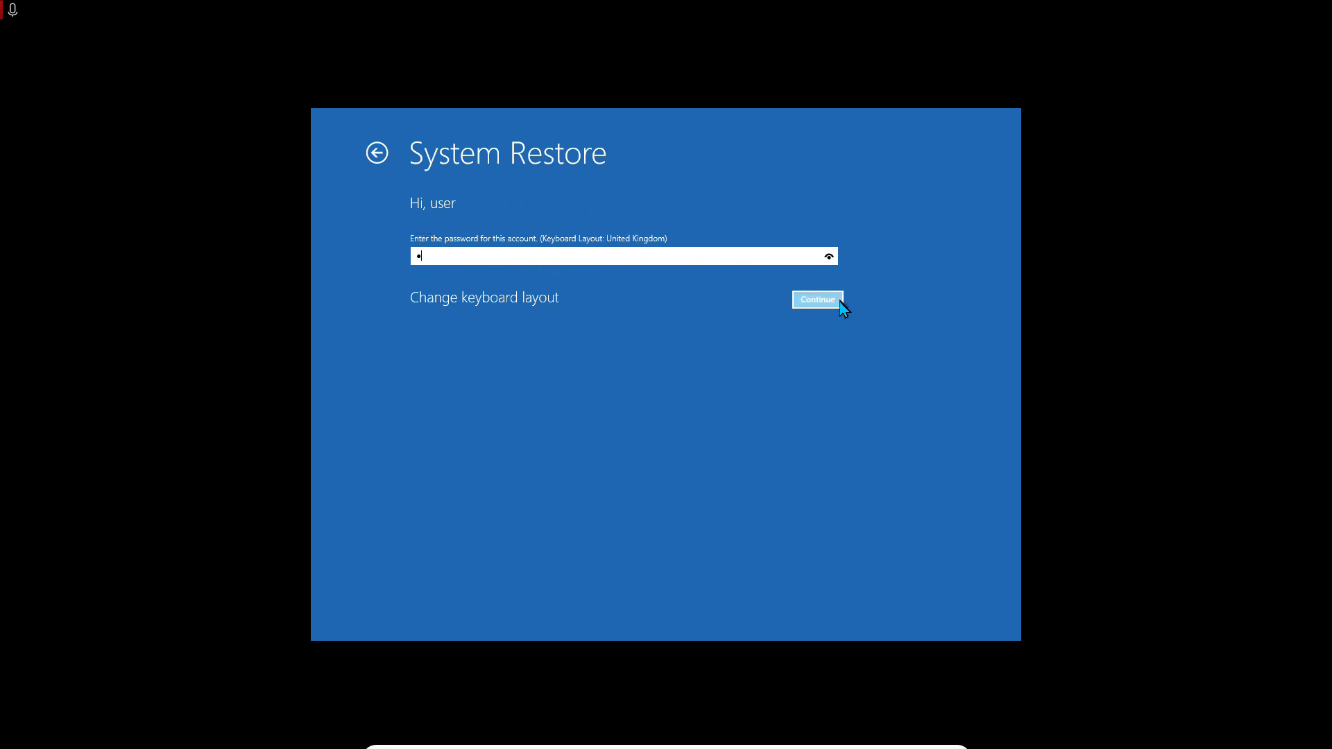
- Enter System Restore, select the 13/02/2020 Windows Update restore point and reach its confirmation page
click(815, 300)
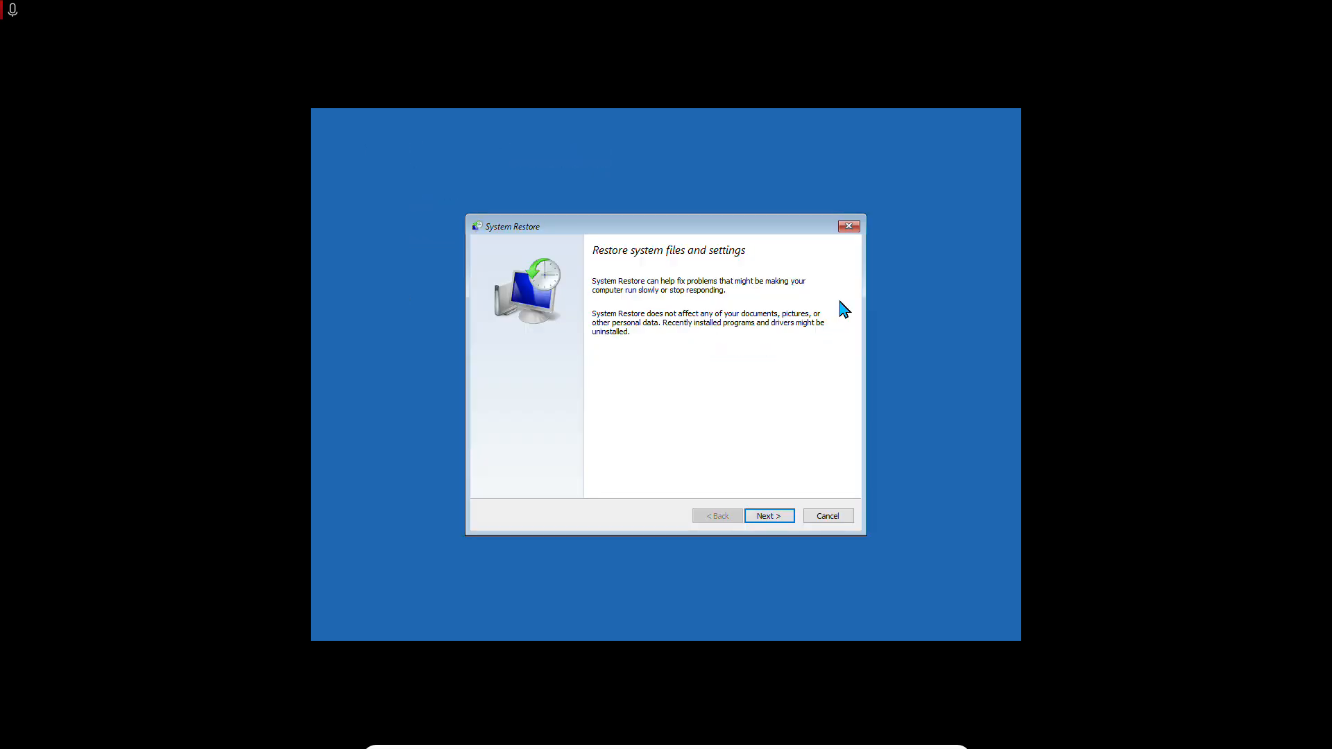
mouse_move(479, 304)
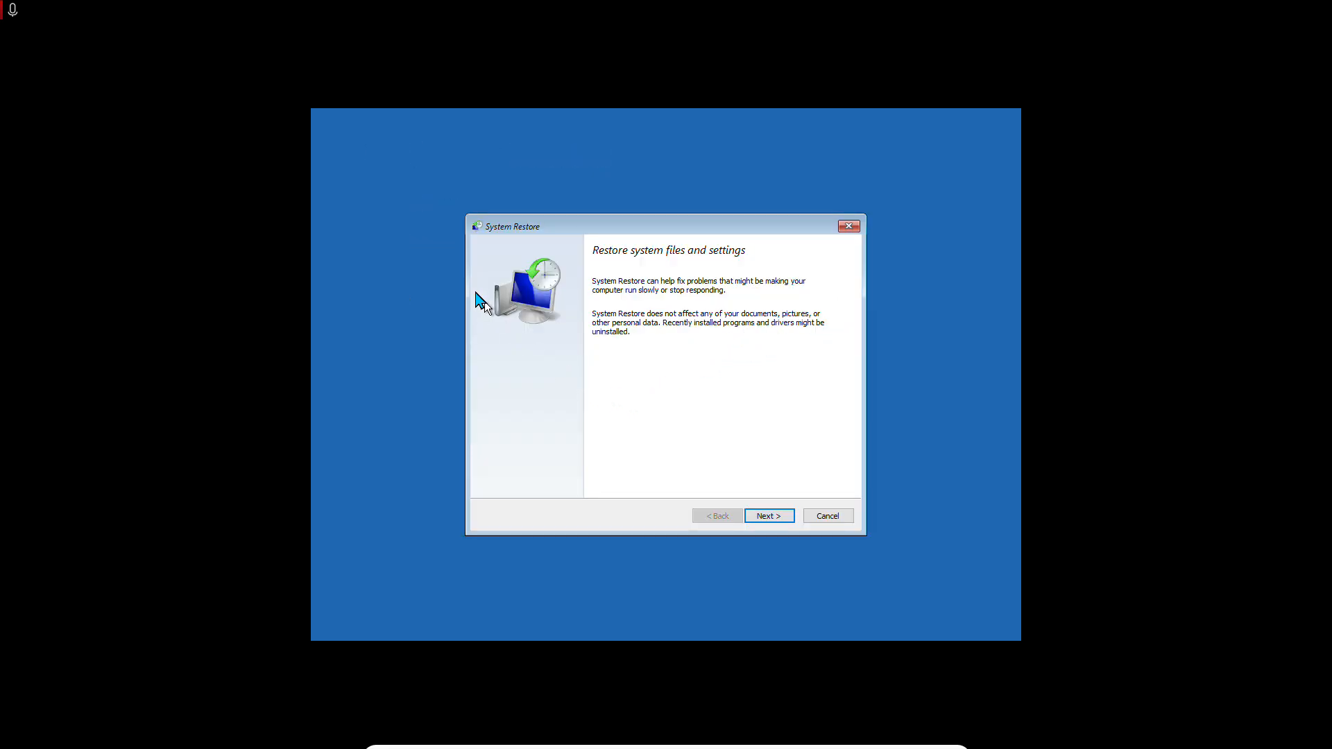
mouse_move(569, 297)
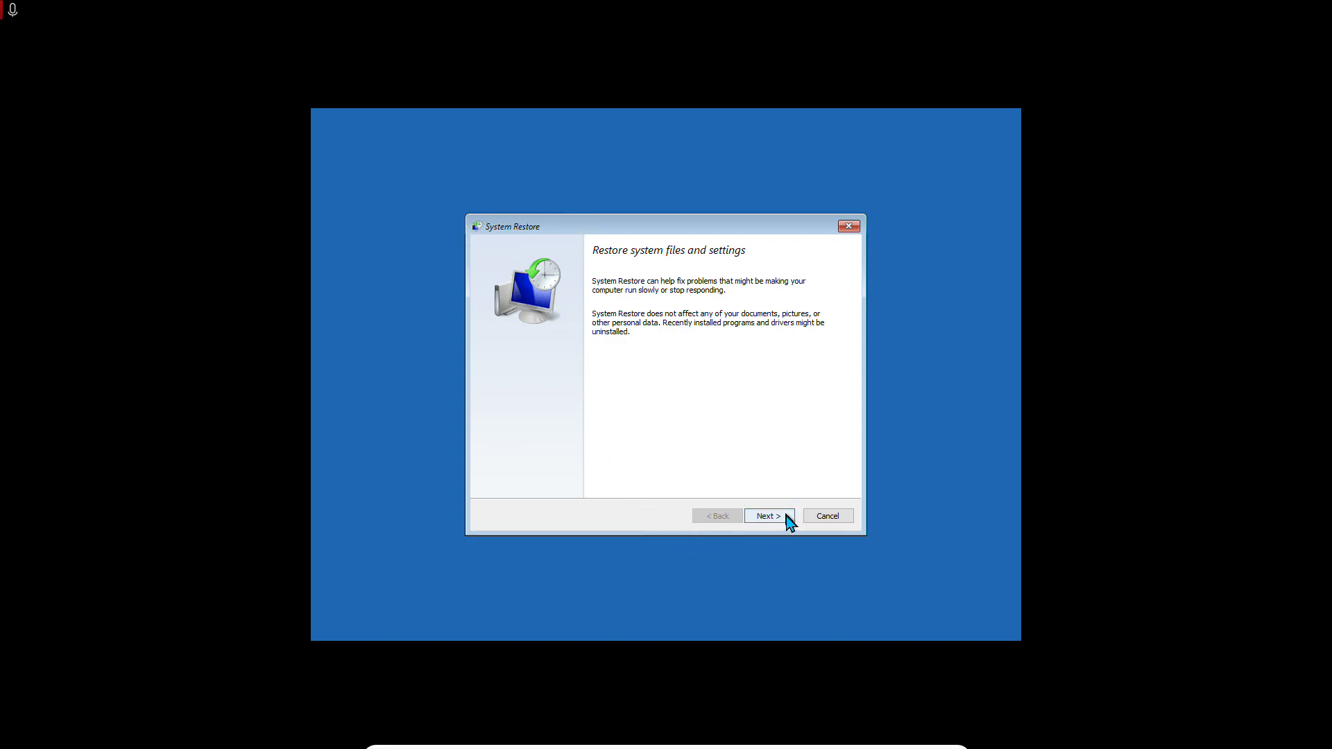
click(767, 516)
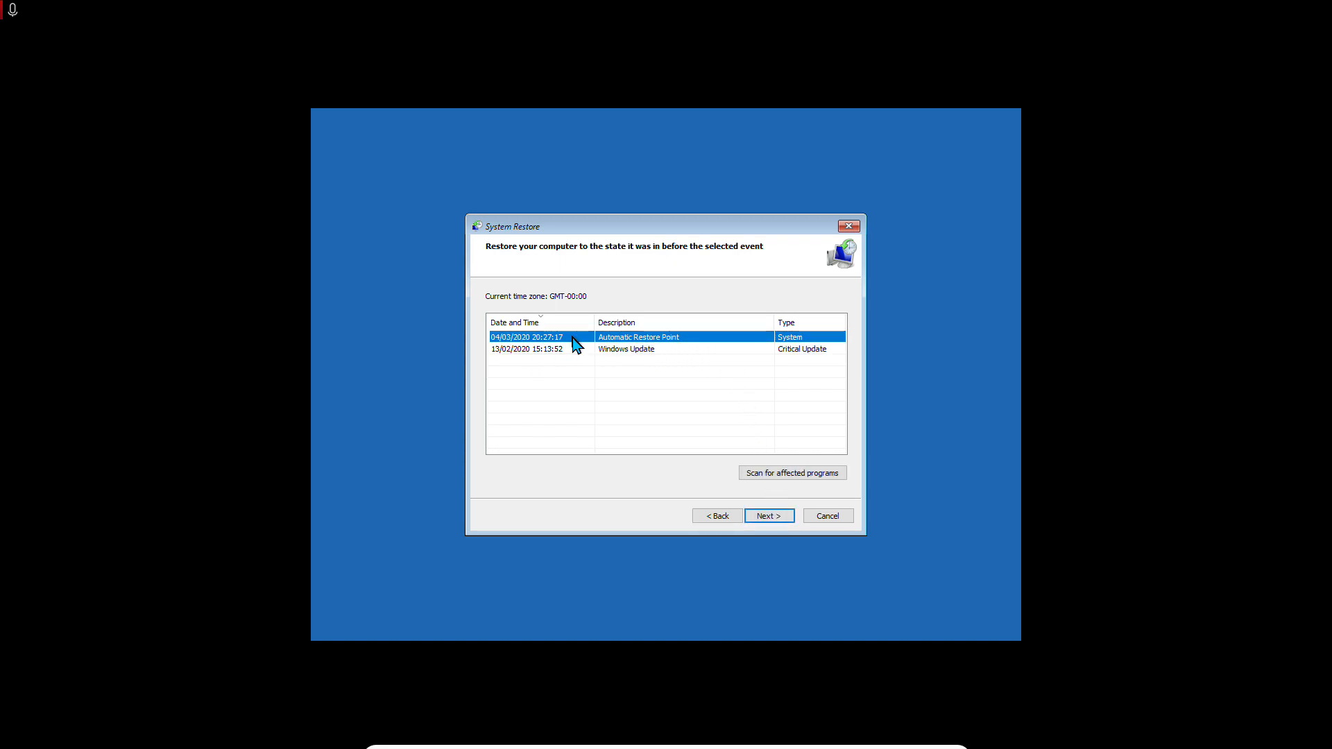
mouse_move(516, 360)
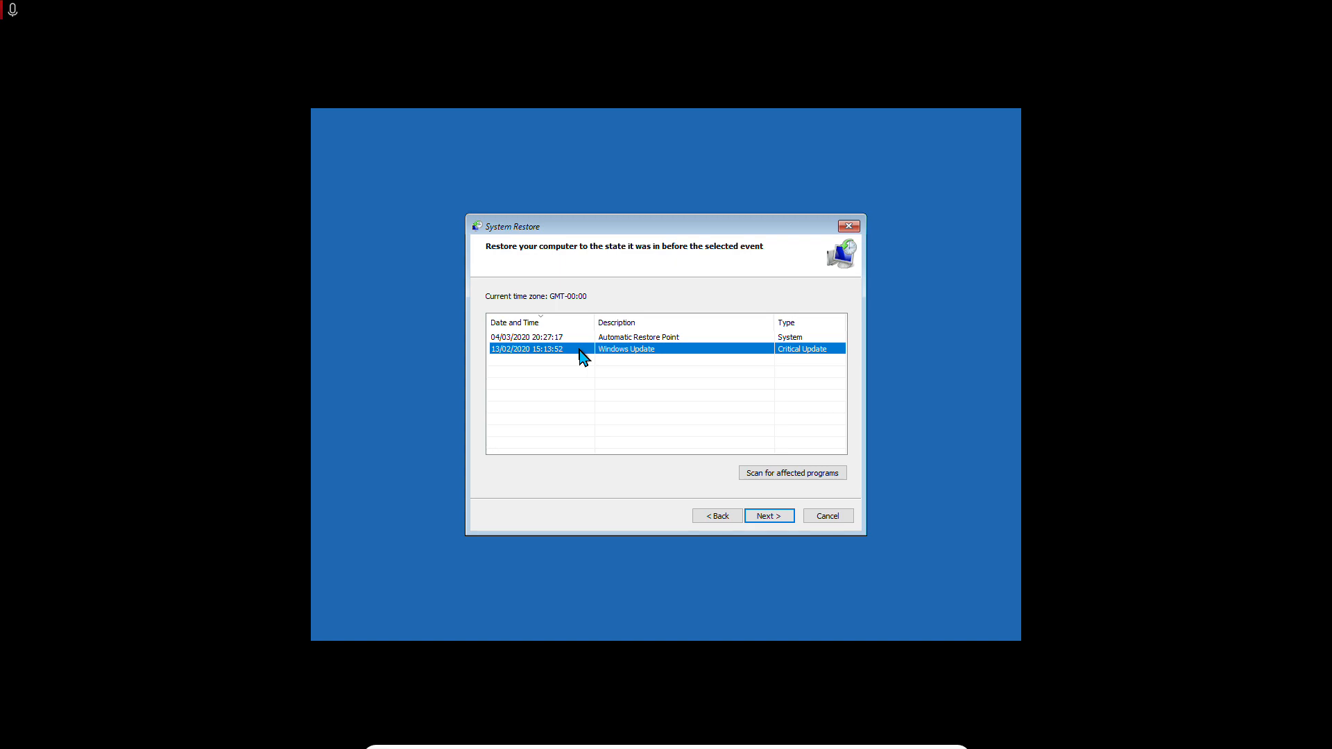
mouse_move(567, 251)
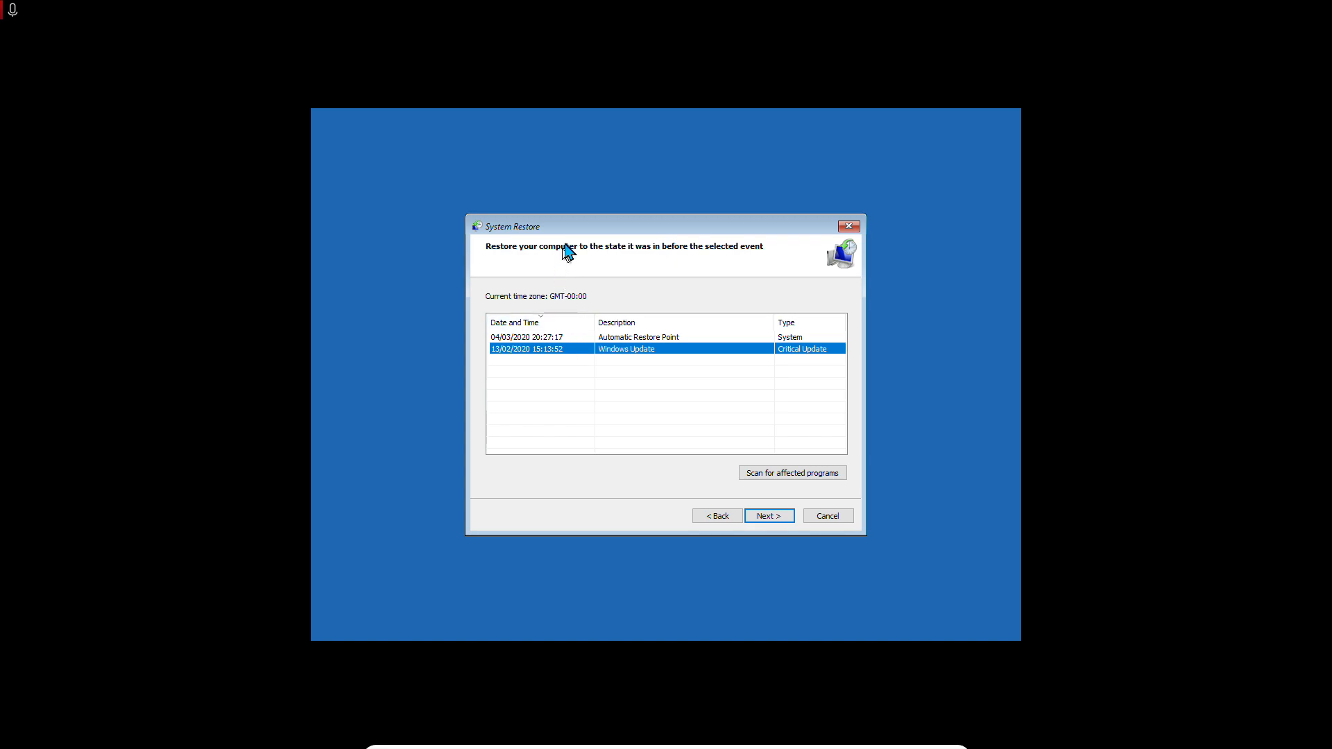
mouse_move(533, 199)
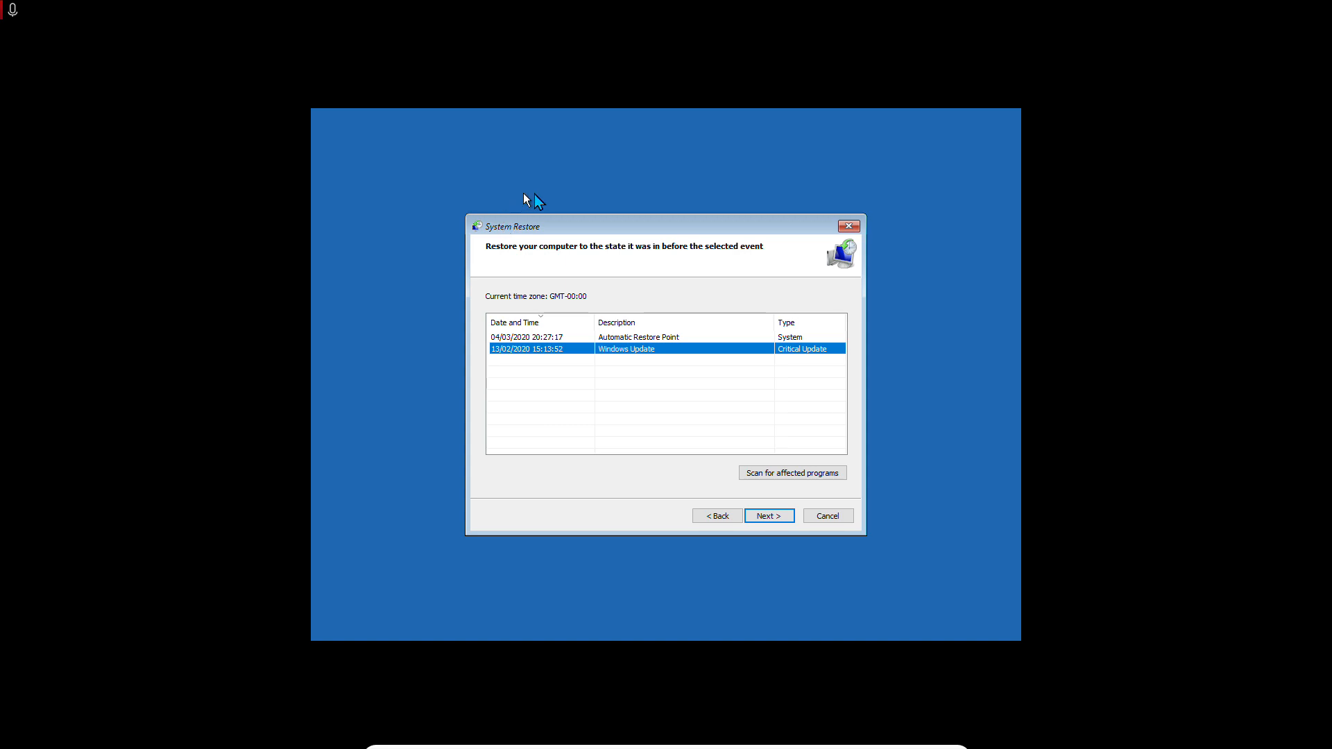
mouse_move(529, 273)
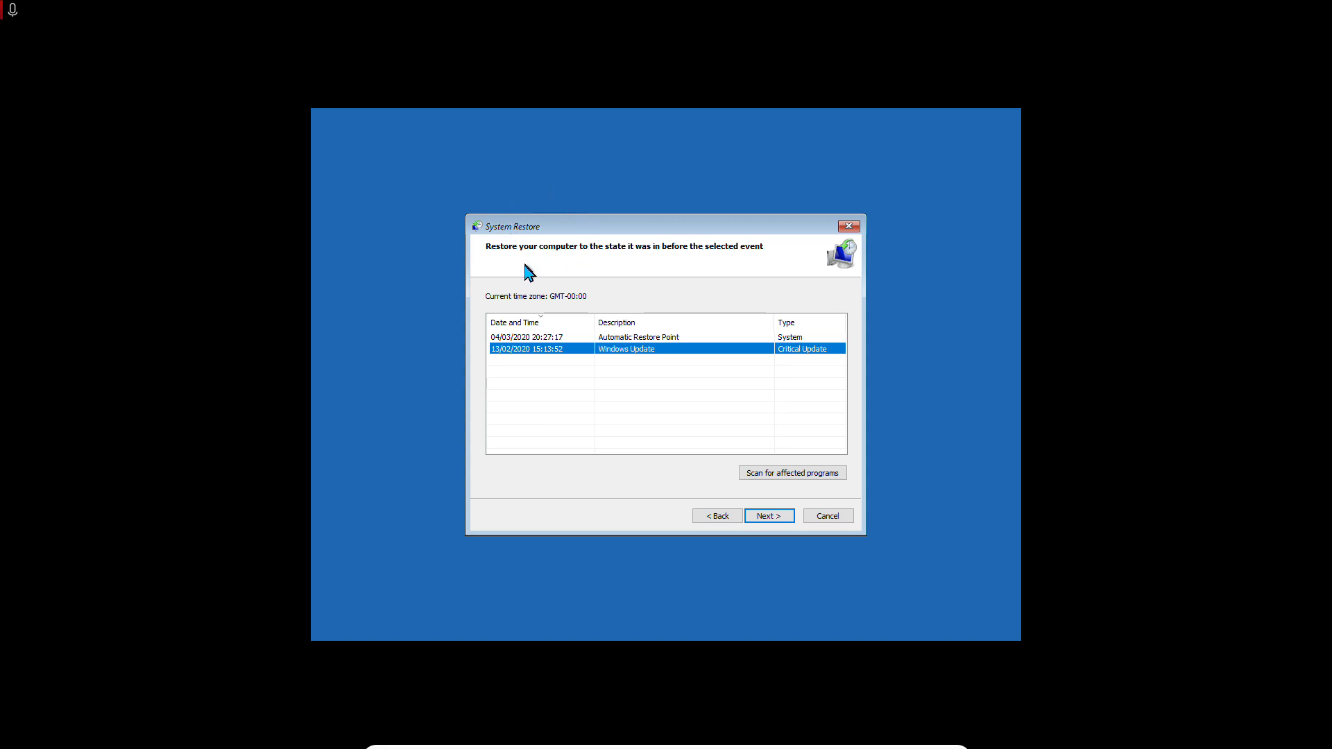
mouse_move(864, 483)
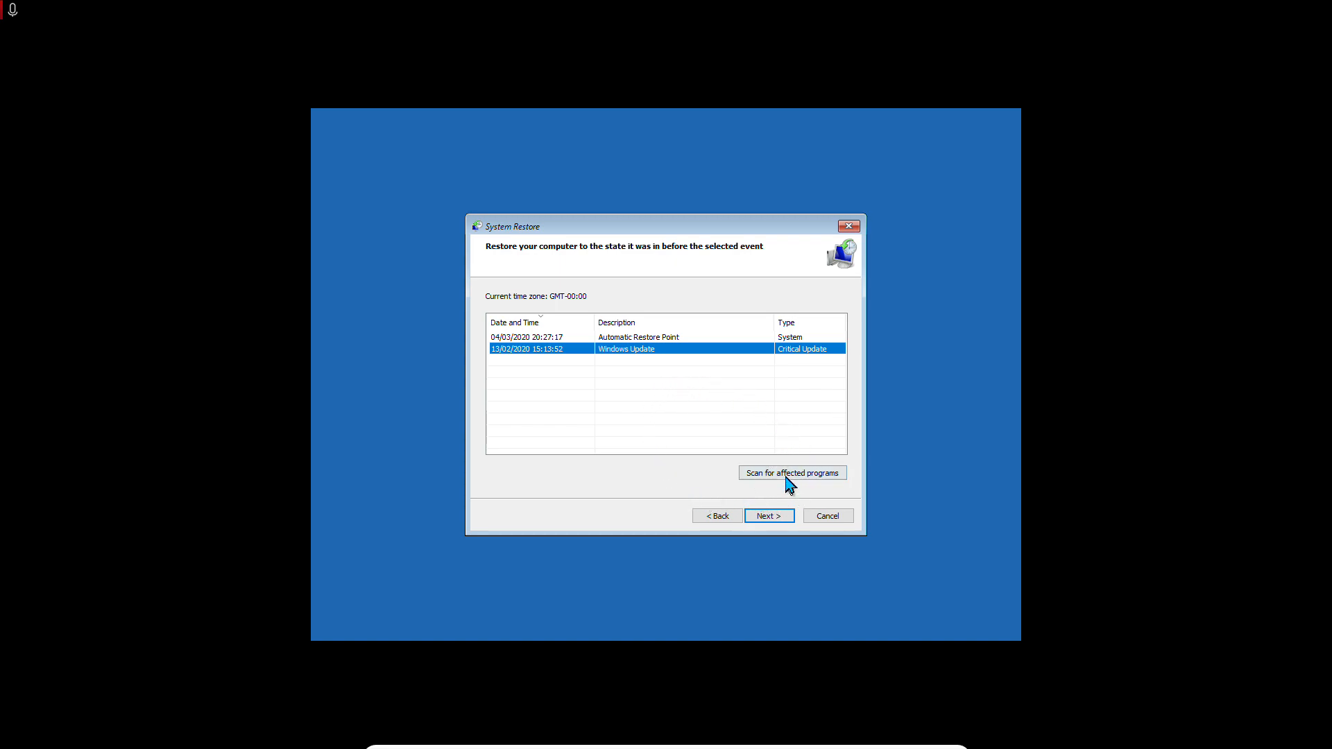
mouse_move(796, 489)
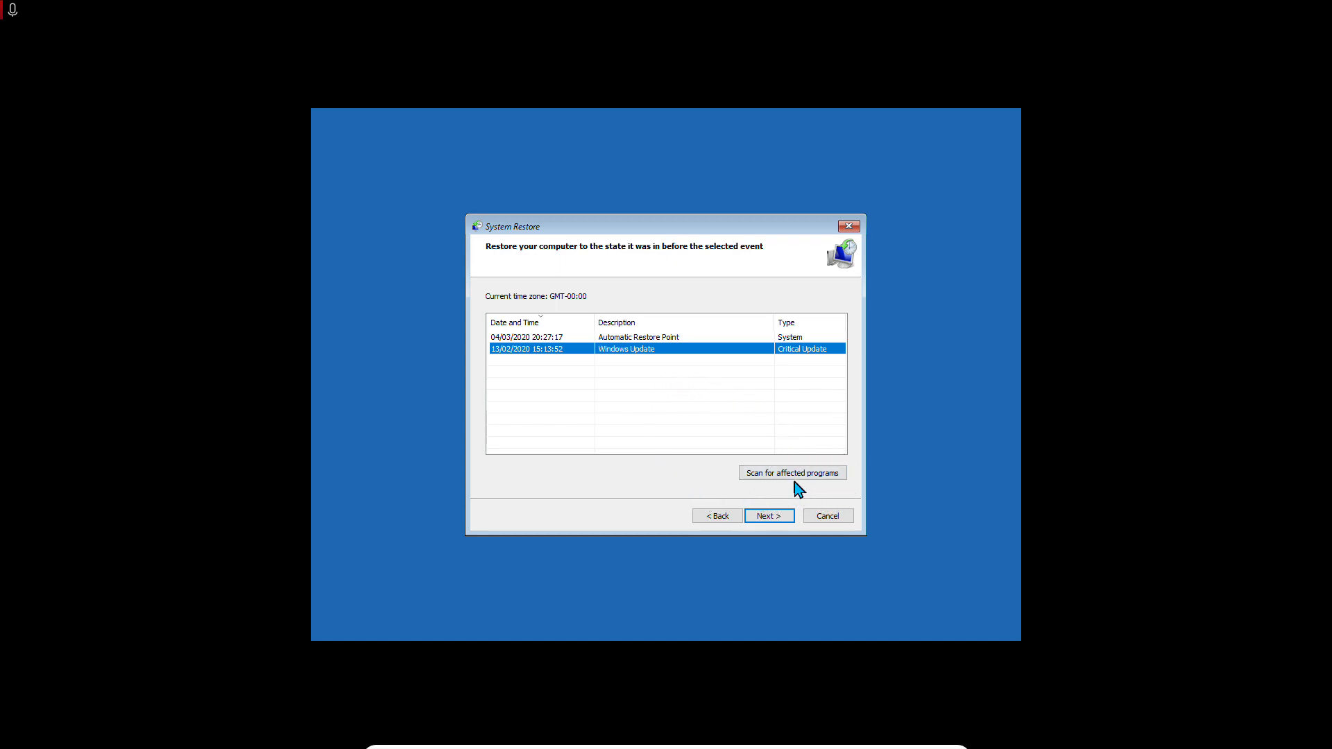
mouse_move(680, 340)
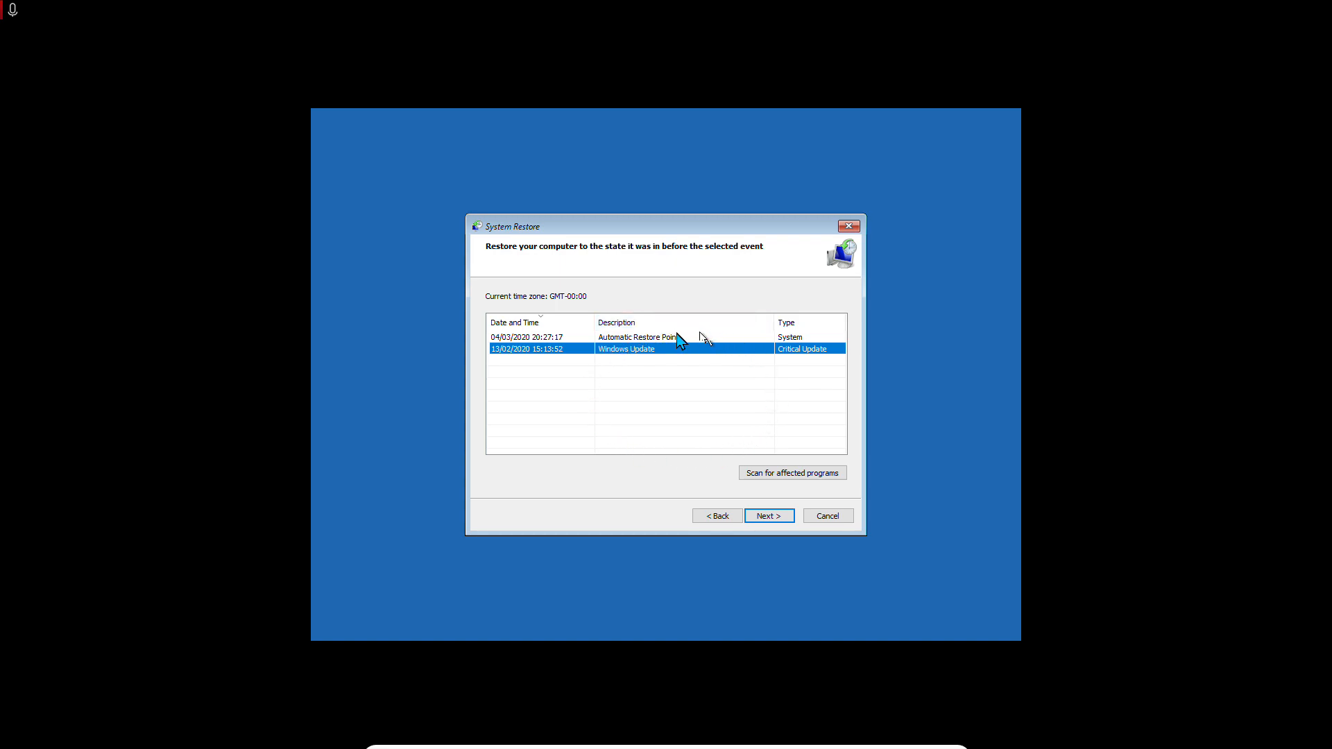
mouse_move(619, 380)
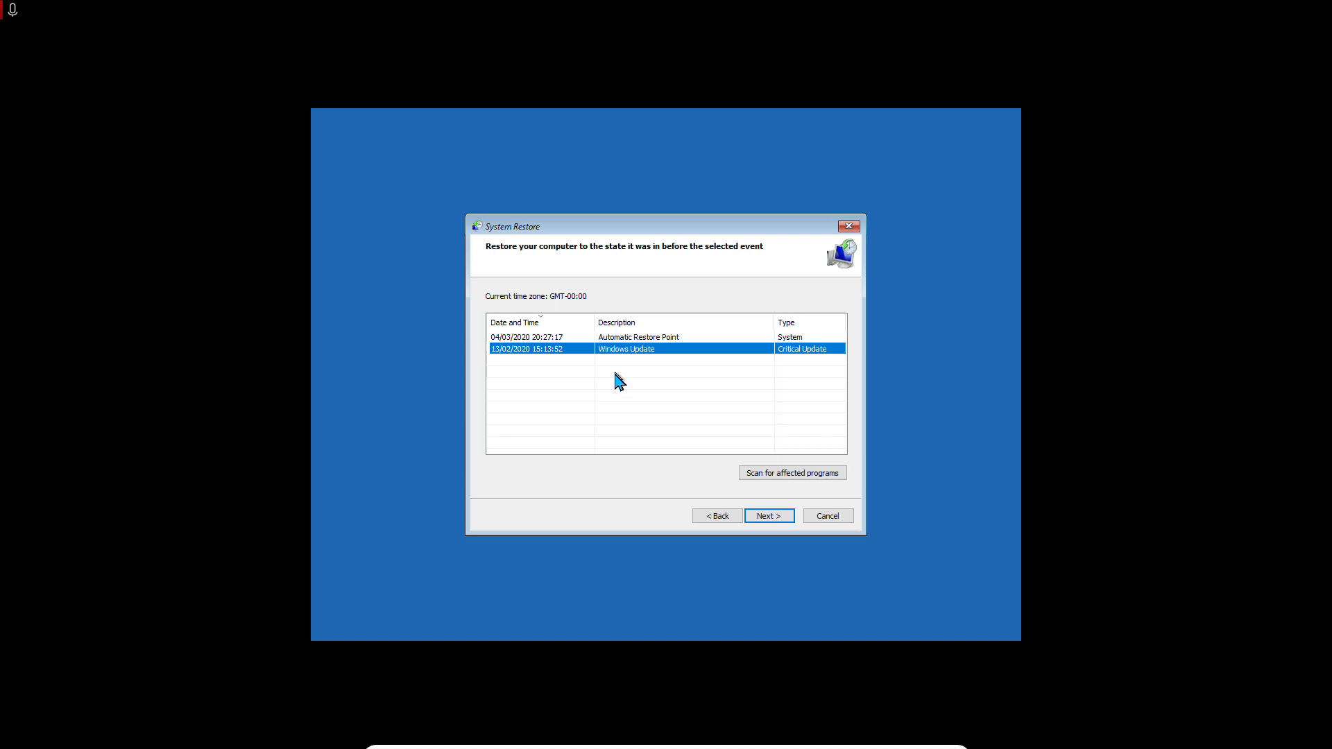
mouse_move(624, 376)
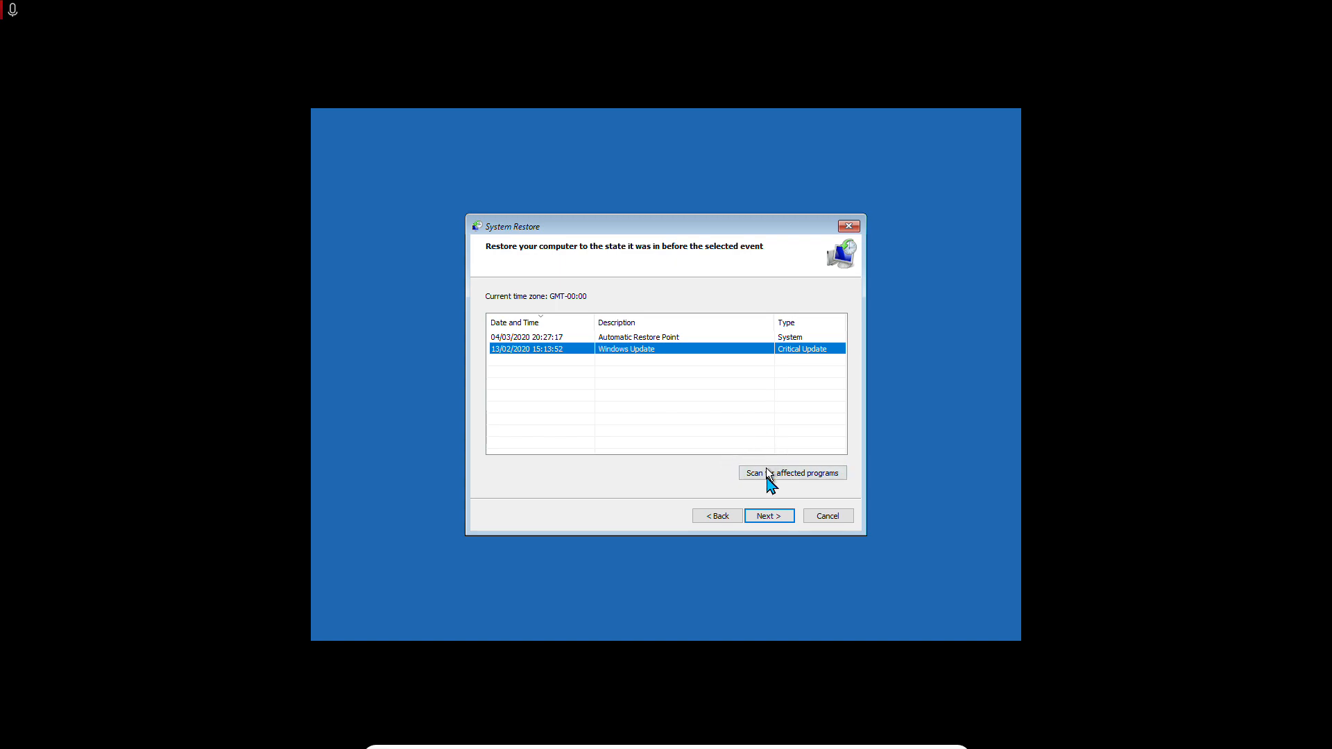
mouse_move(660, 378)
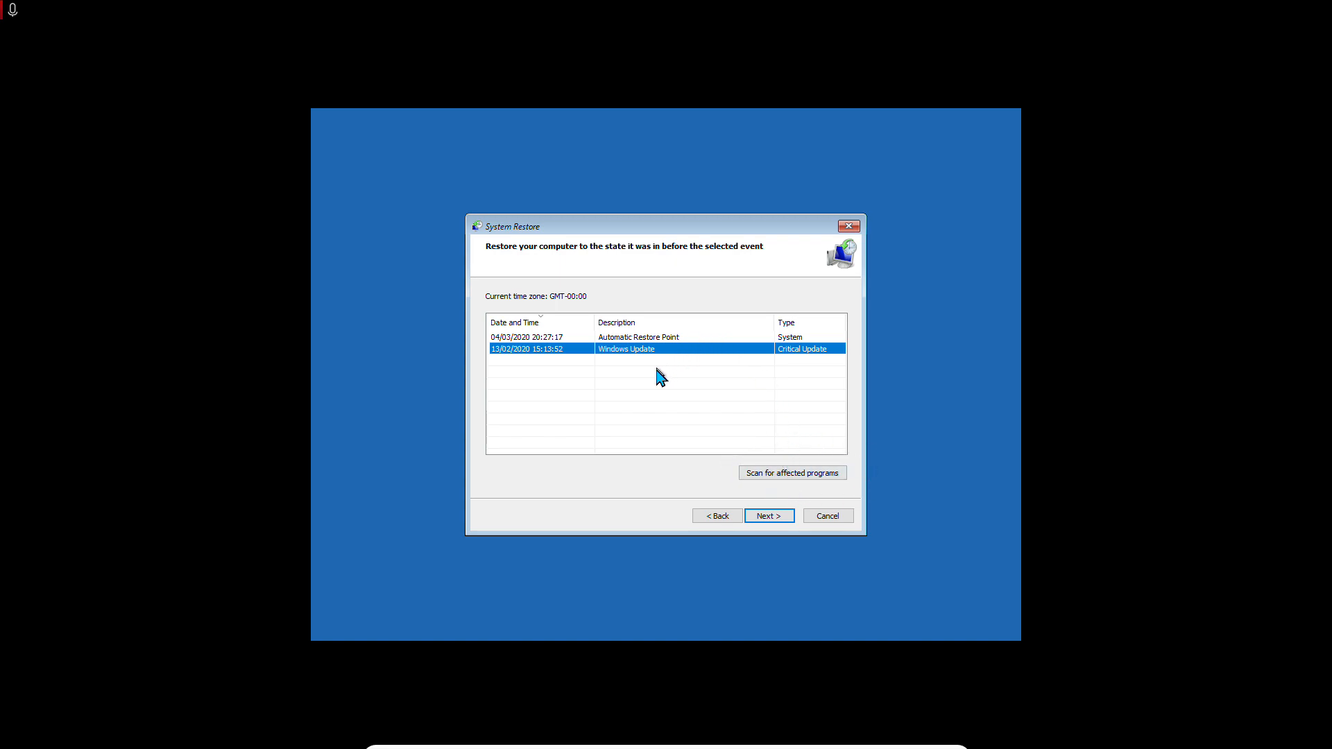
mouse_move(785, 537)
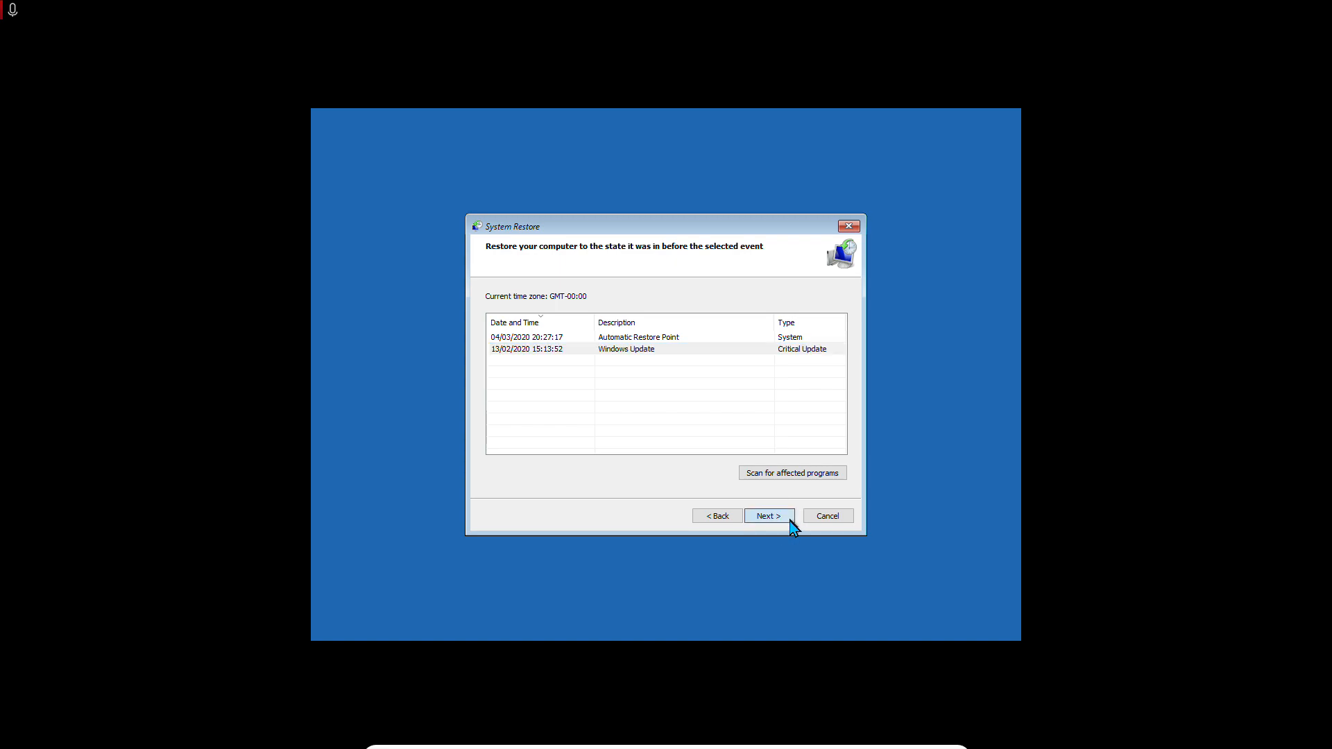
click(767, 516)
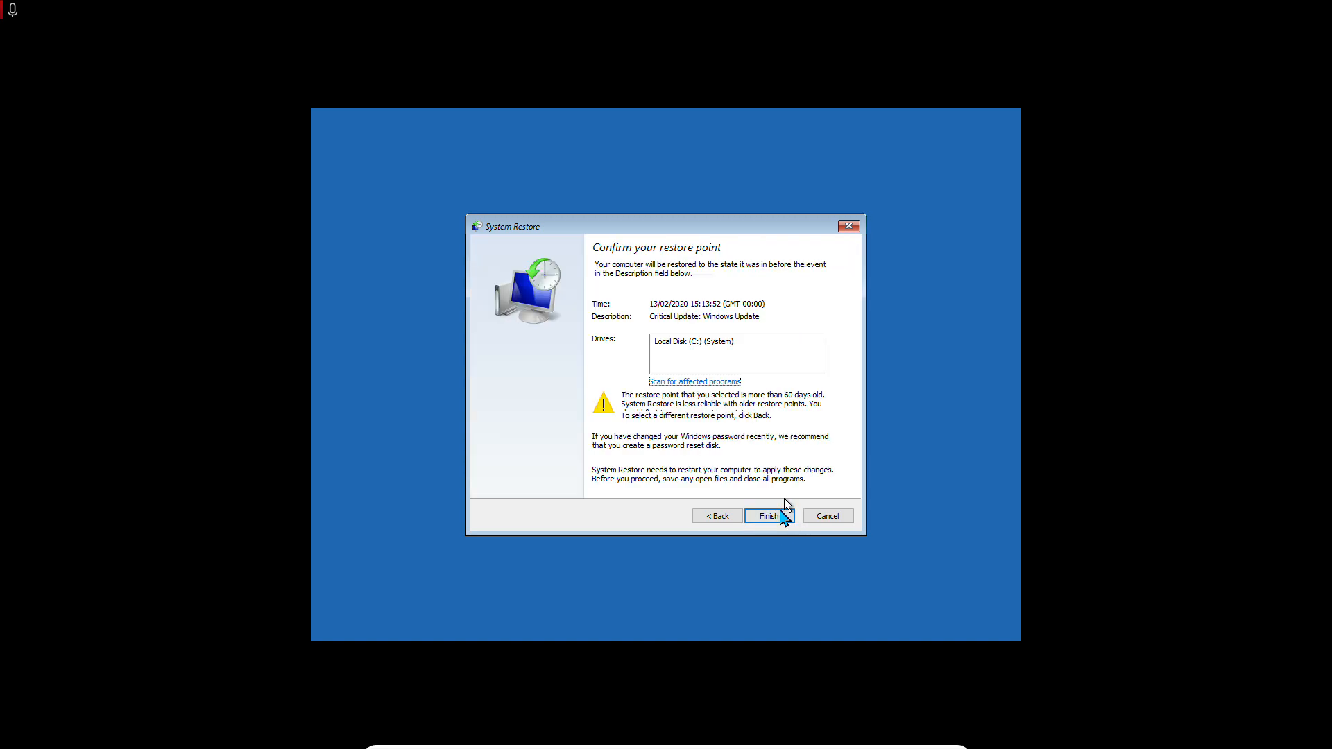
mouse_move(783, 372)
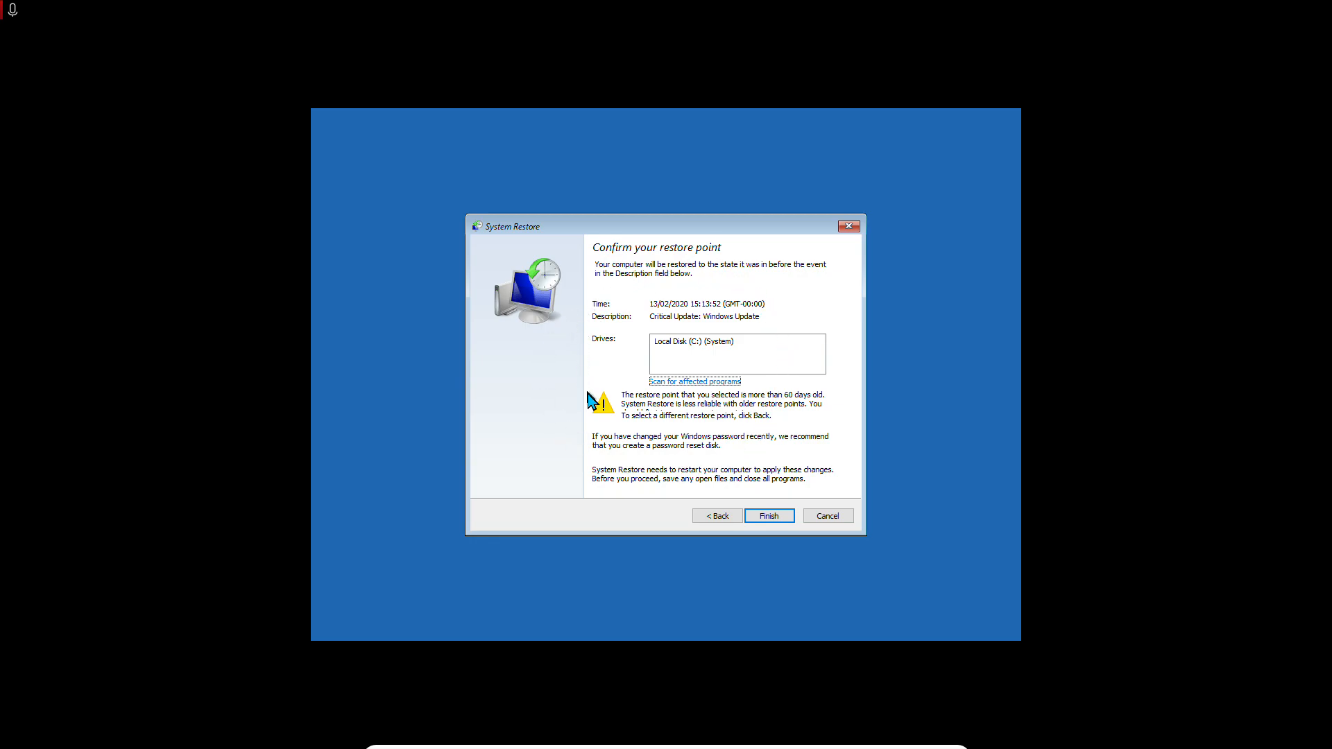
mouse_move(579, 499)
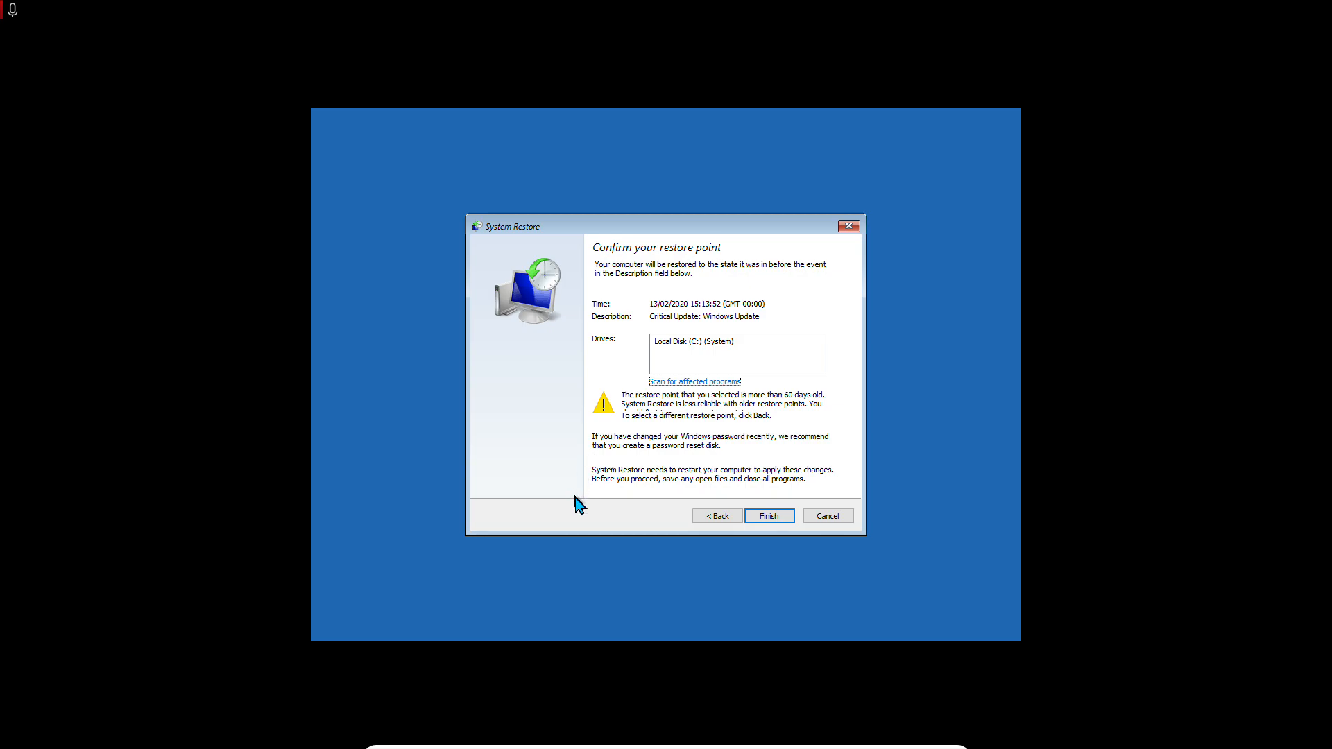
mouse_move(716, 473)
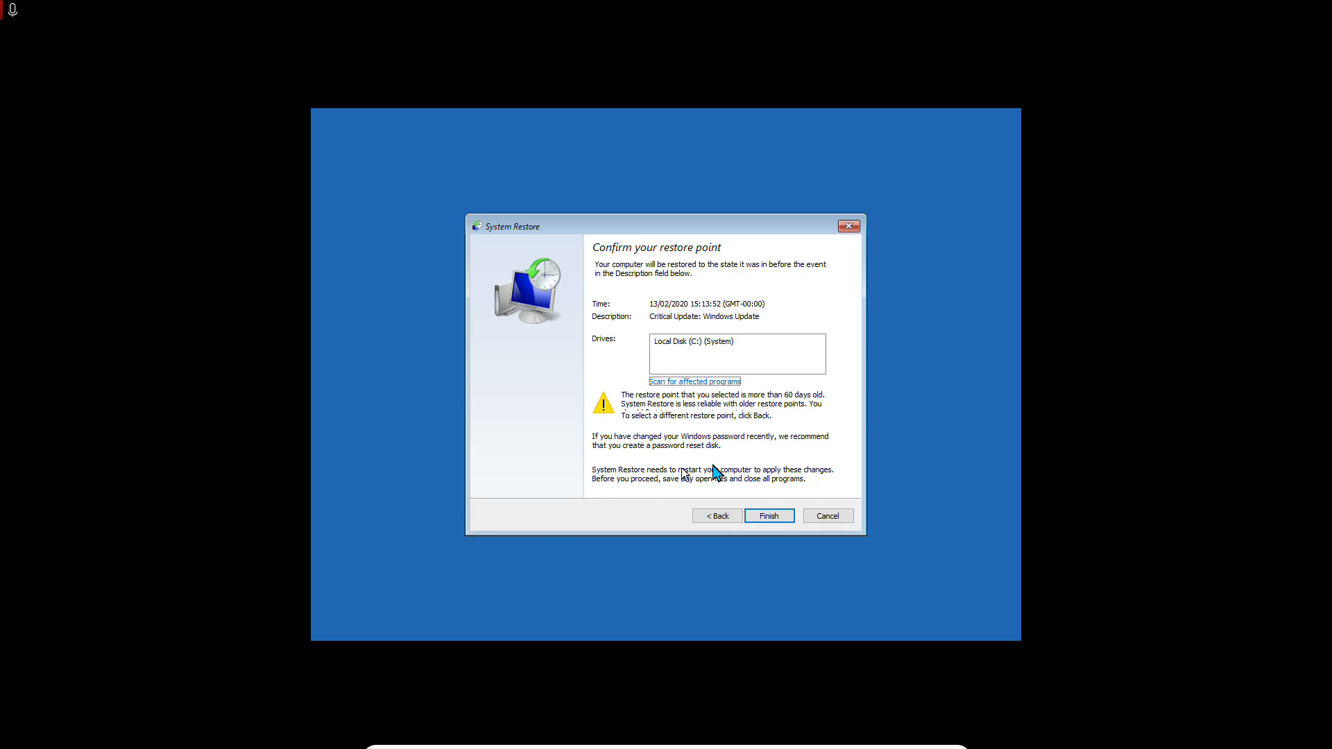
mouse_move(620, 324)
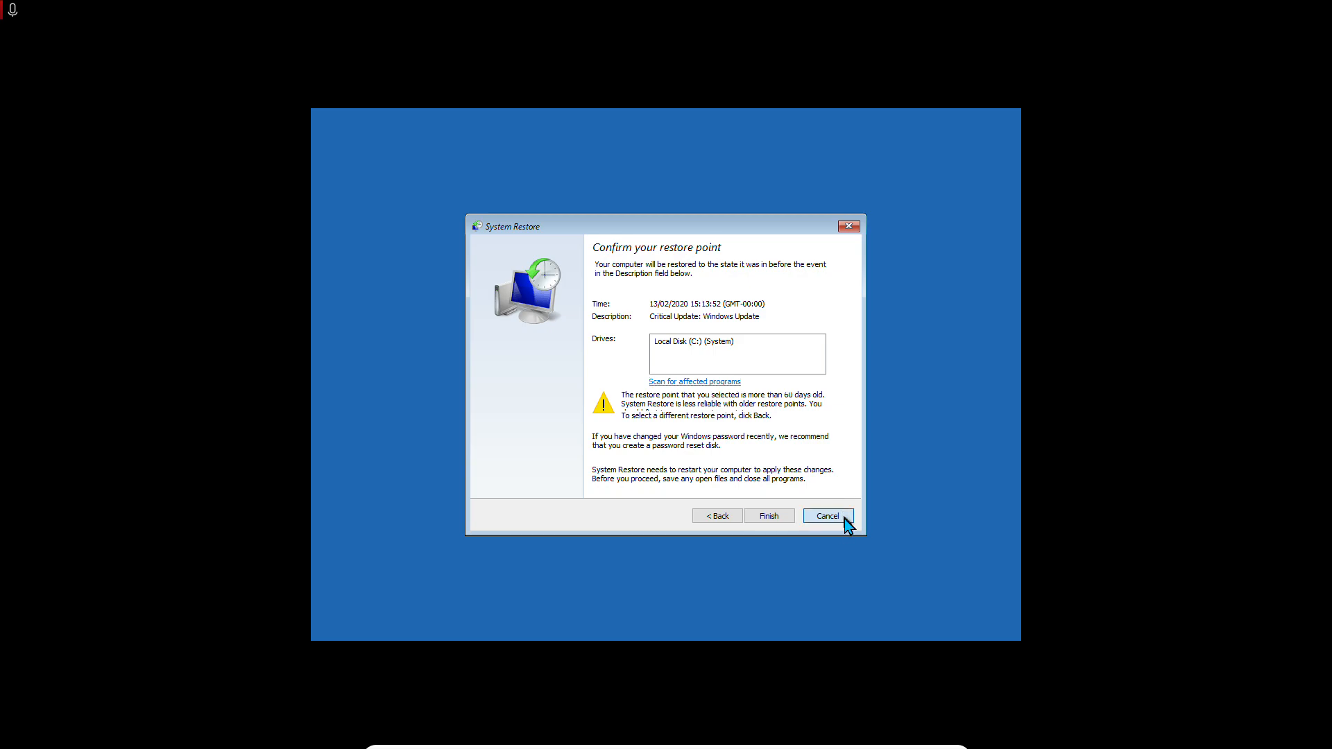
- Cancel System Restore and restart via Troubleshoot > Advanced options > Start-up Settings into the numbered Startup Settings menu
click(826, 516)
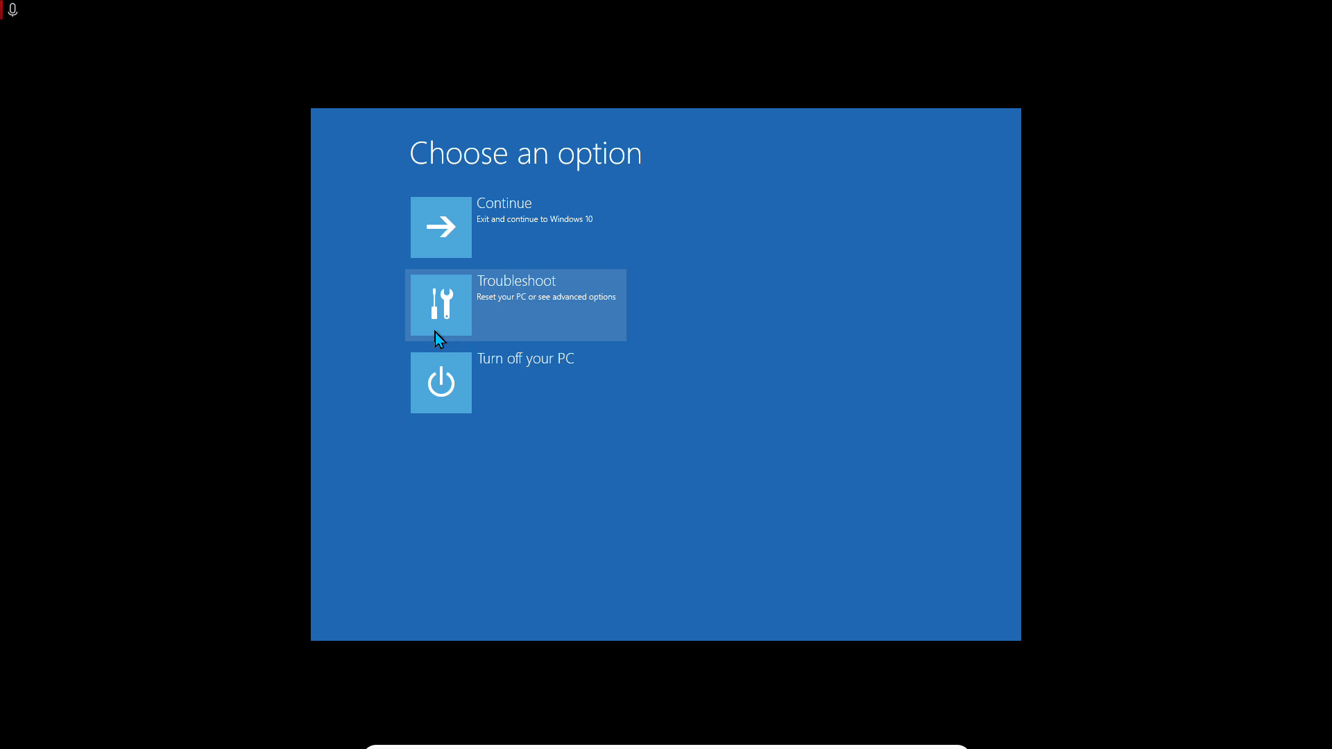
mouse_move(480, 330)
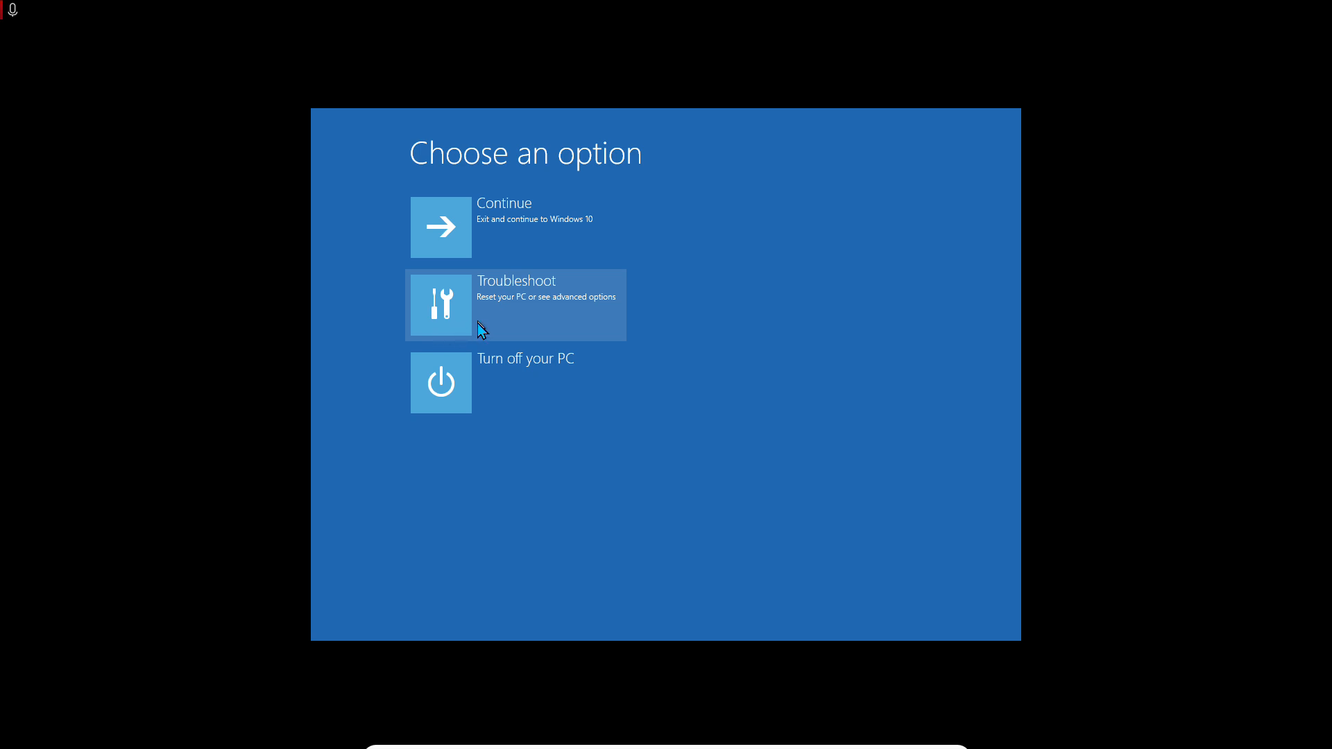
click(515, 305)
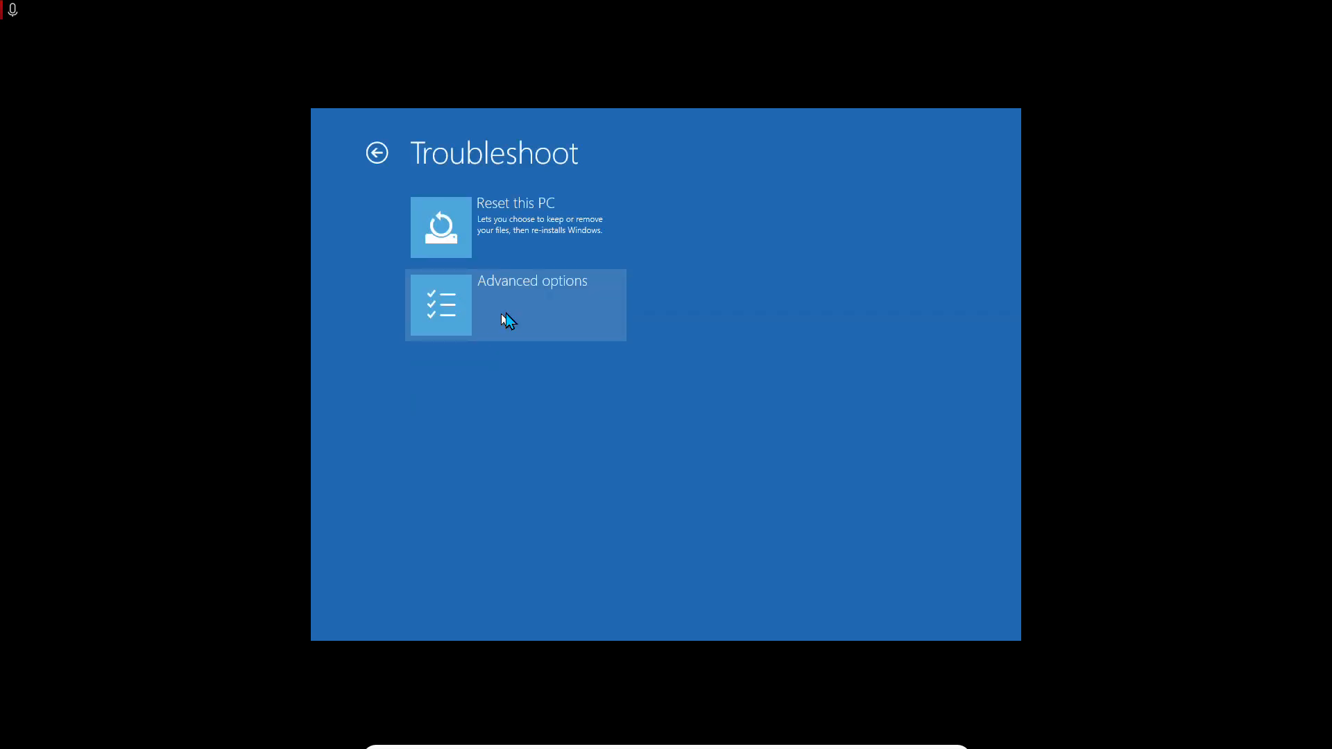
click(515, 304)
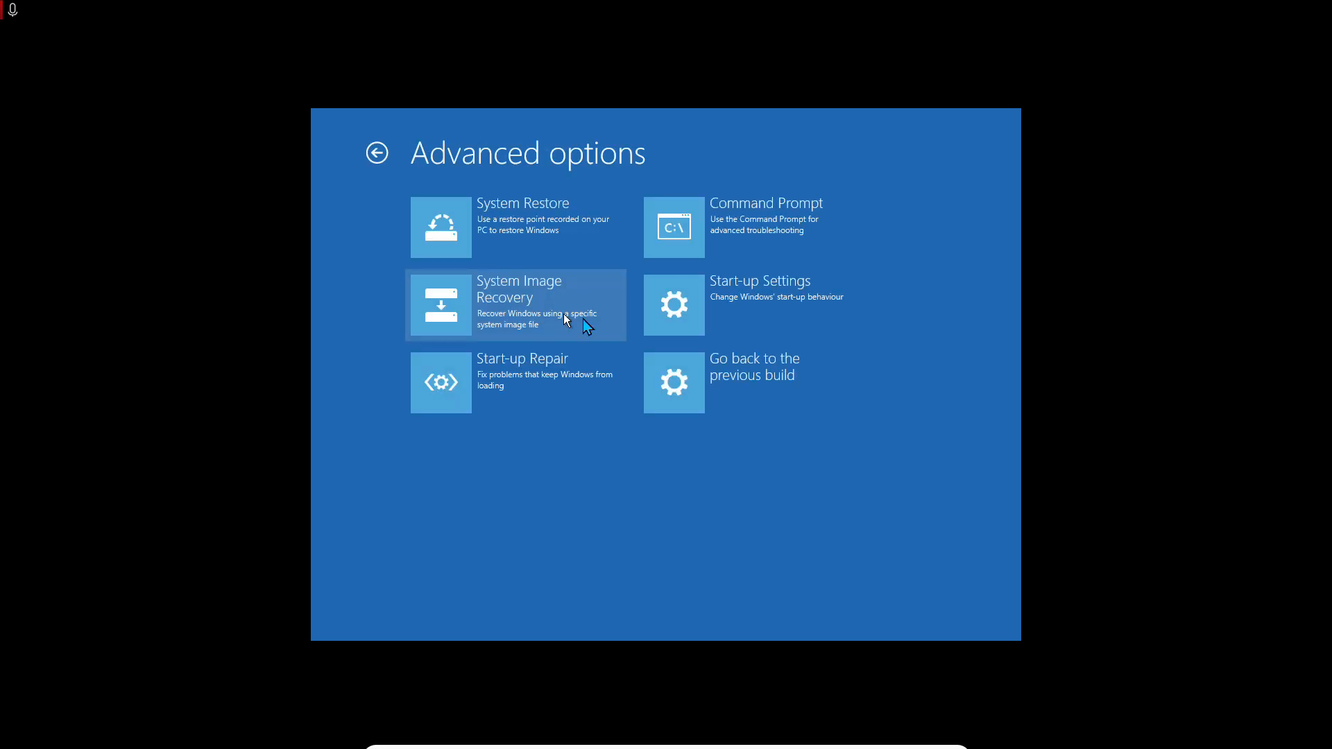
mouse_move(759, 319)
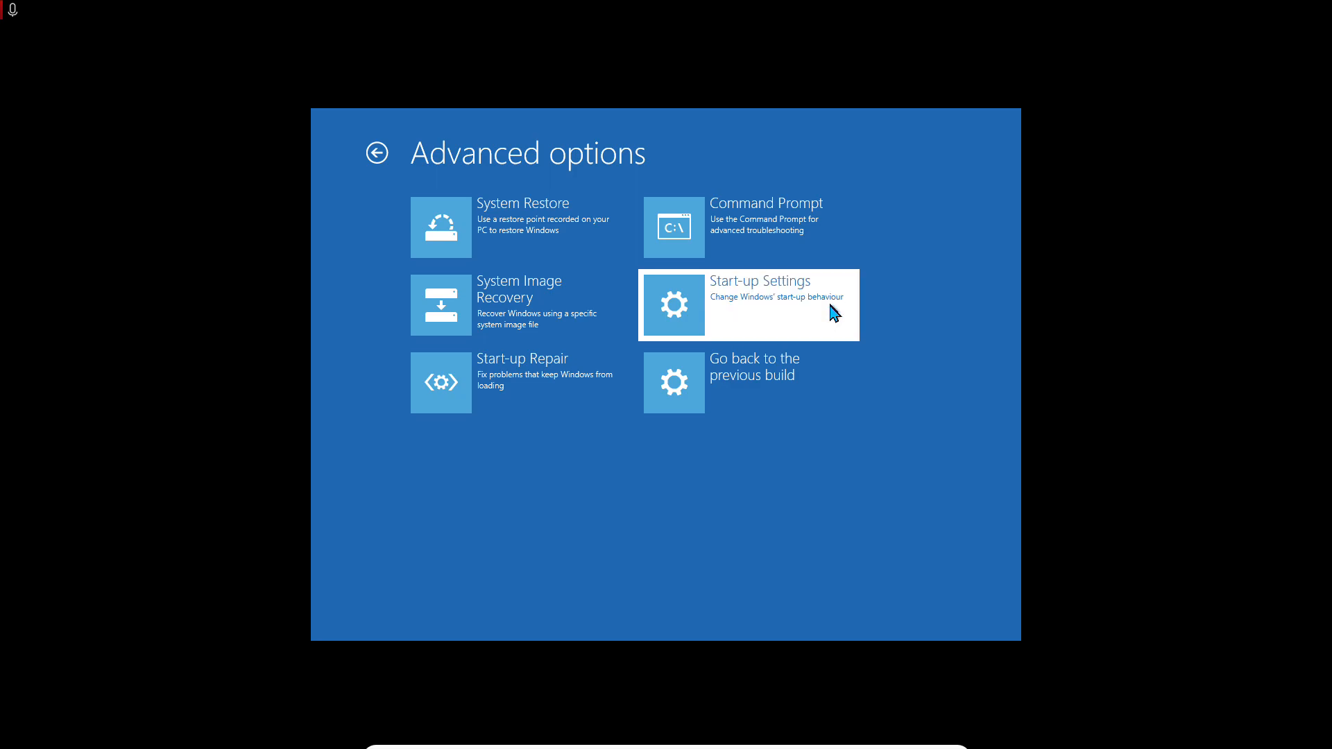
click(746, 305)
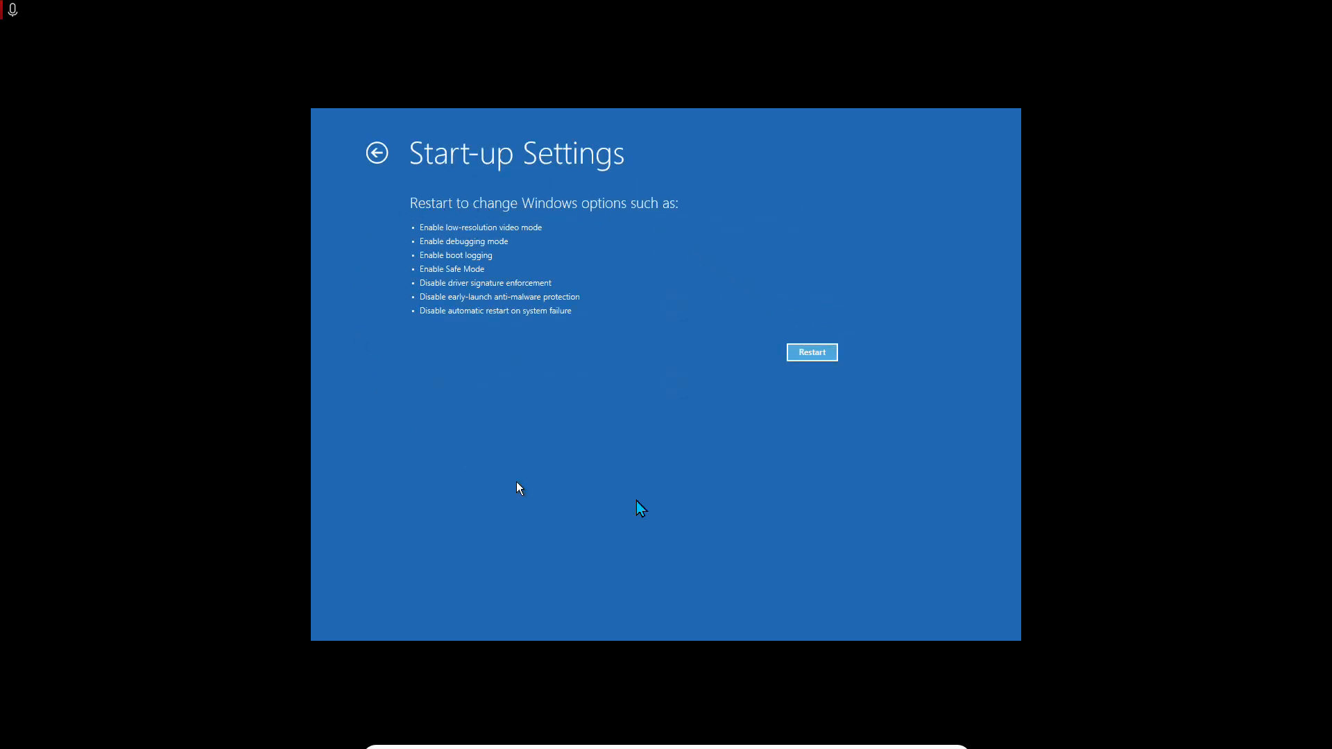
click(810, 350)
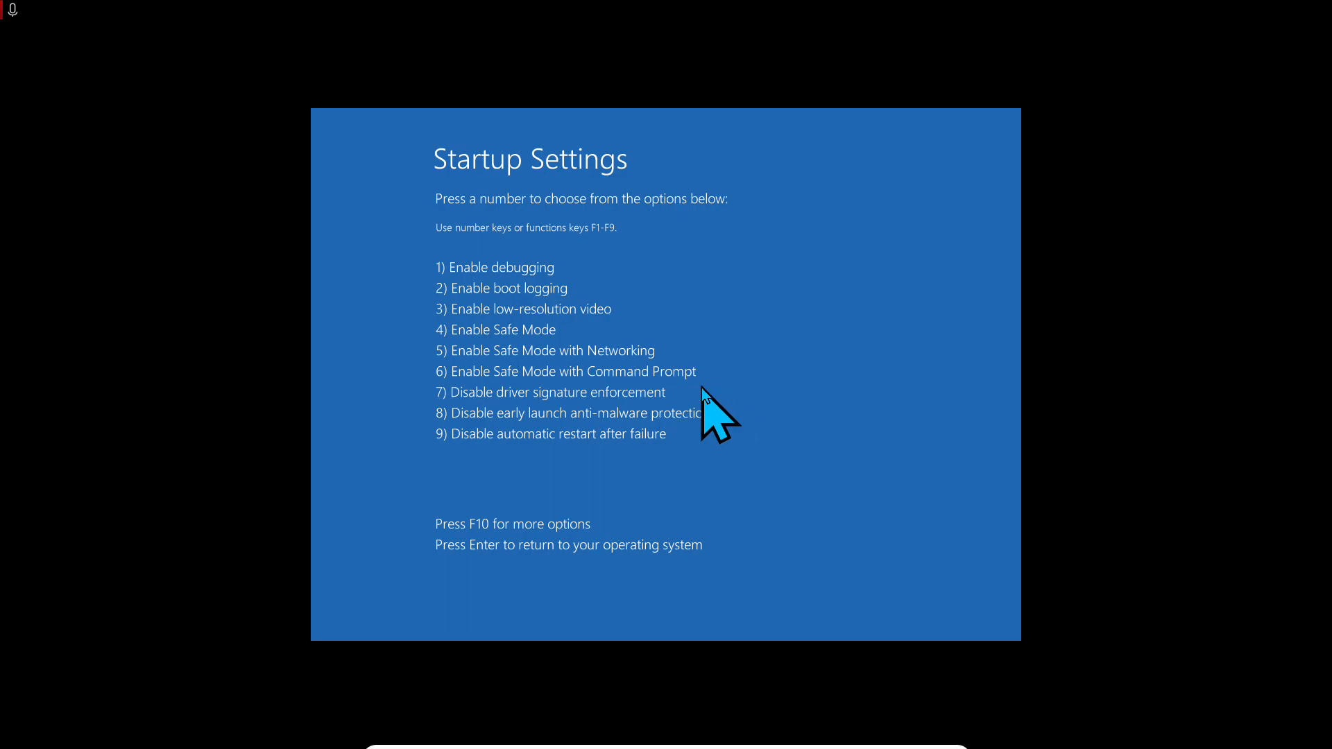
mouse_move(471, 455)
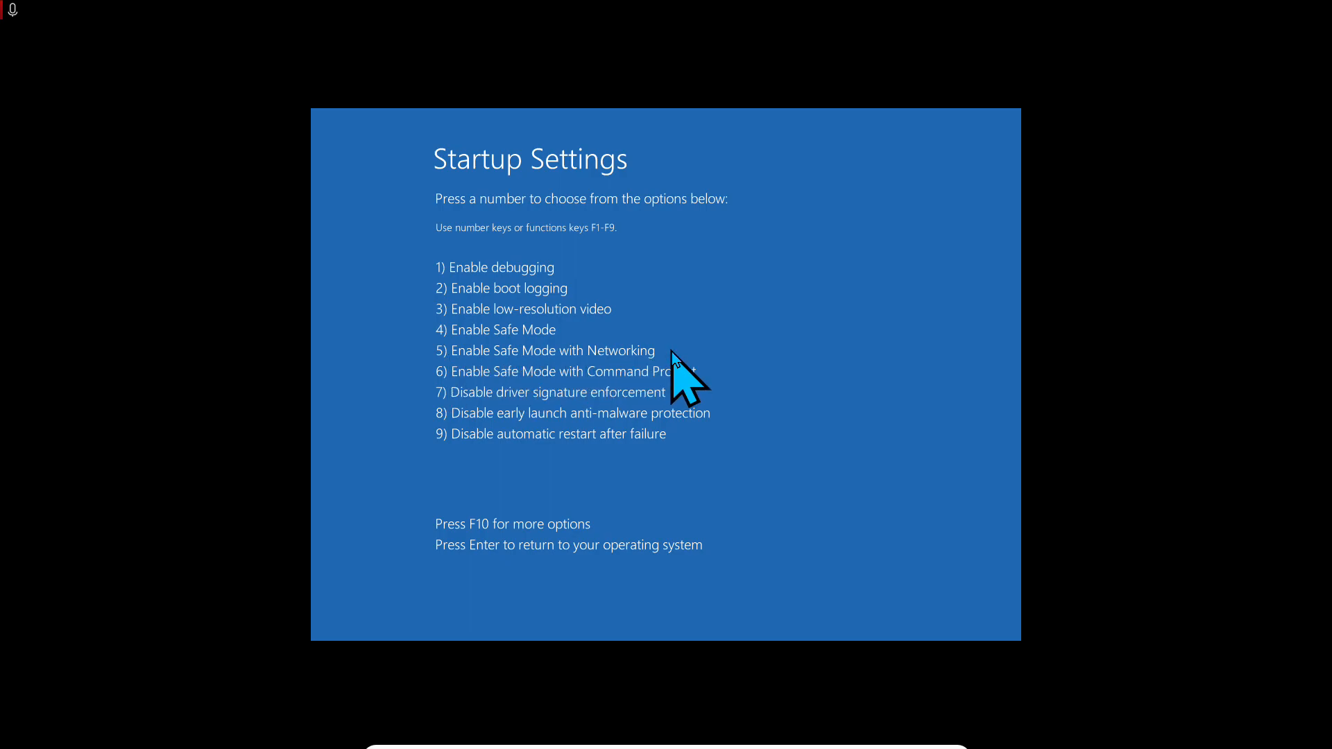
mouse_move(437, 387)
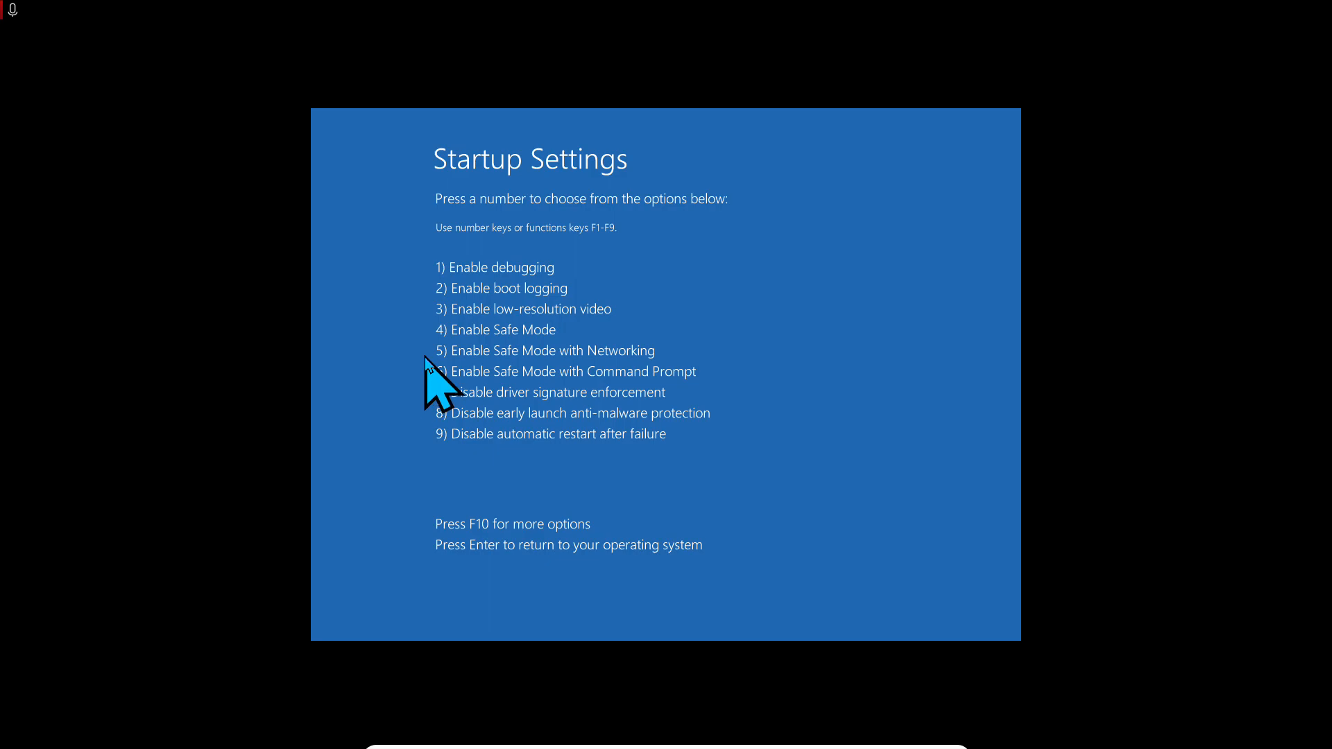
mouse_move(437, 387)
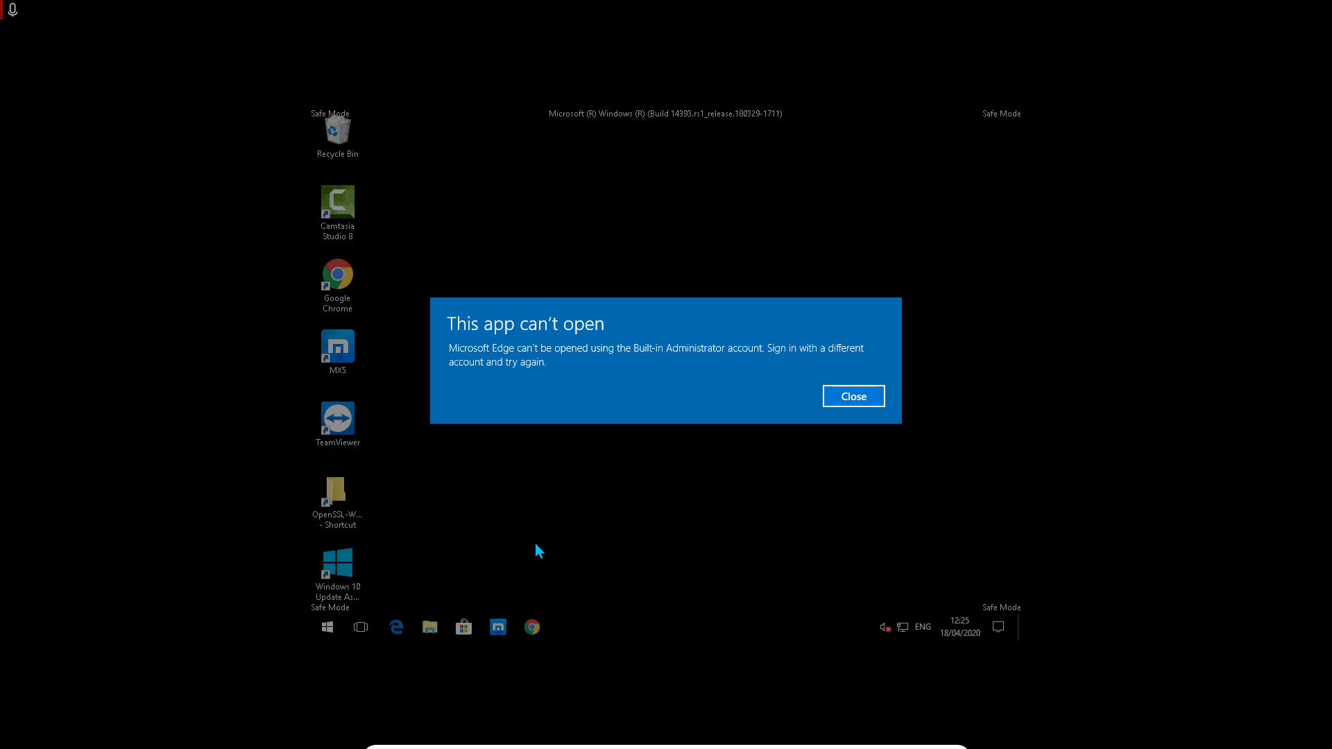
mouse_move(690, 541)
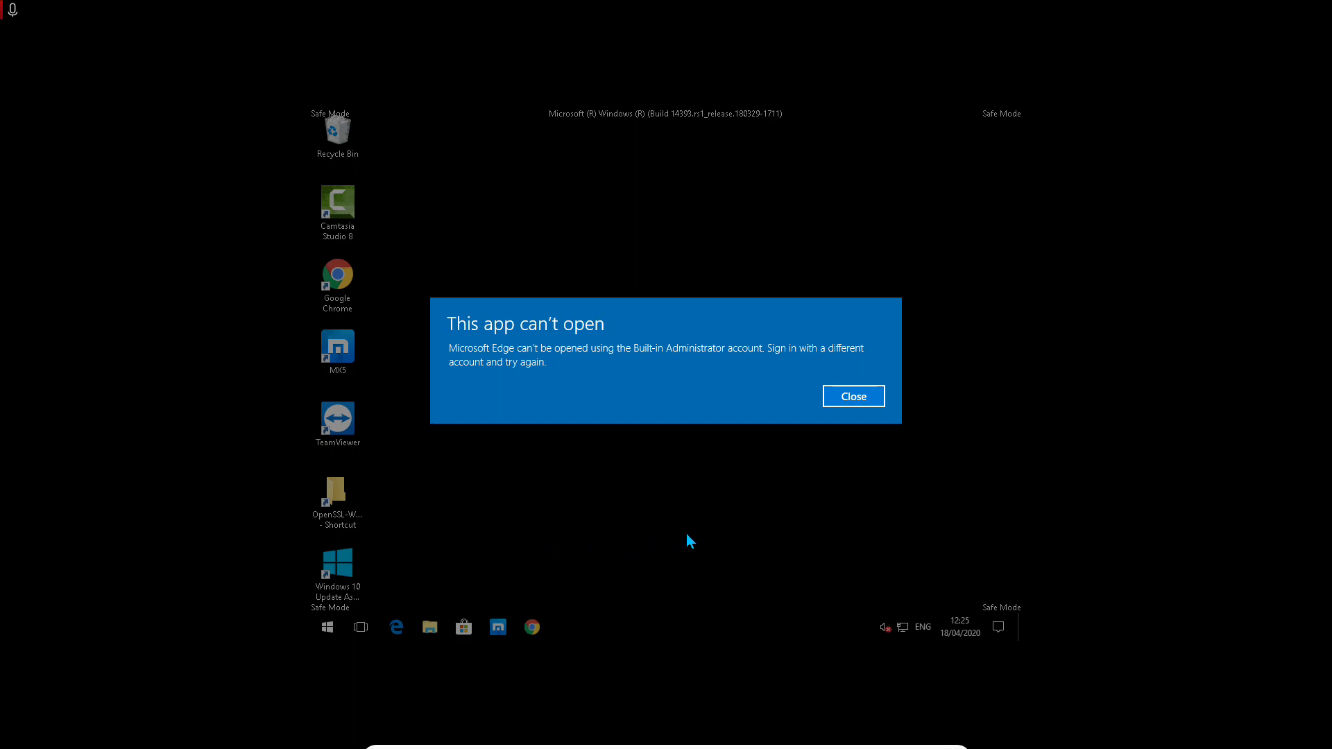
mouse_move(879, 403)
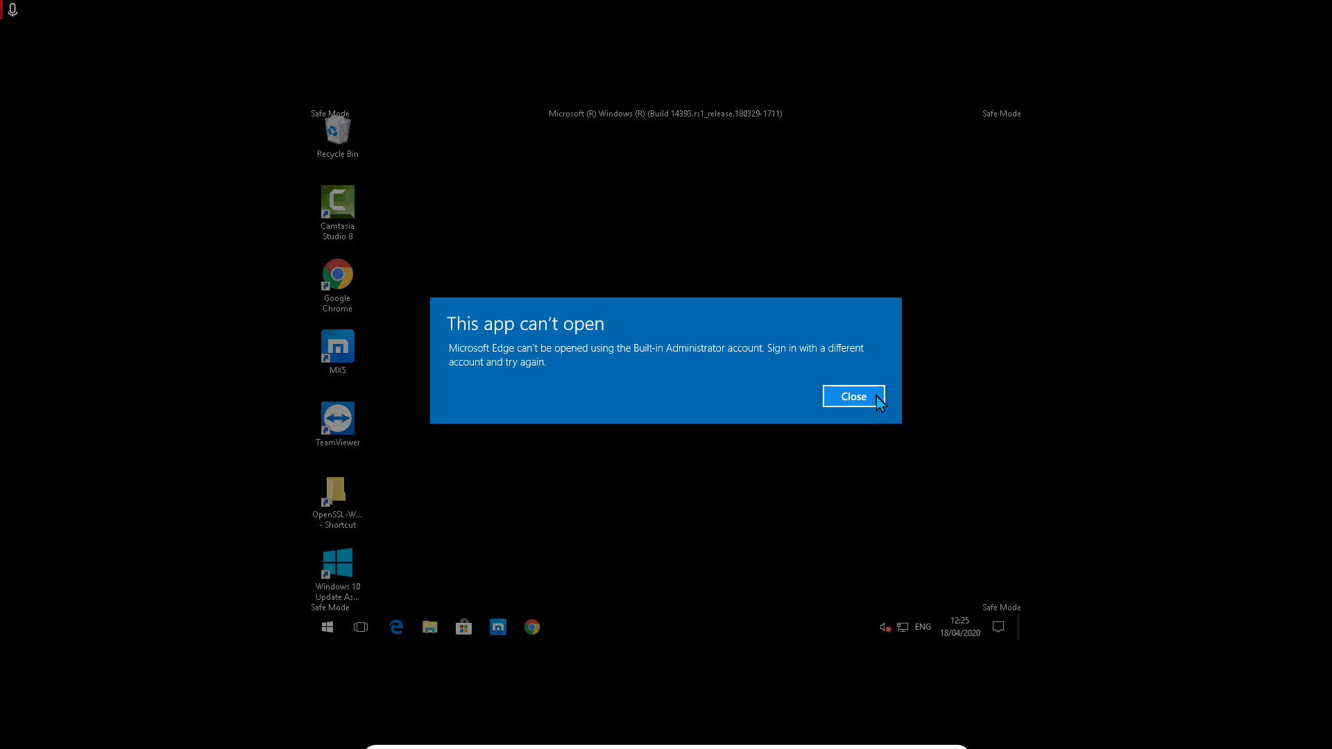
- Dismiss the 'This app can't open' Edge notice on the Safe Mode desktop
click(851, 397)
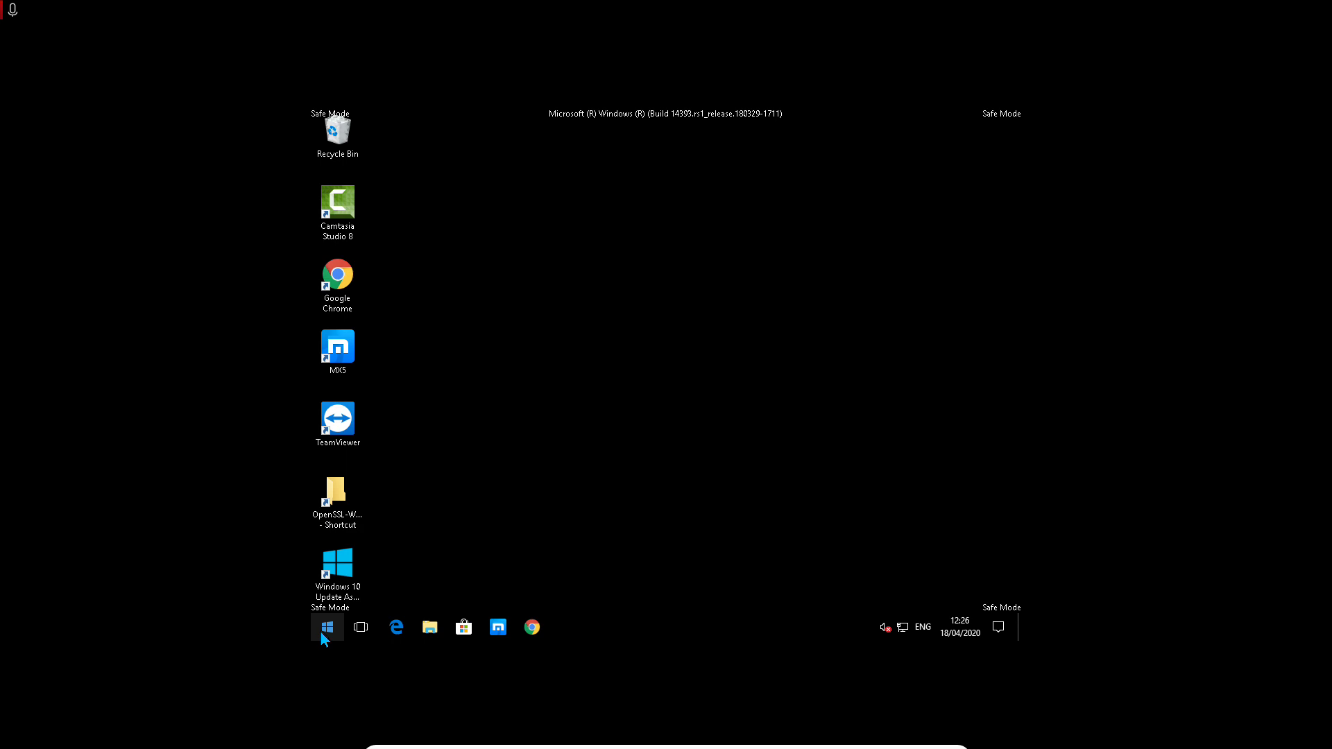
- Leave Safe Mode and restart through Troubleshoot > Advanced options > Start-up Settings to the Startup Settings menu again
right_click(327, 627)
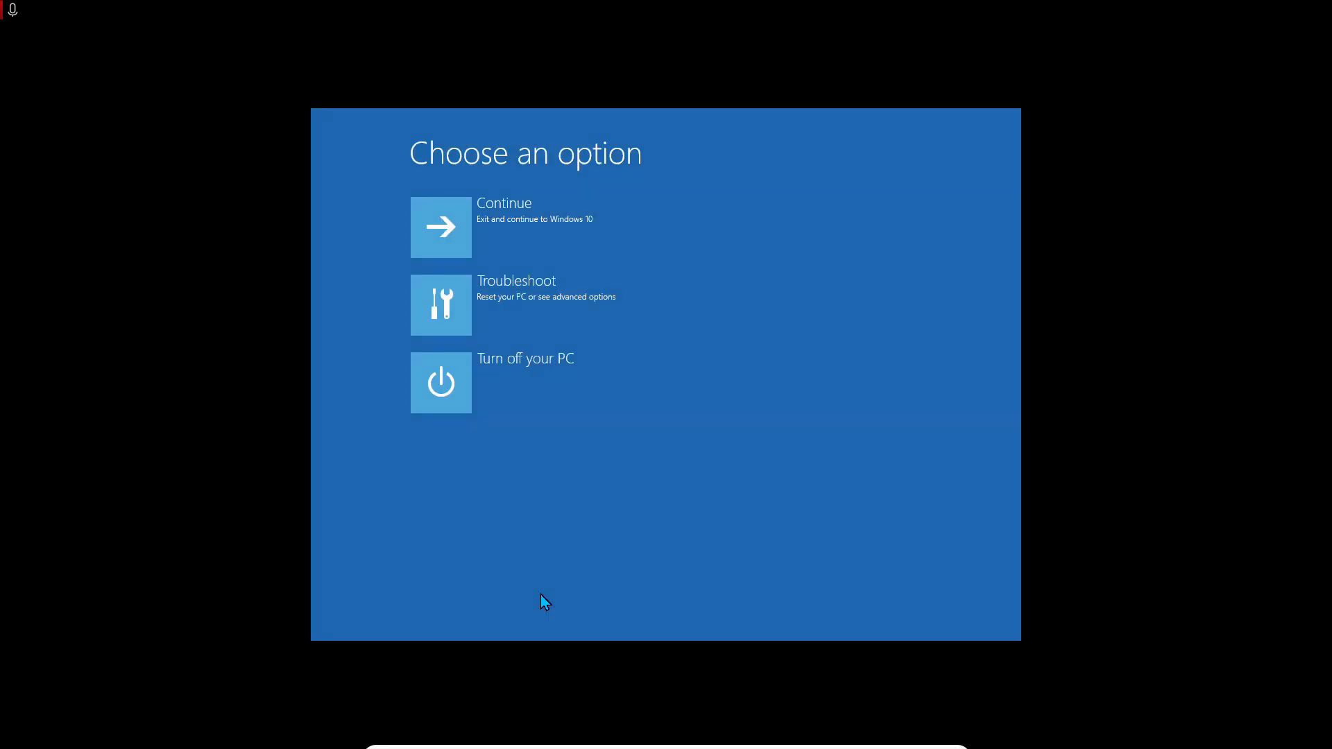
mouse_move(516, 306)
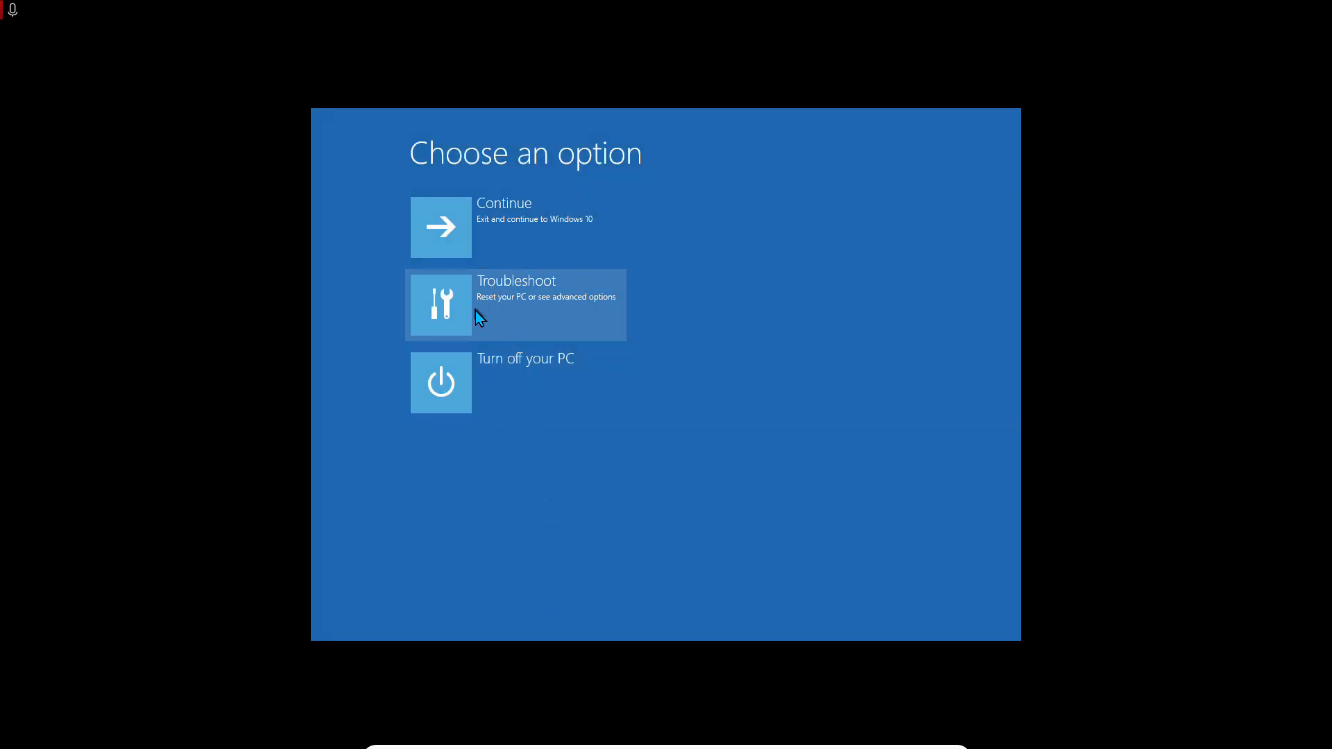
click(515, 305)
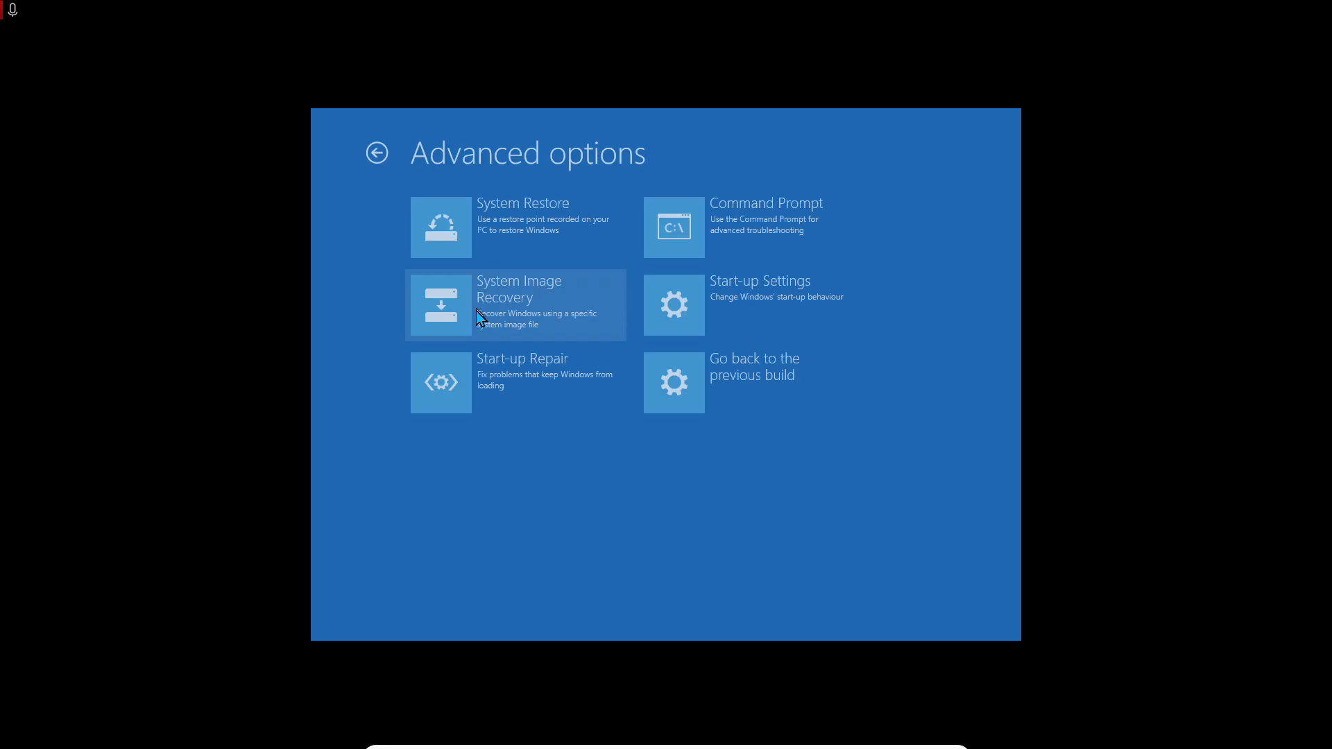
mouse_move(721, 323)
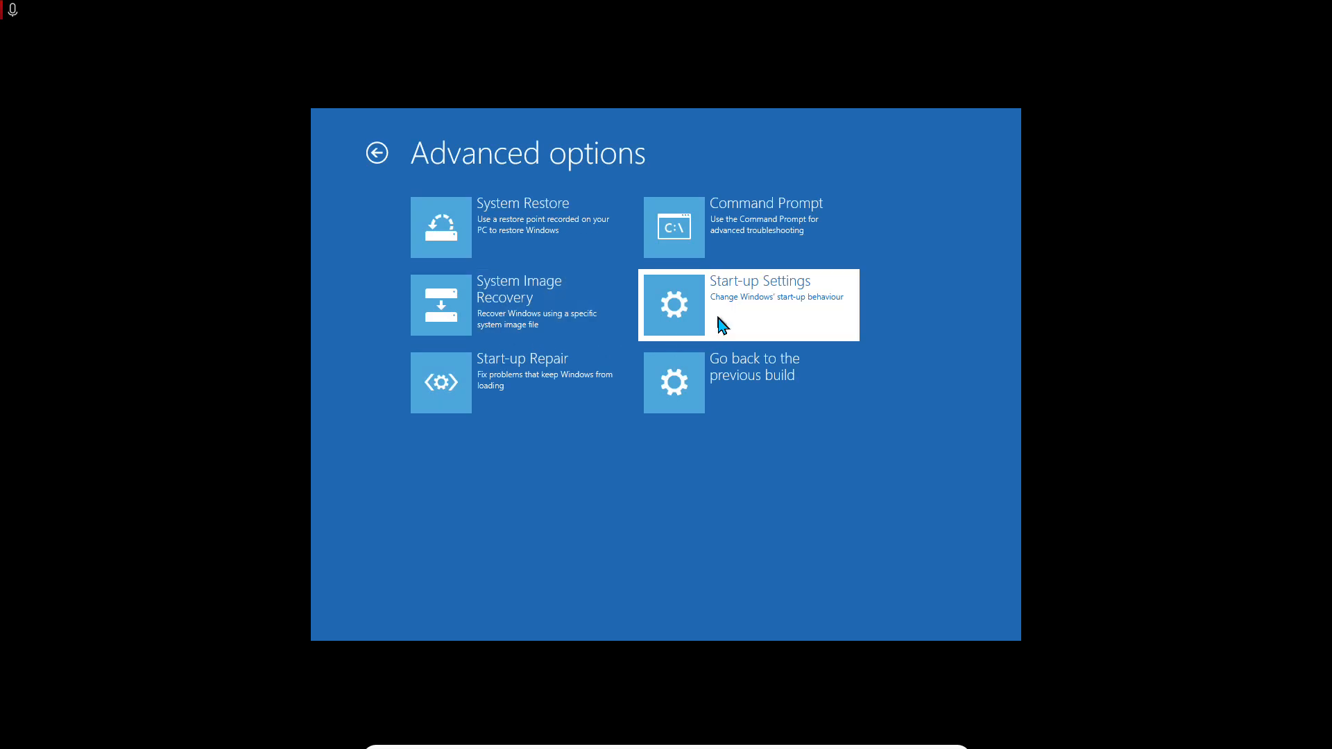
click(746, 305)
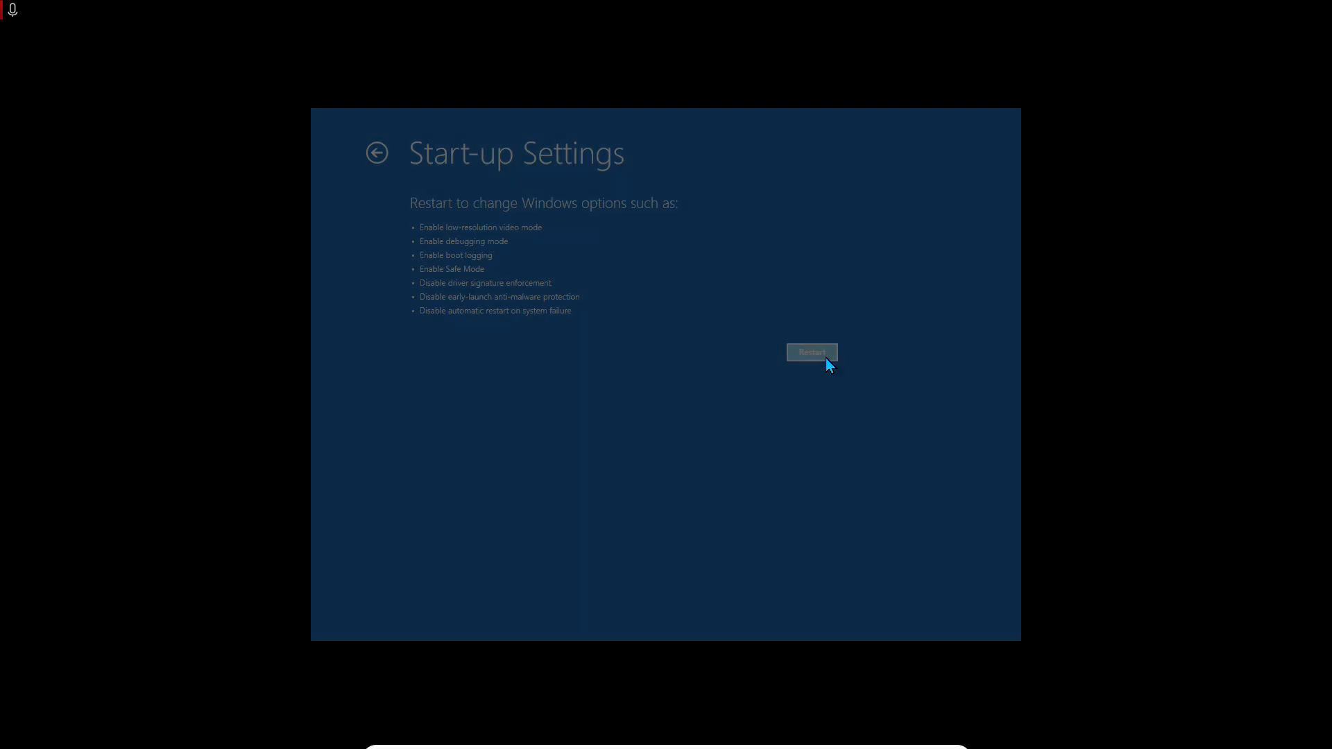
click(810, 351)
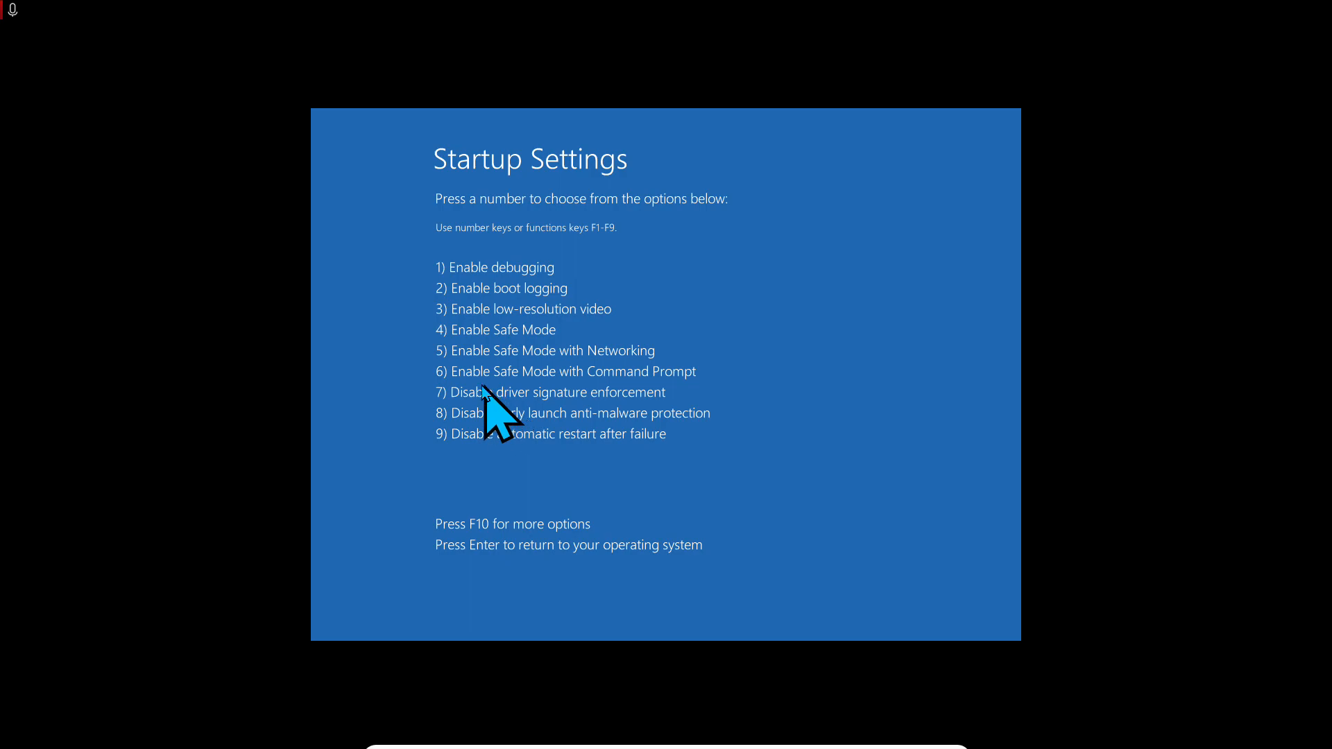
mouse_move(557, 382)
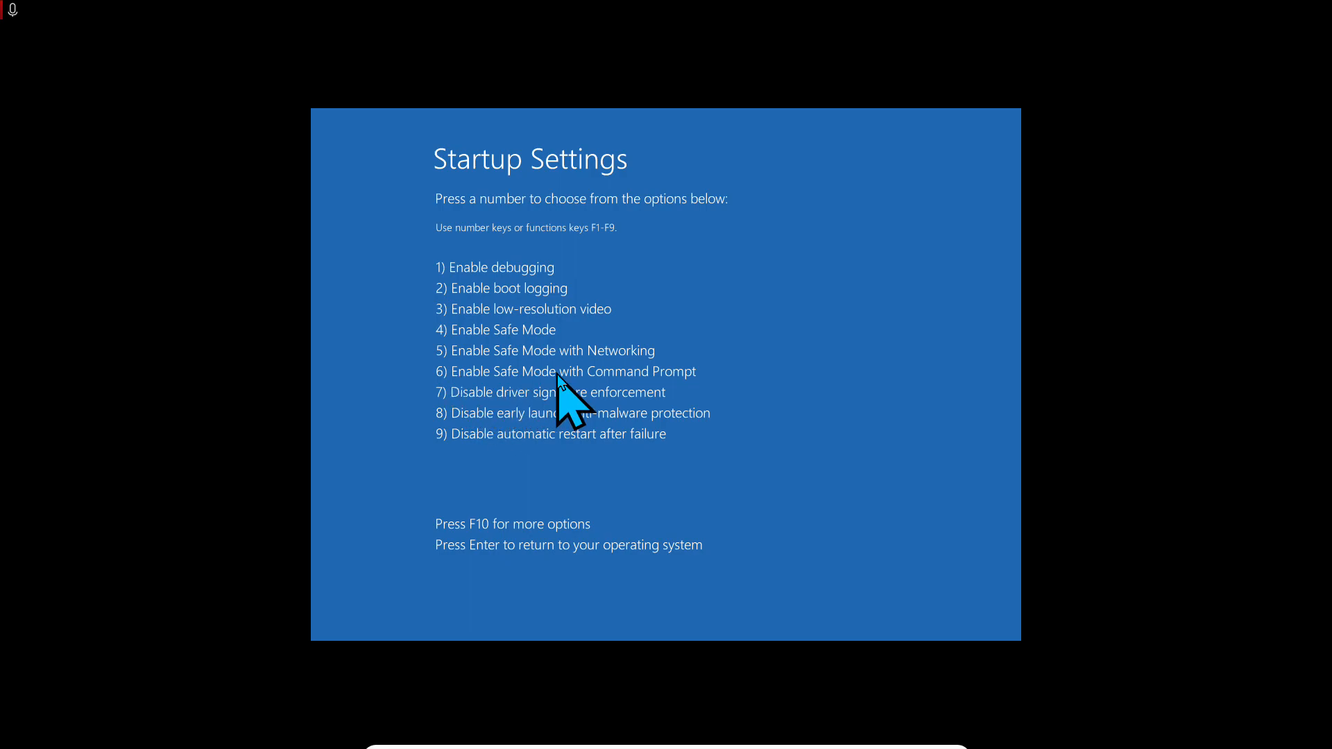
mouse_move(692, 412)
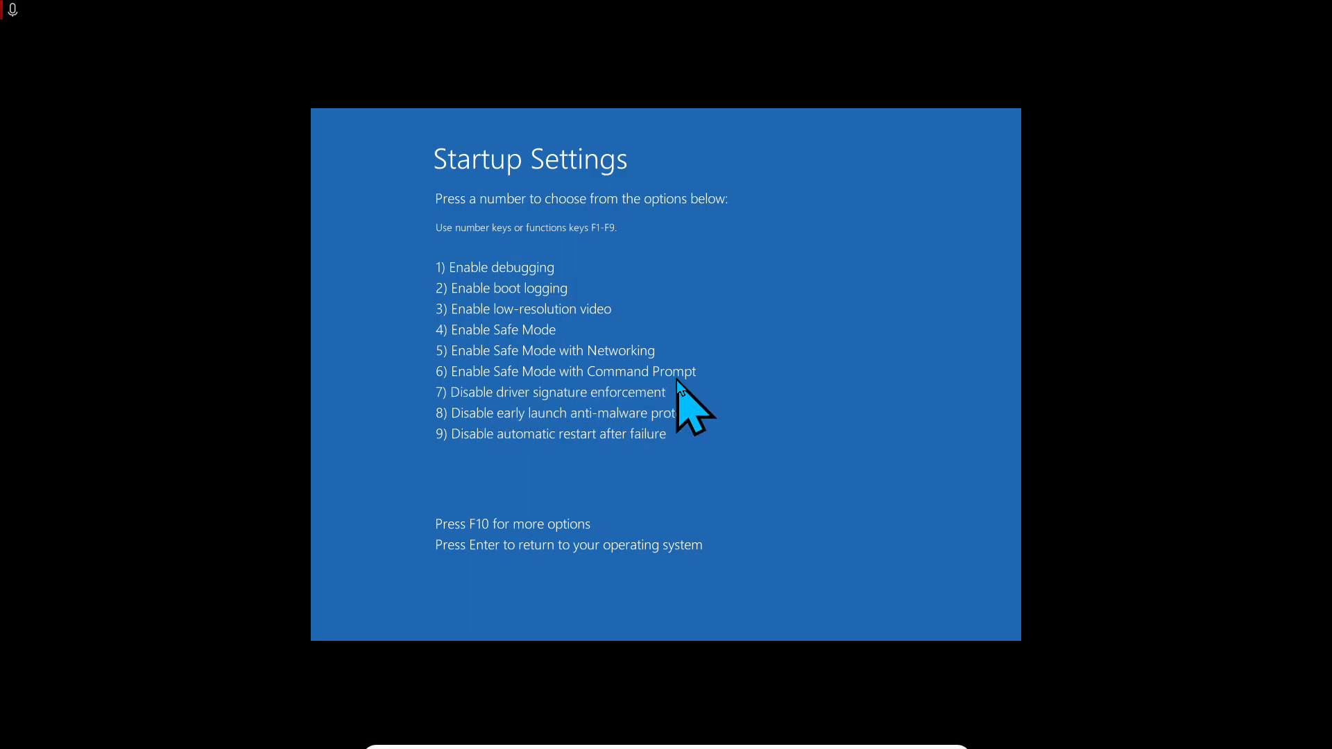
mouse_move(725, 403)
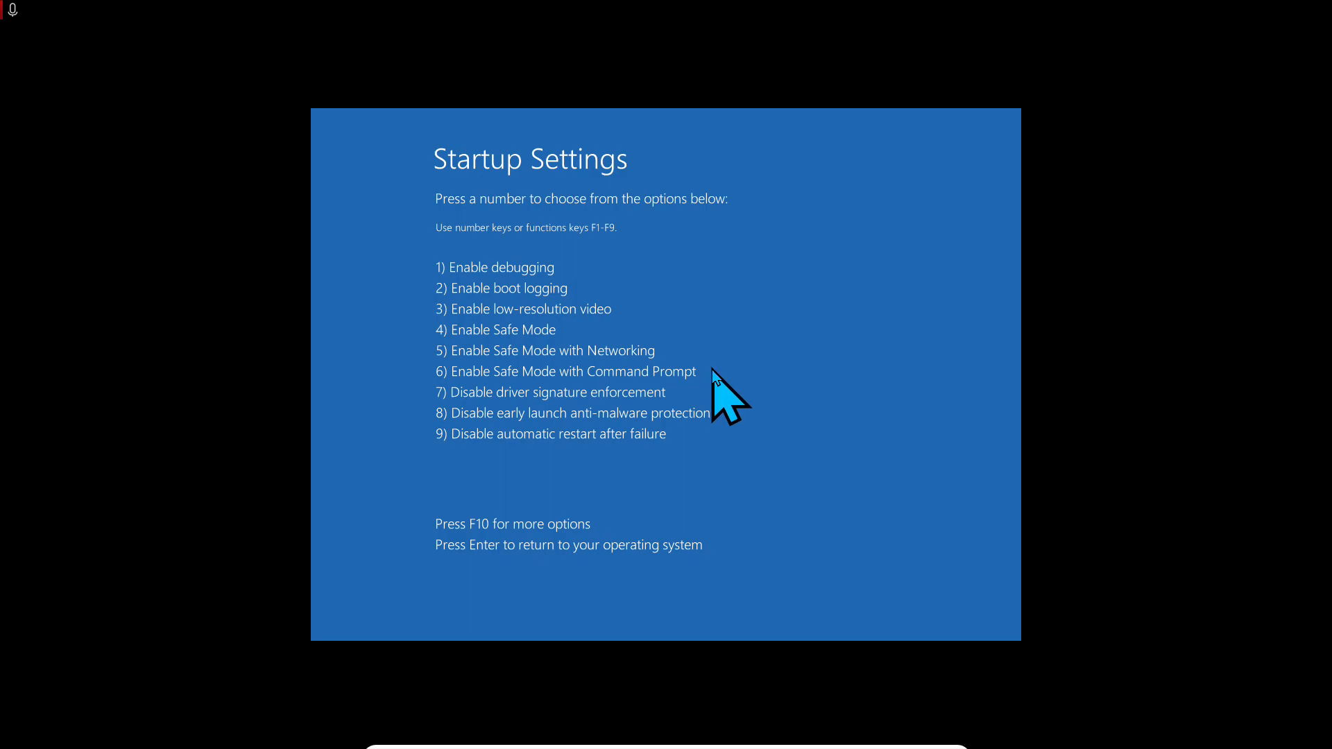
mouse_move(692, 400)
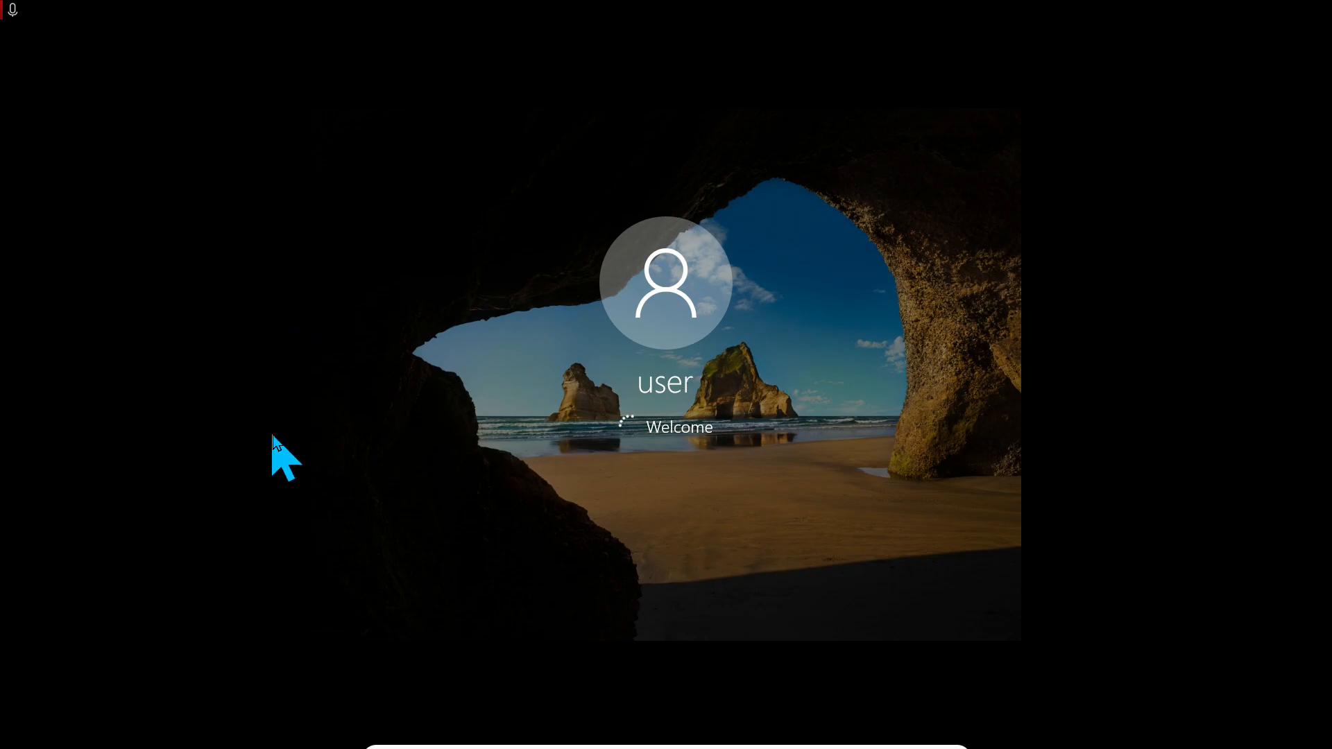
mouse_move(111, 400)
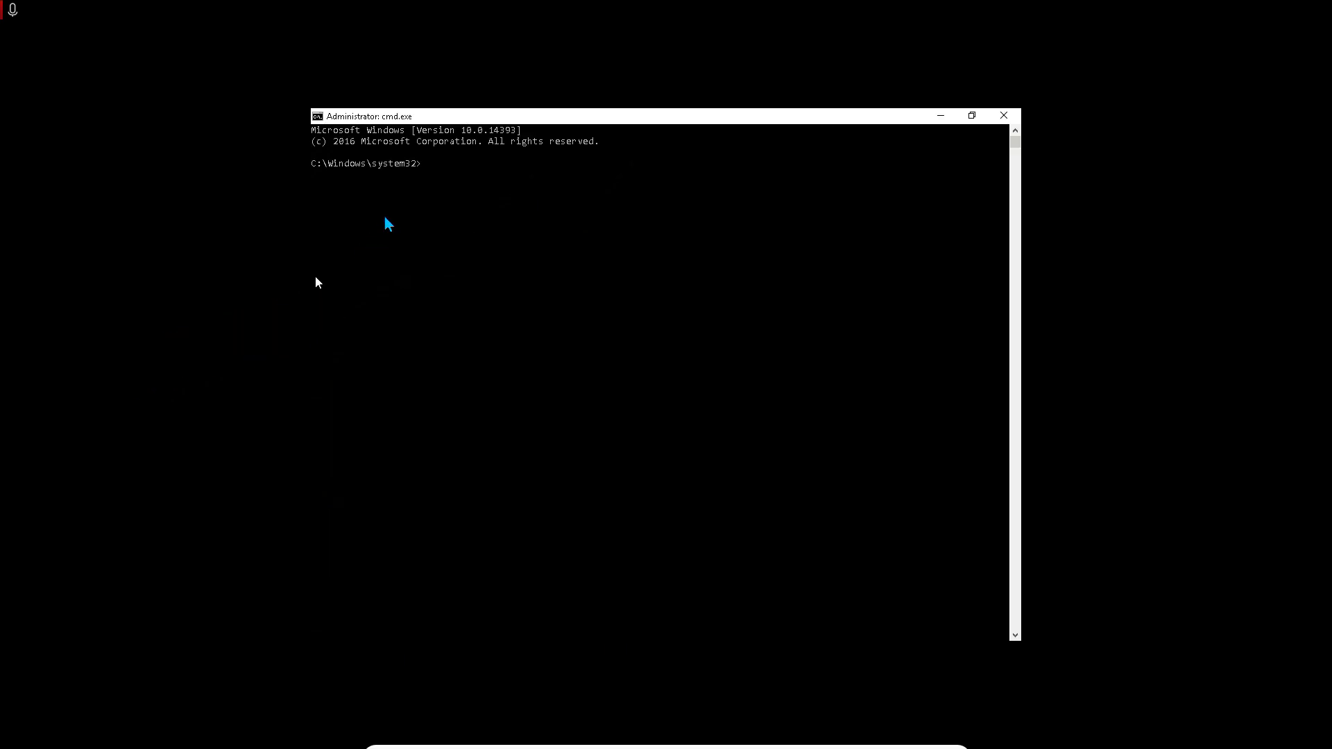
mouse_move(143, 323)
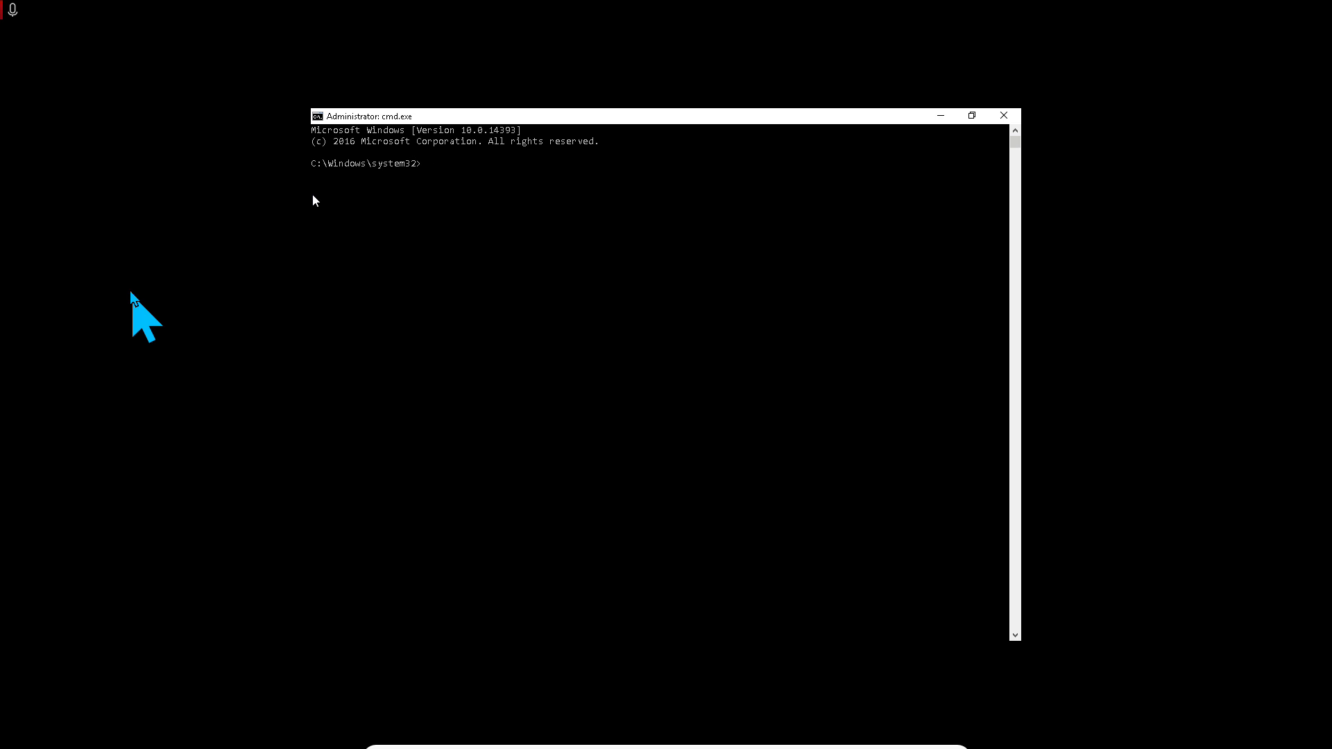
- Run 'net user /add test *' and leave the new account's password blank
text(net)
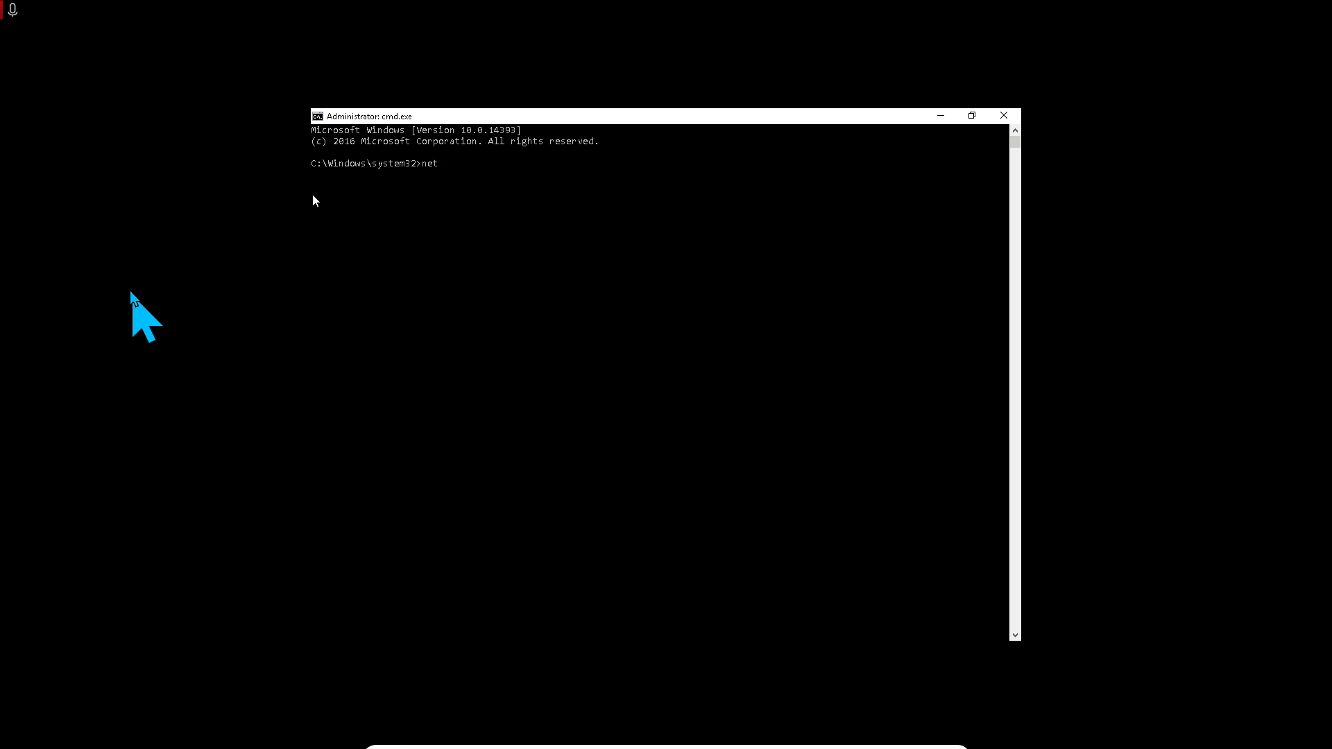
text(user /add)
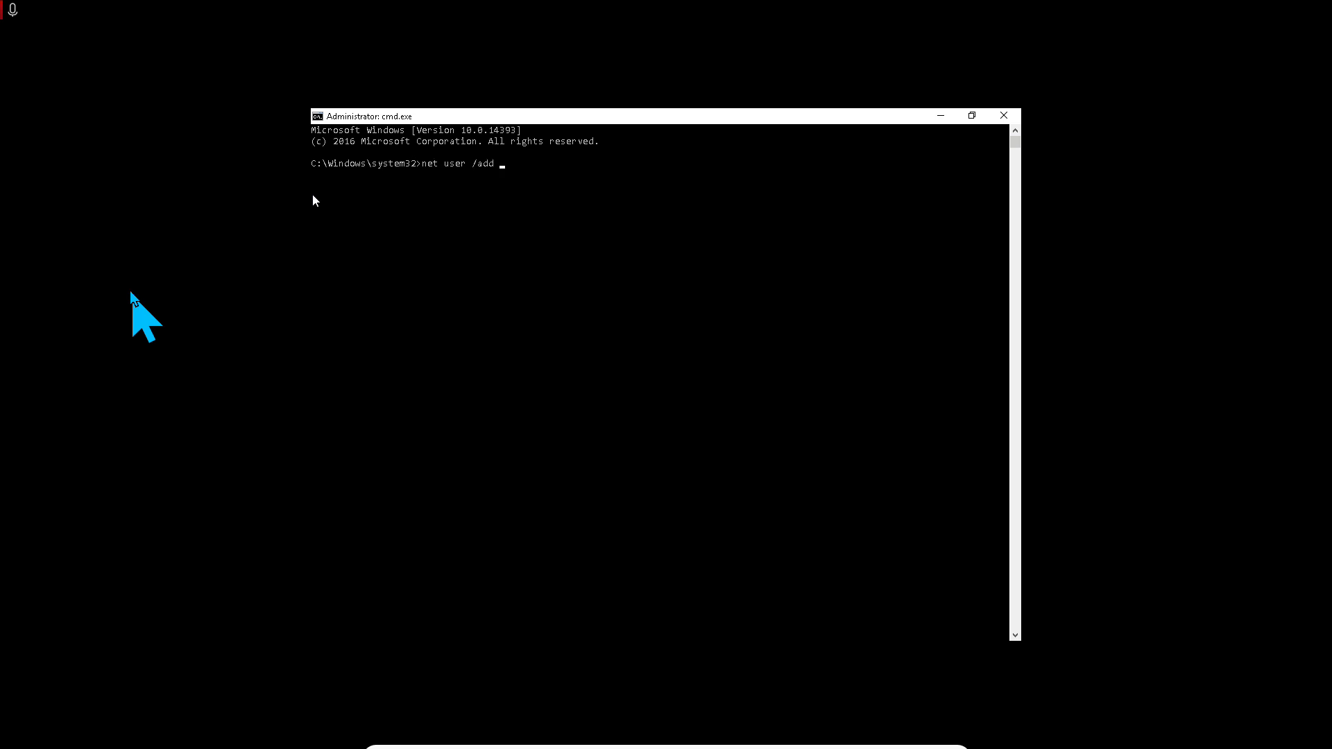
text(test *)
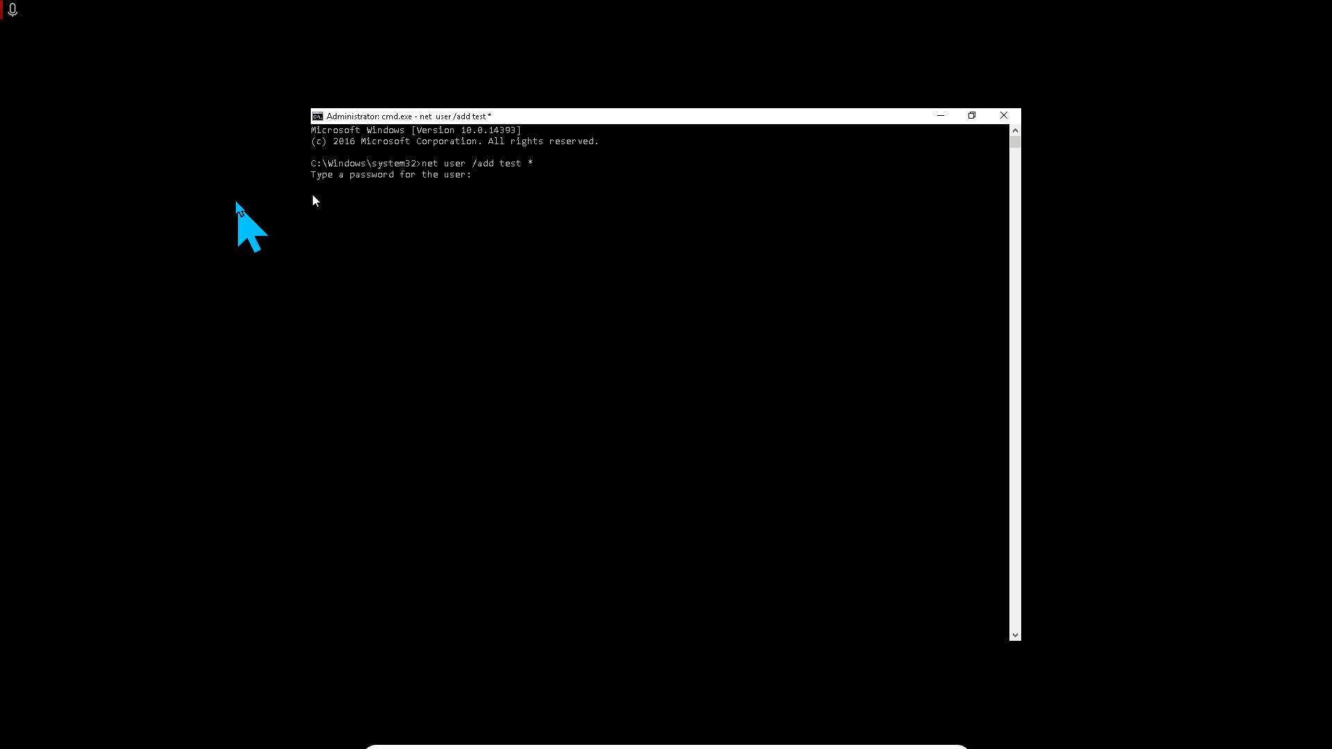
key(Enter)
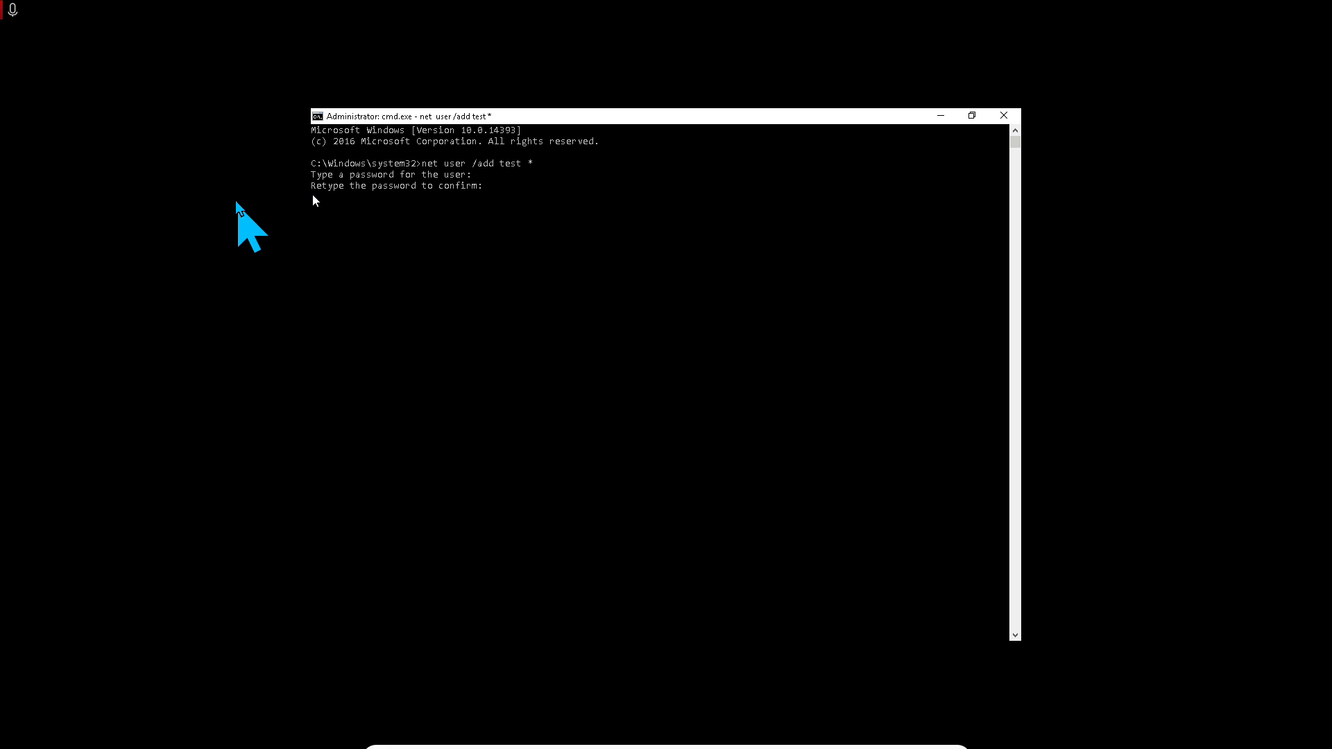
key(Enter)
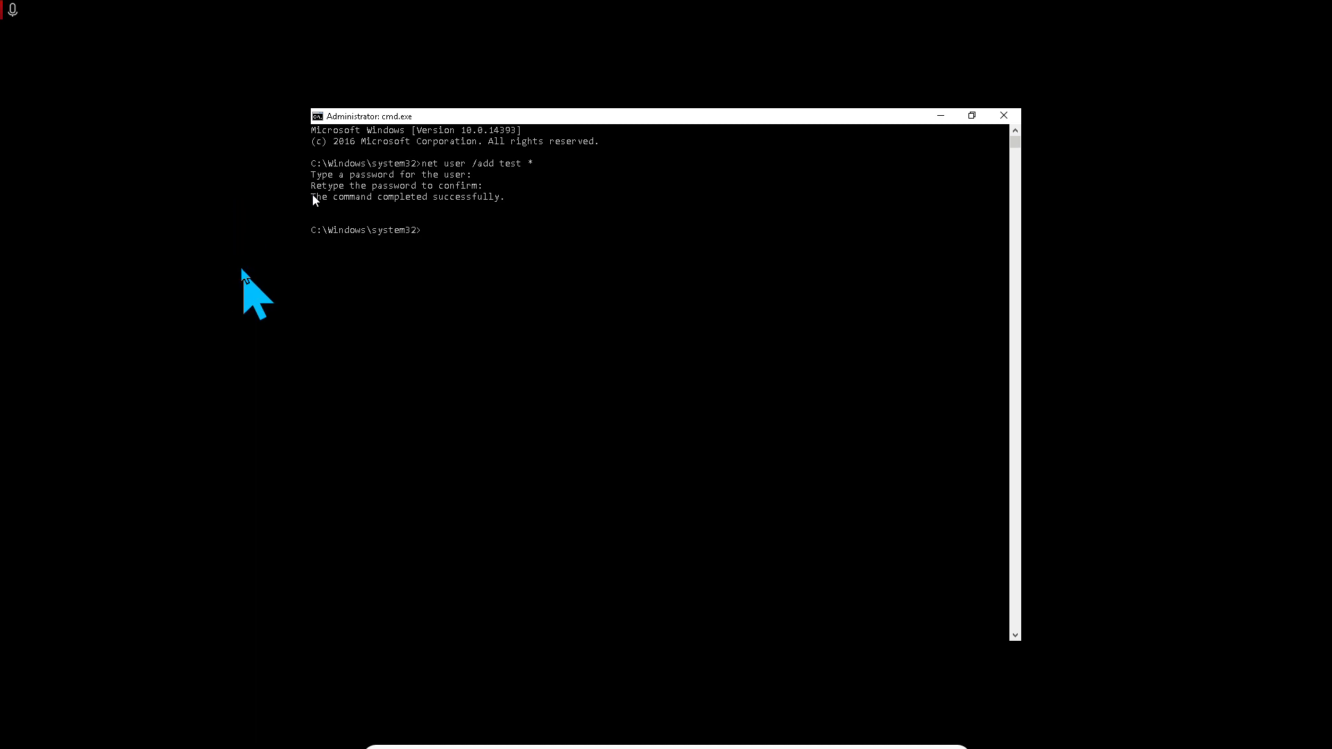
- Run 'net localgroup administrators /add test' to make test an administrator
text(net)
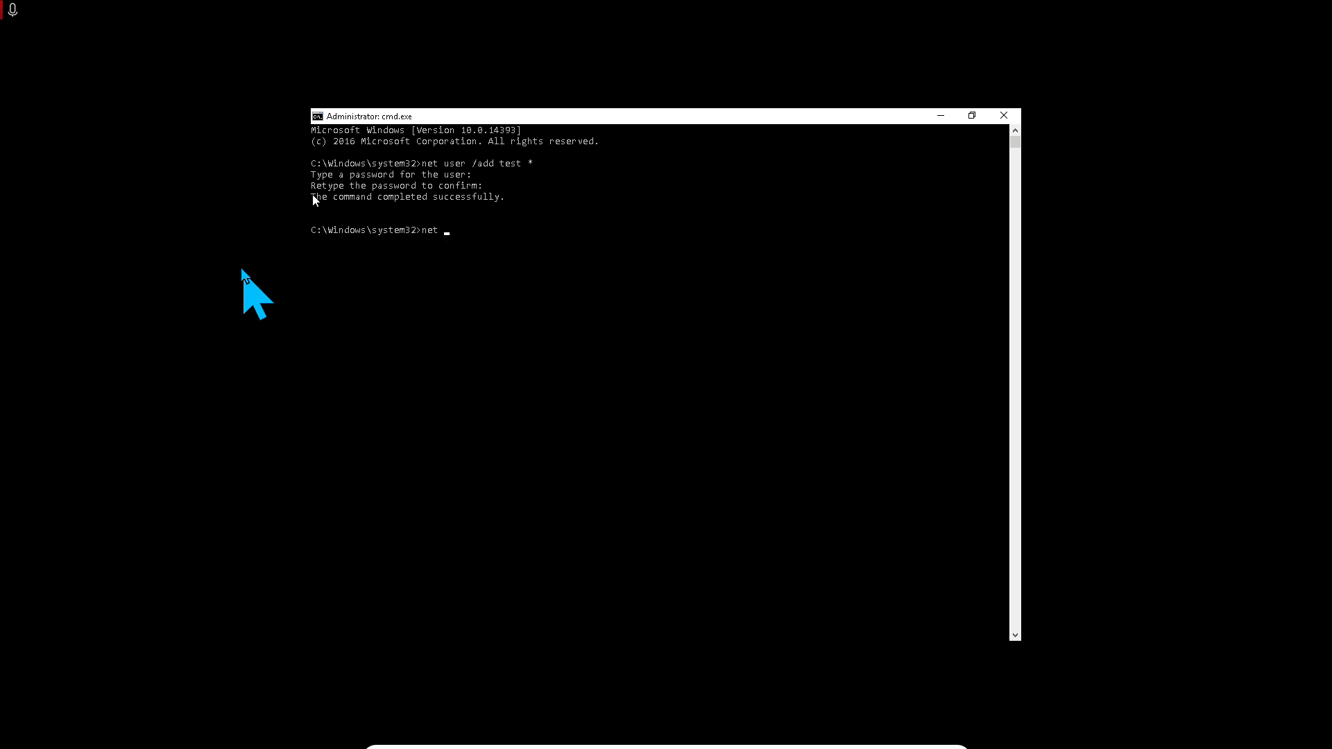
text(local)
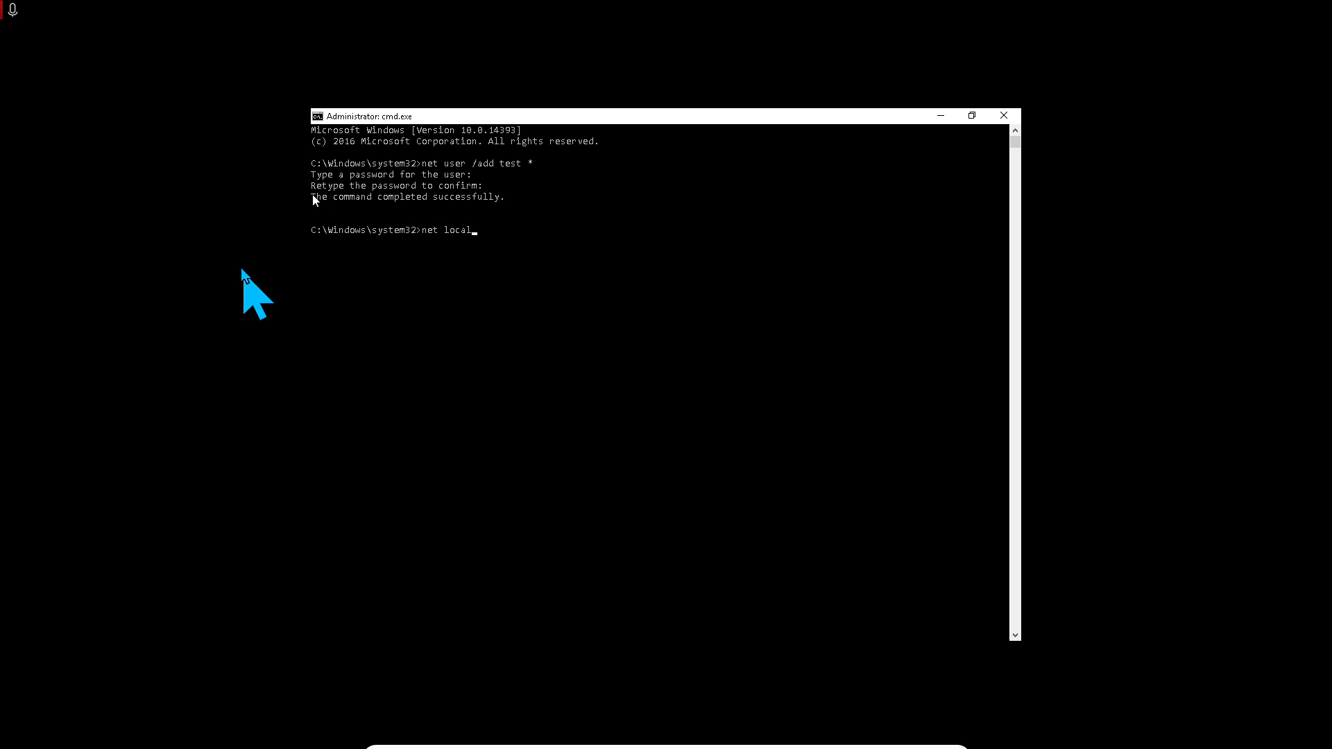
text(group)
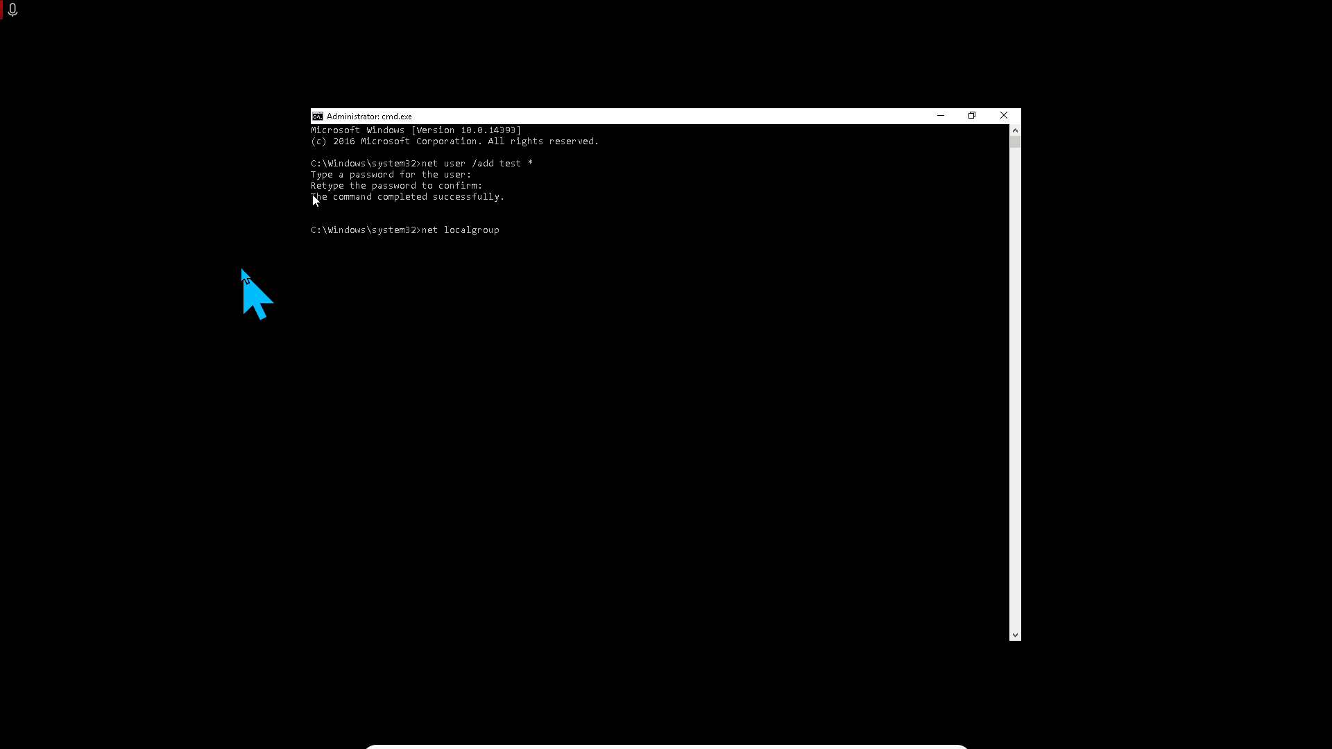
text(administrato)
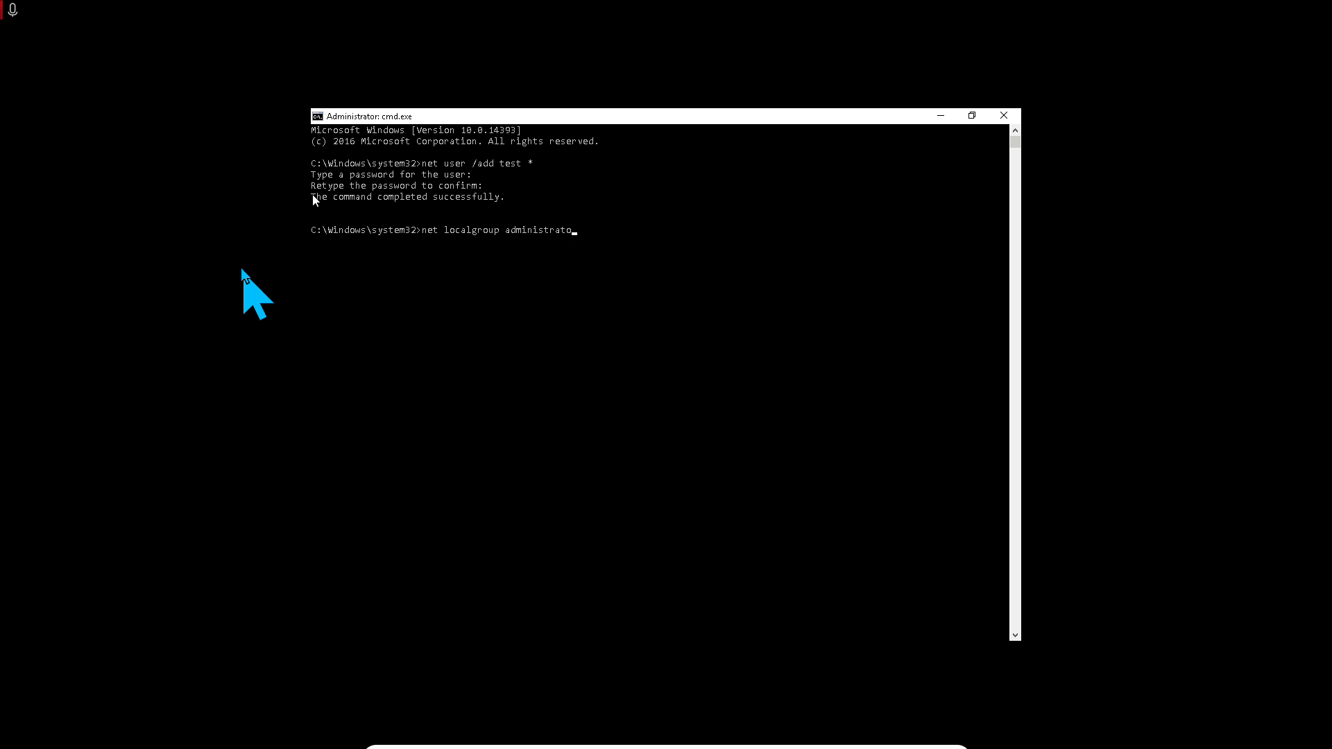
text(rs /add test)
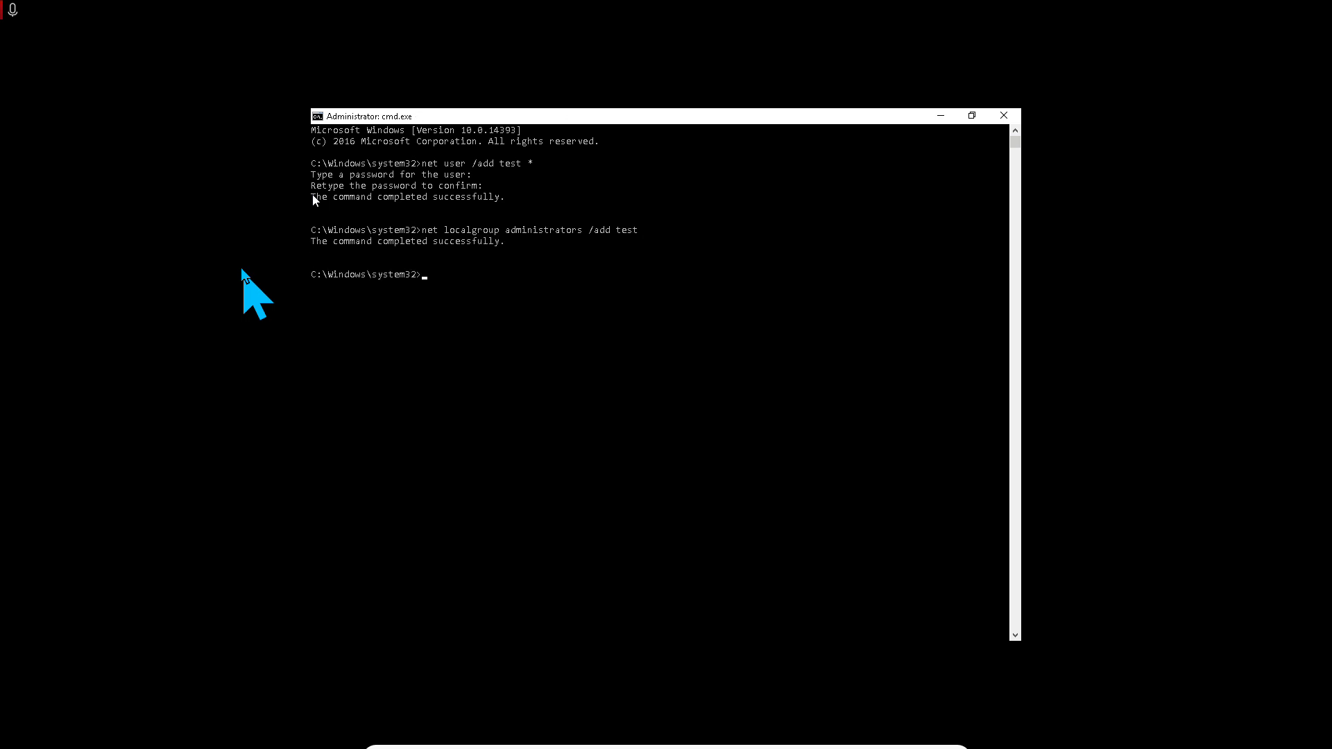
mouse_move(471, 246)
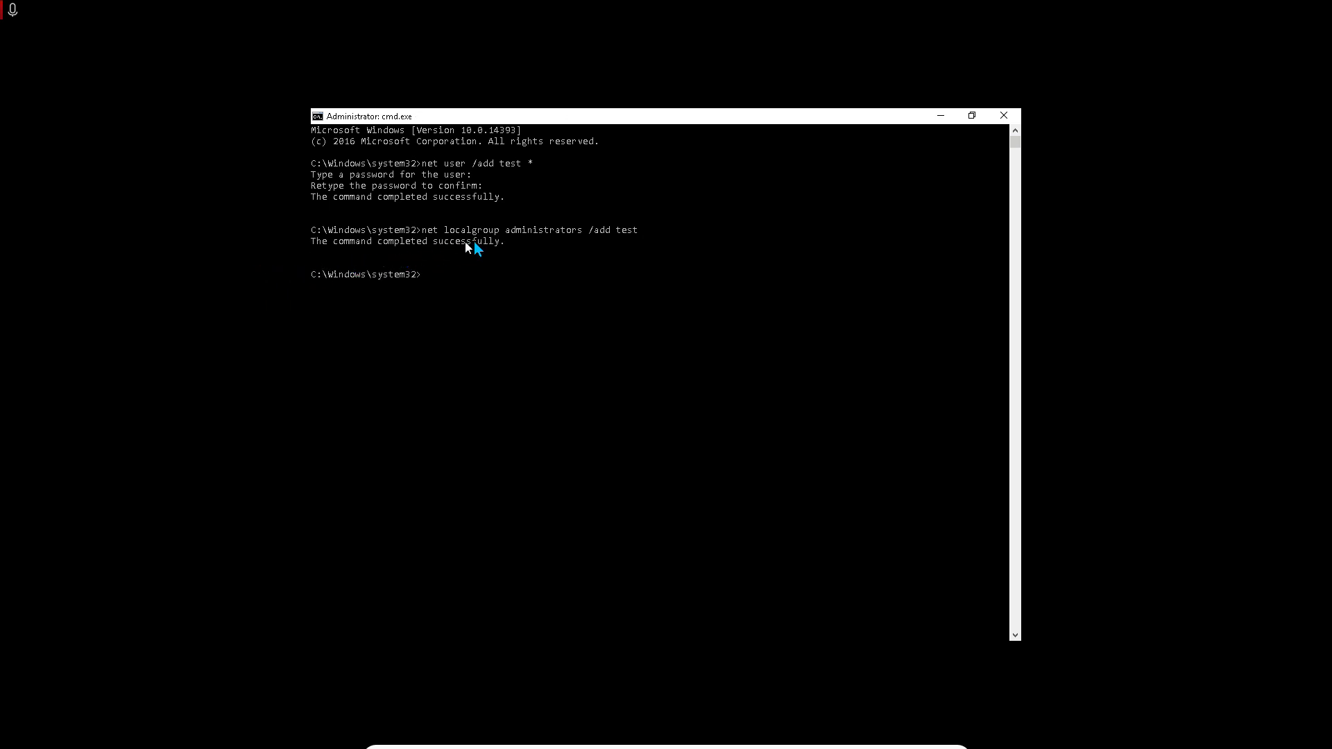
mouse_move(457, 248)
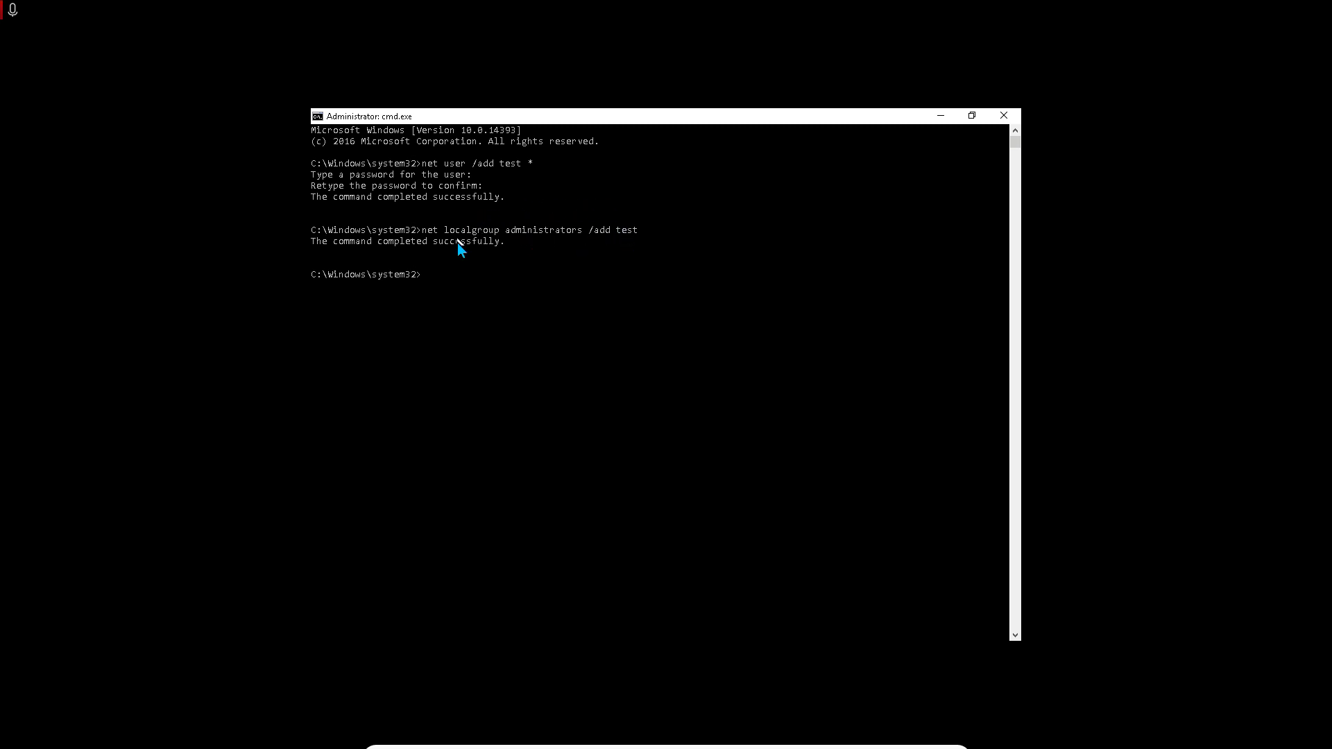
mouse_move(957, 136)
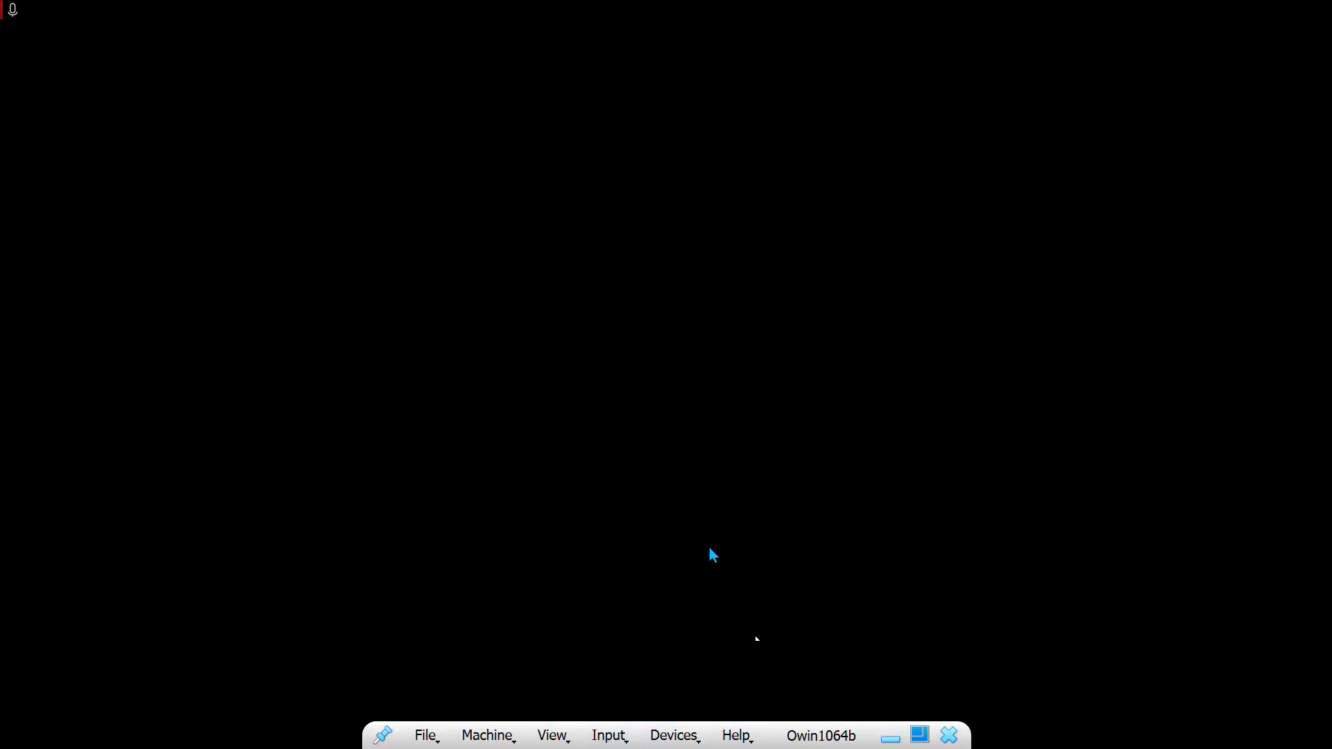
- Power off the Owin1064b virtual machine from the Machine menu and start it again from VirtualBox Manager
click(672, 735)
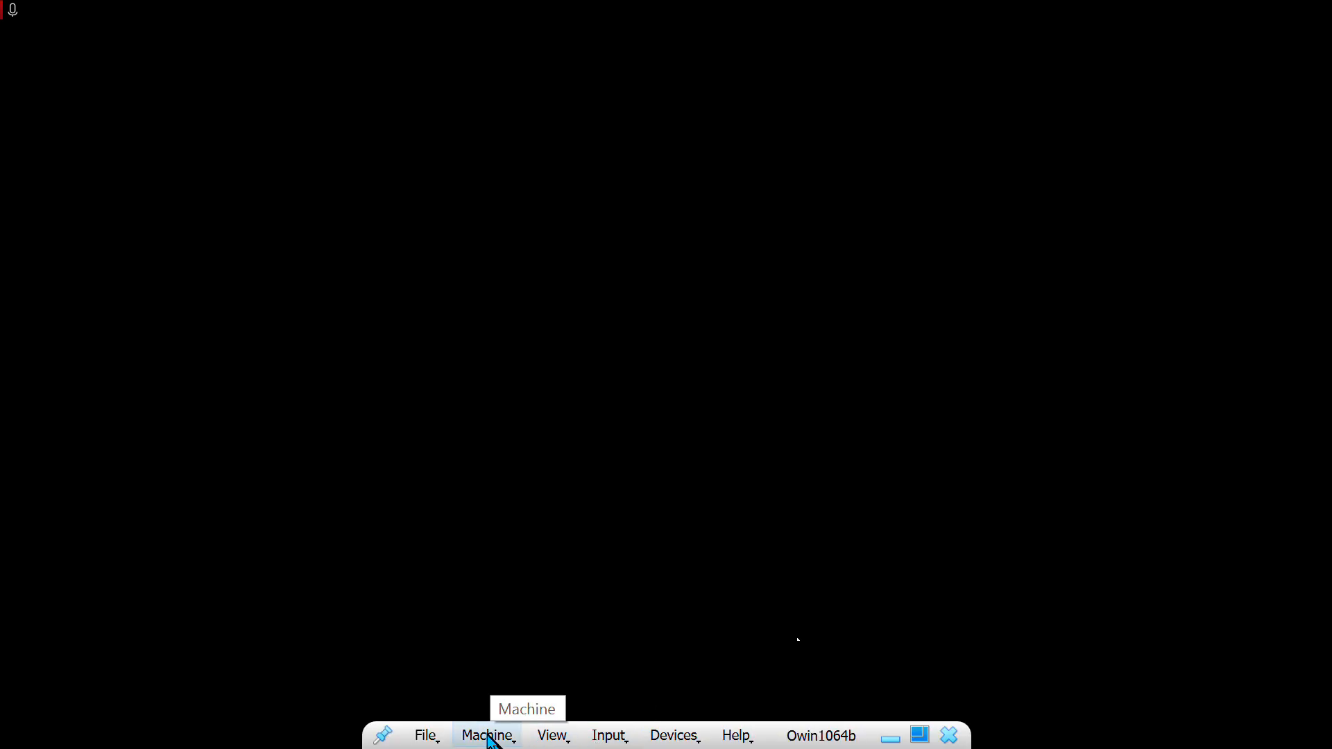
click(486, 735)
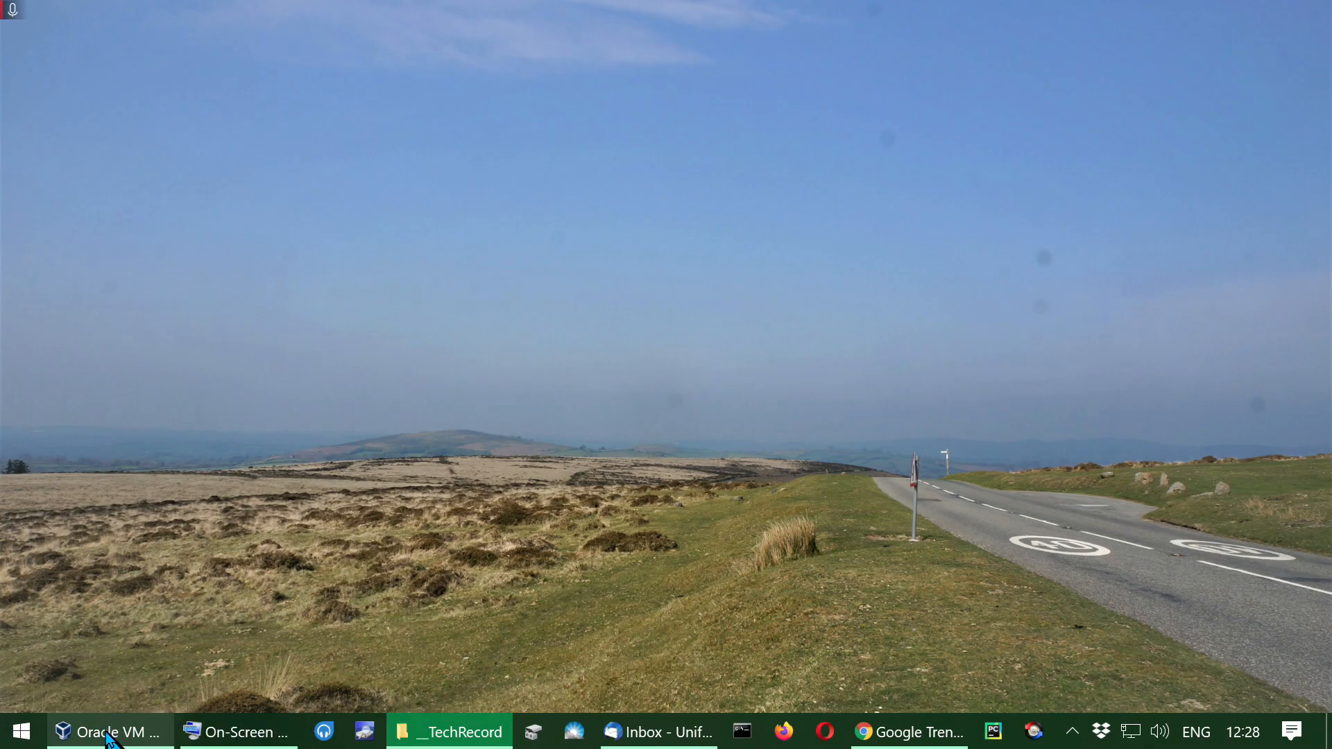
click(109, 731)
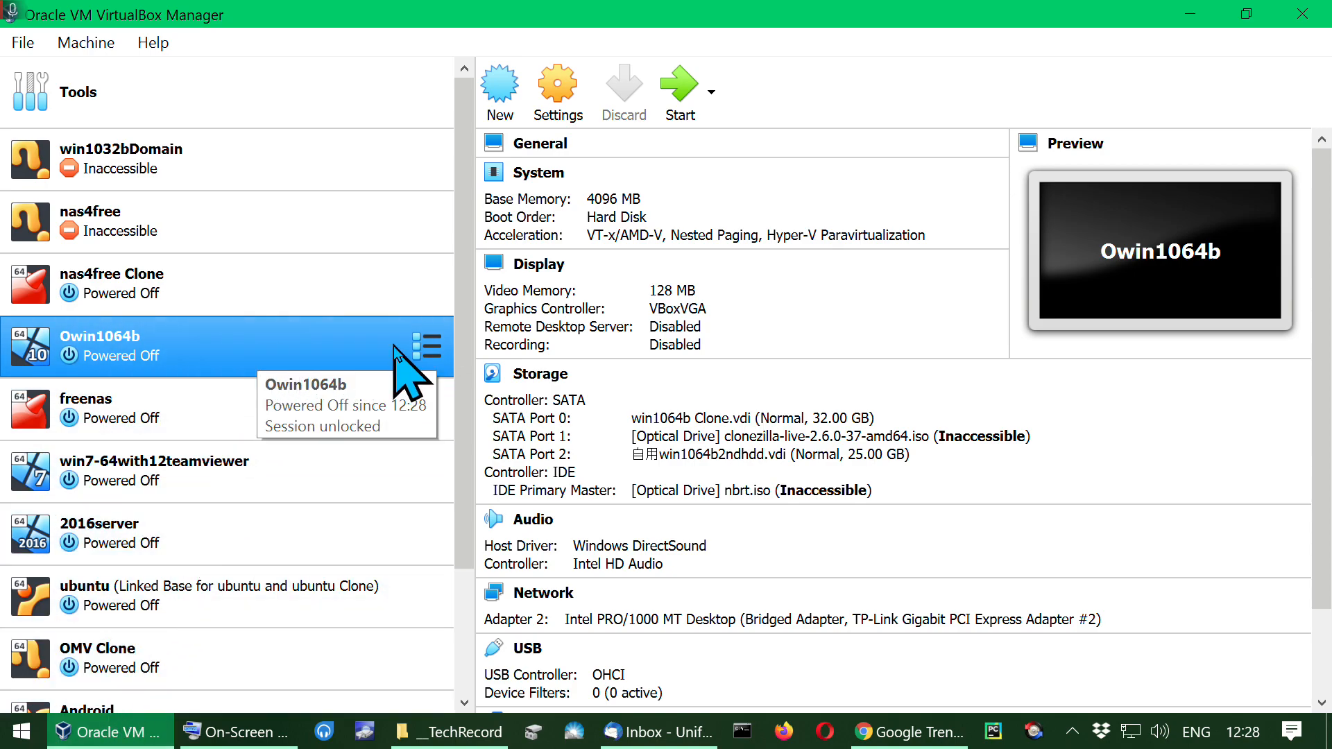
mouse_move(644, 157)
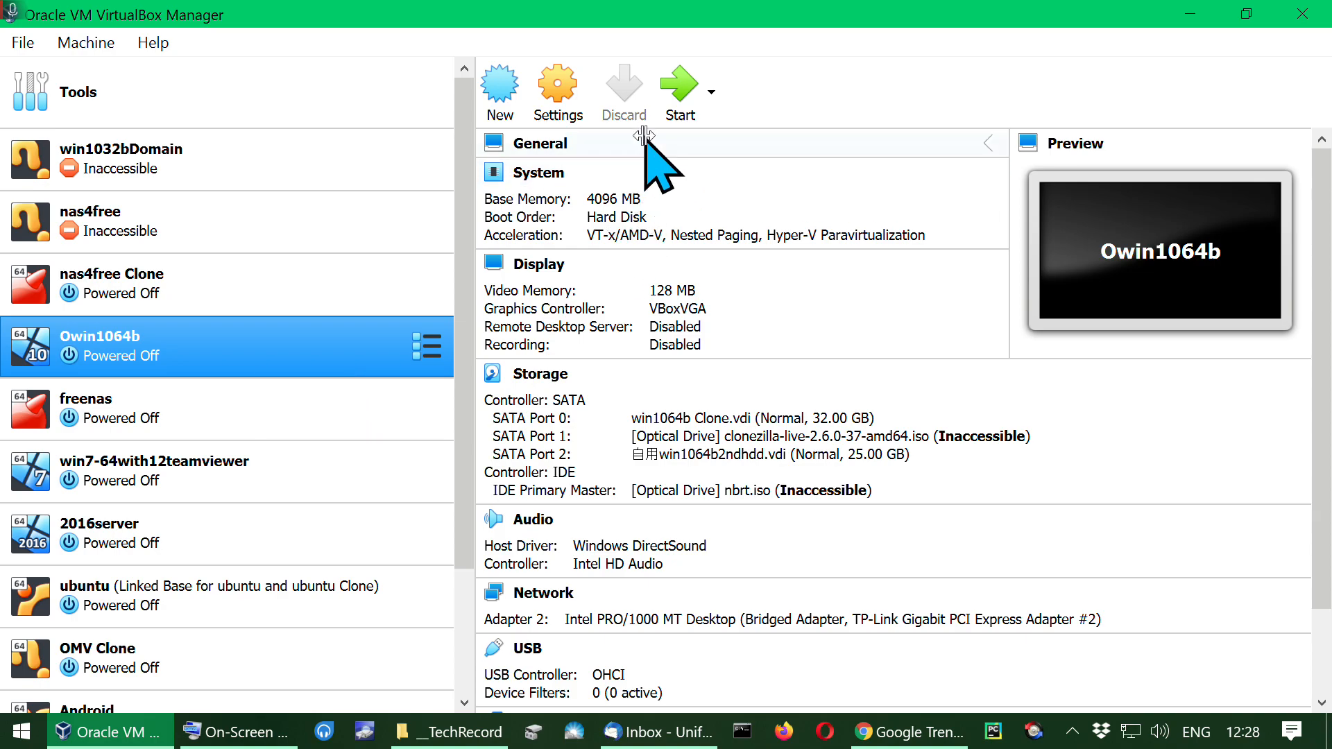
click(678, 91)
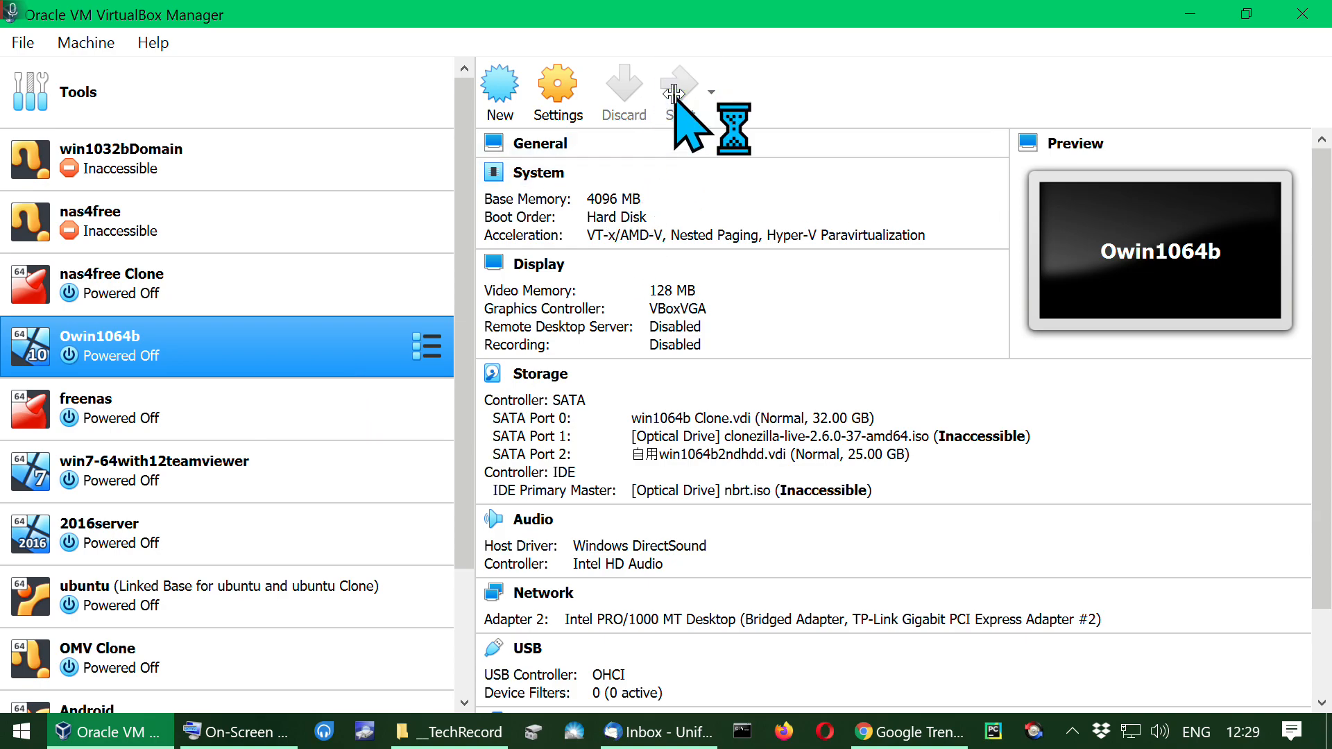
click(677, 92)
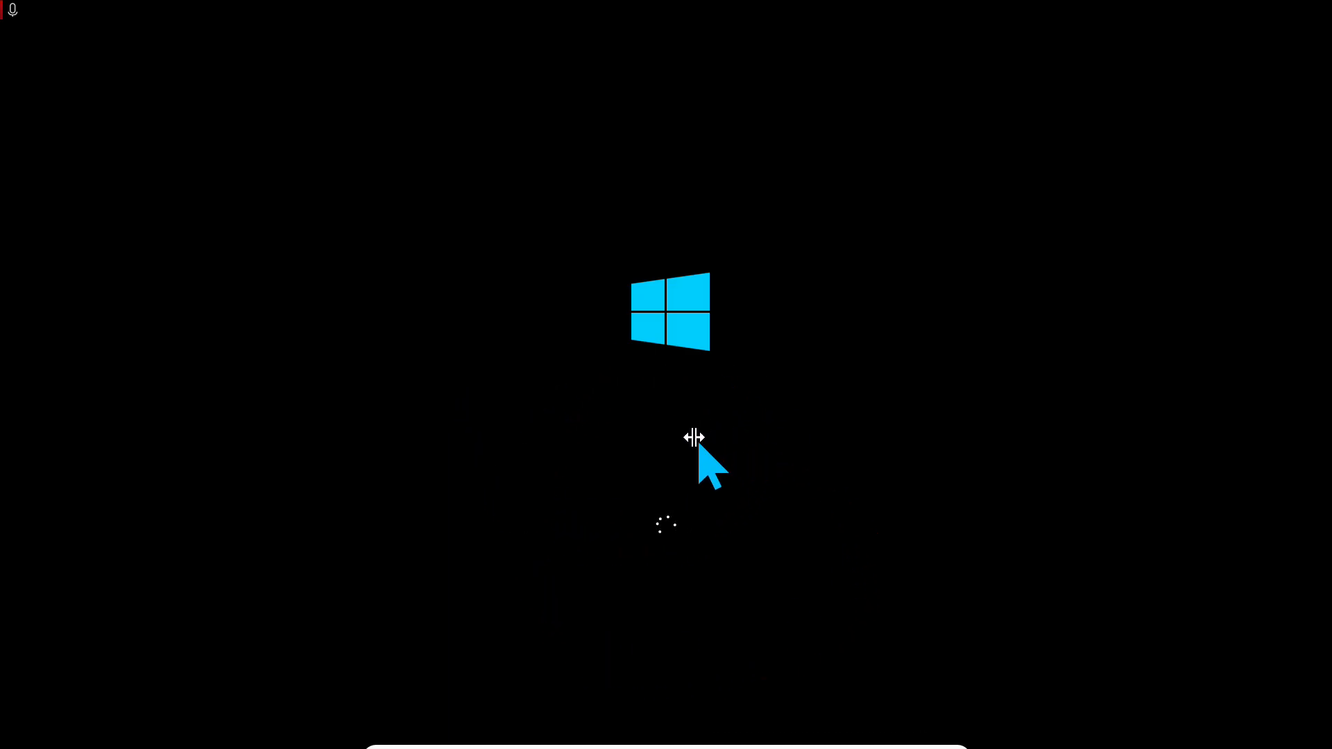
mouse_move(684, 456)
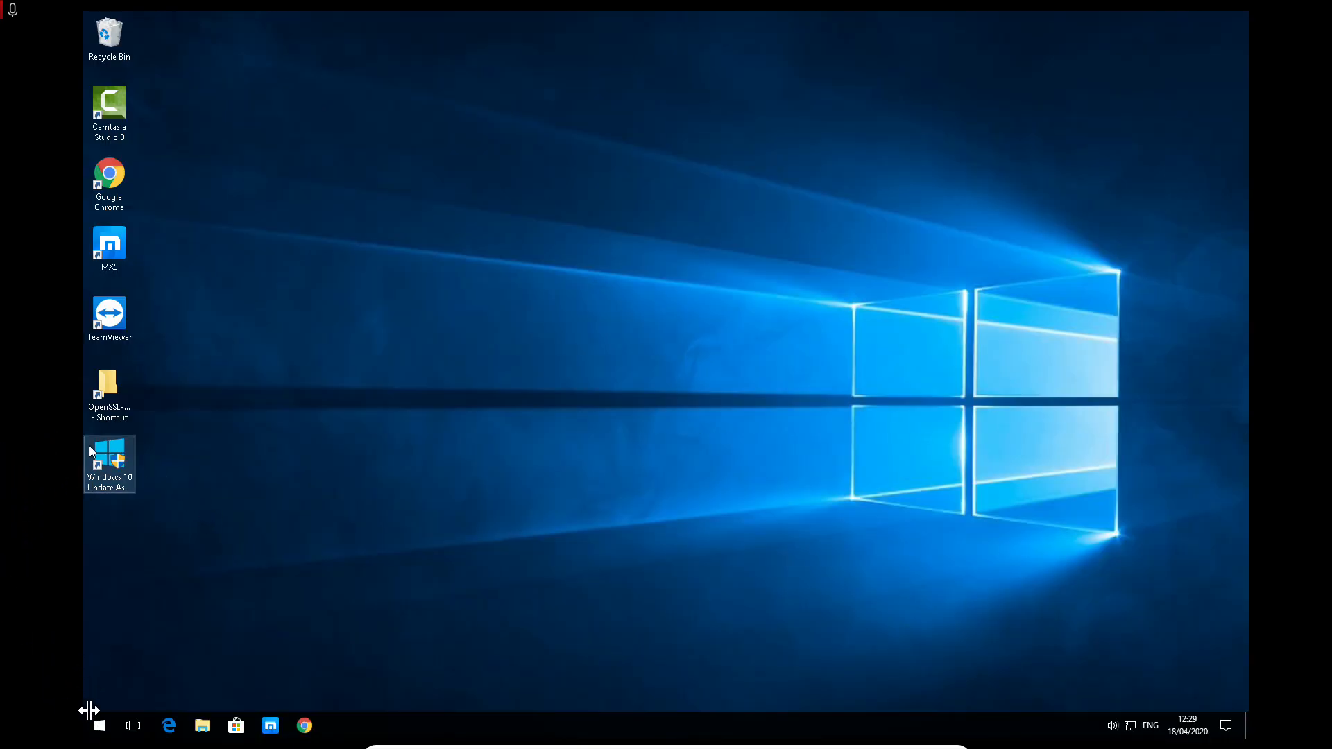
- Sign out of the current account from the Start menu's account options
click(100, 725)
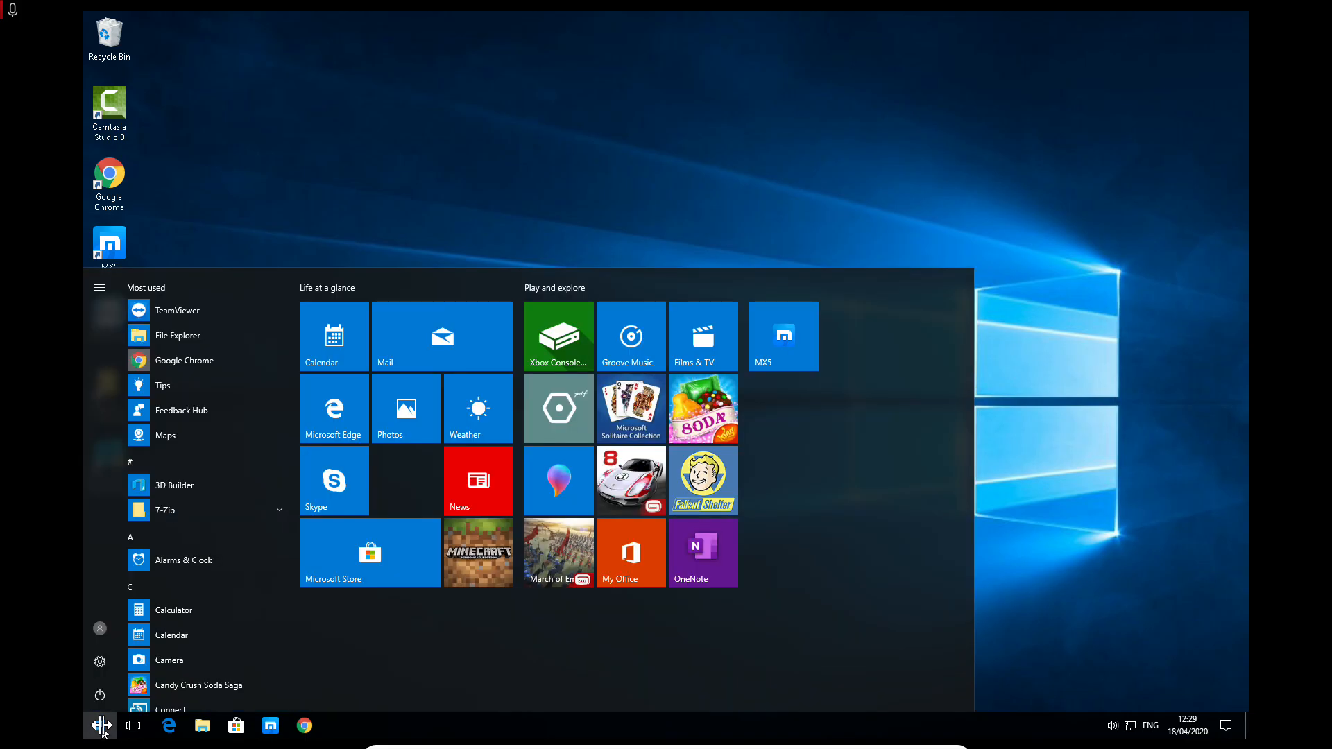
click(100, 628)
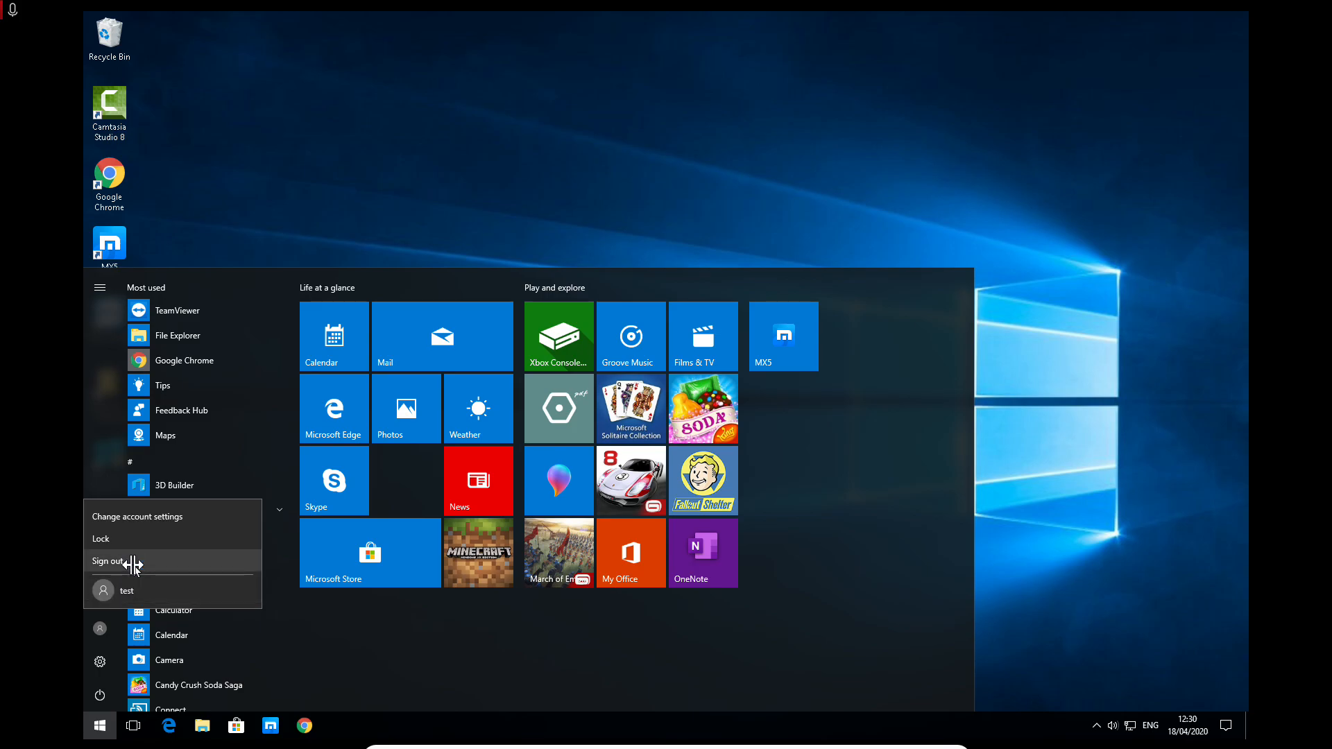
click(108, 562)
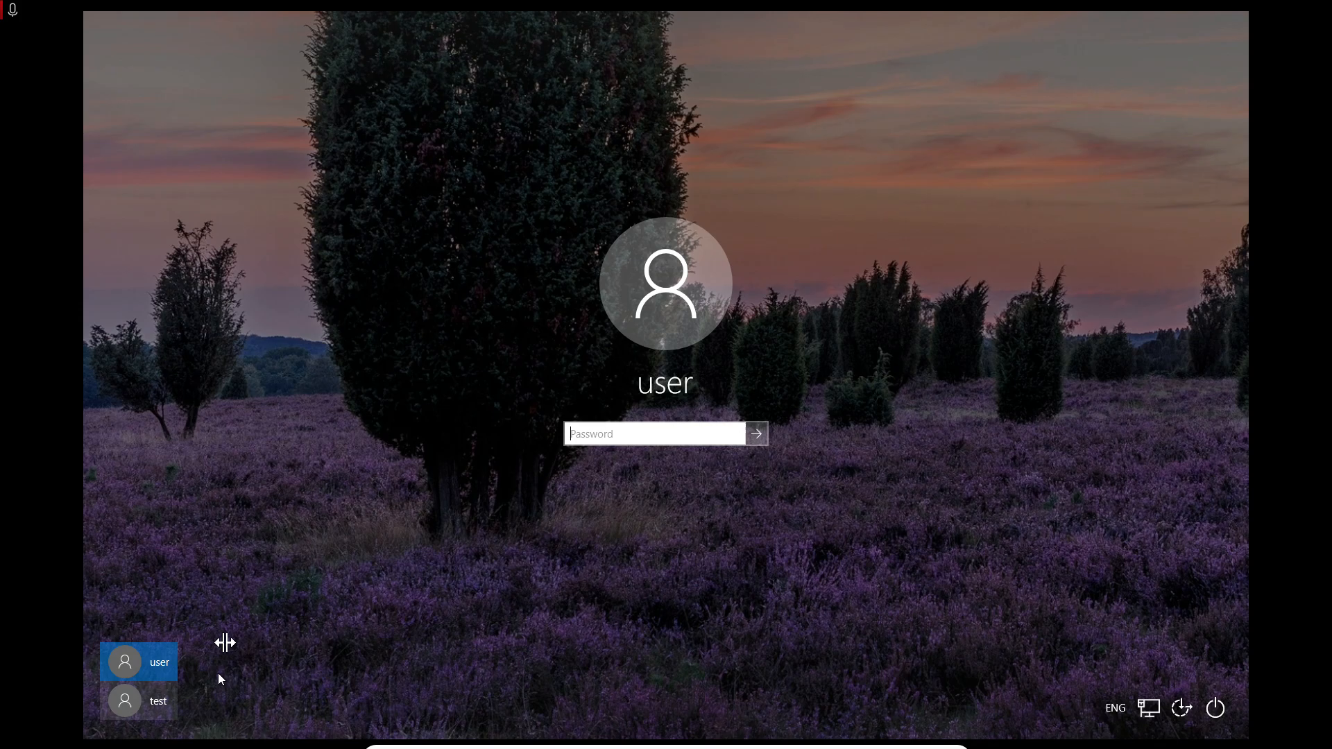
mouse_move(774, 653)
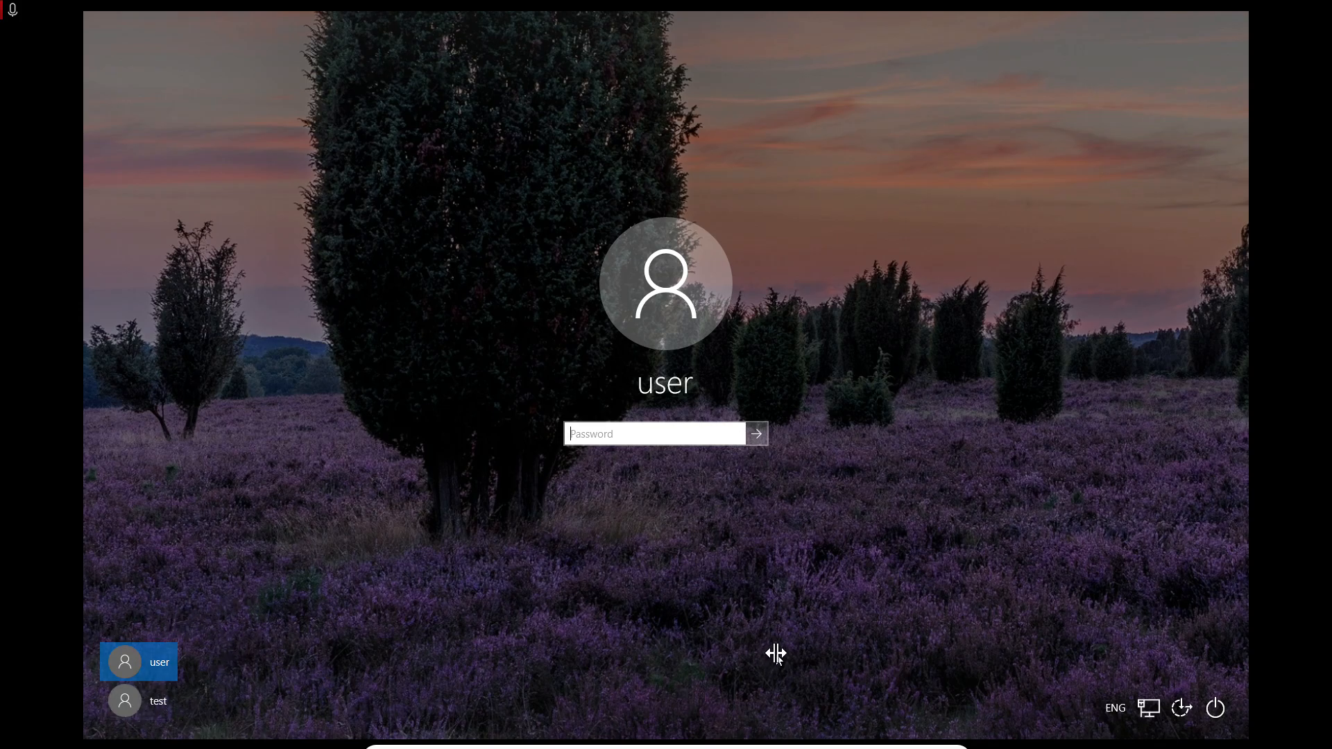
mouse_move(1205, 686)
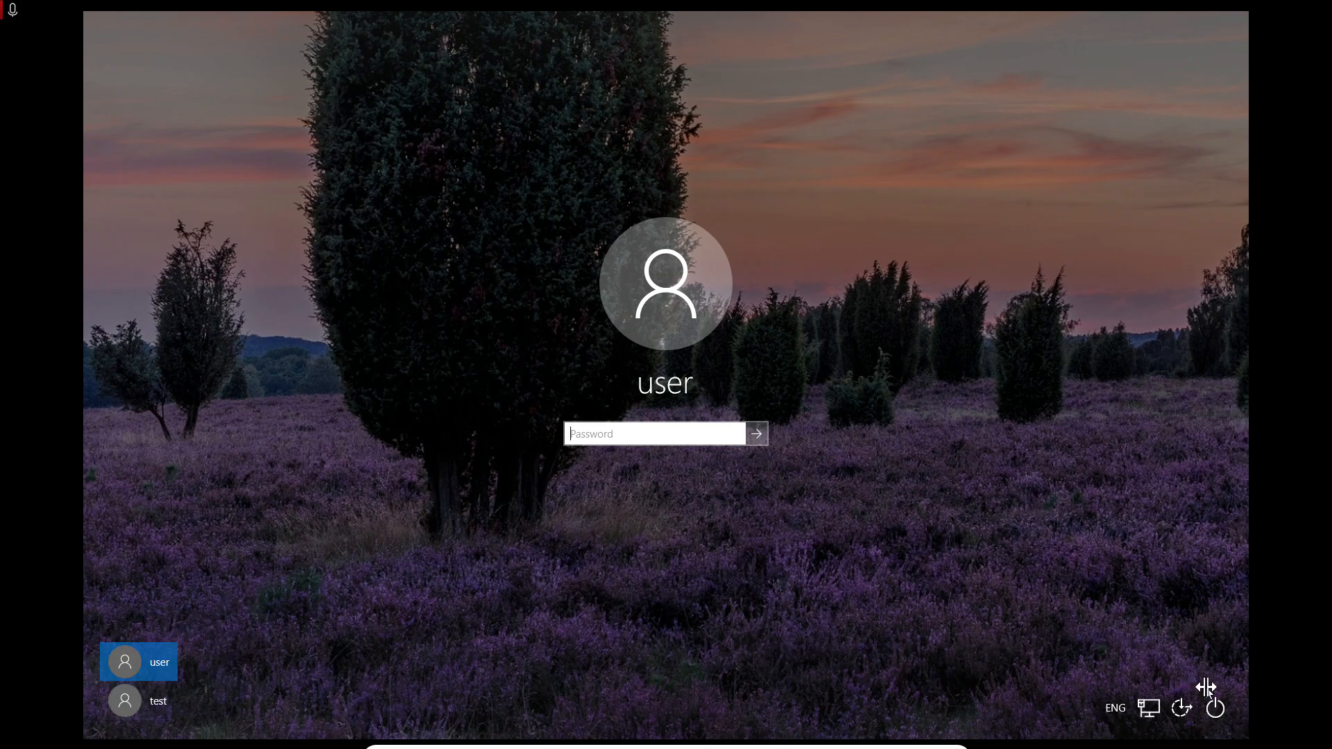
- Restart from the sign-in screen's power menu into the recovery options
click(1215, 707)
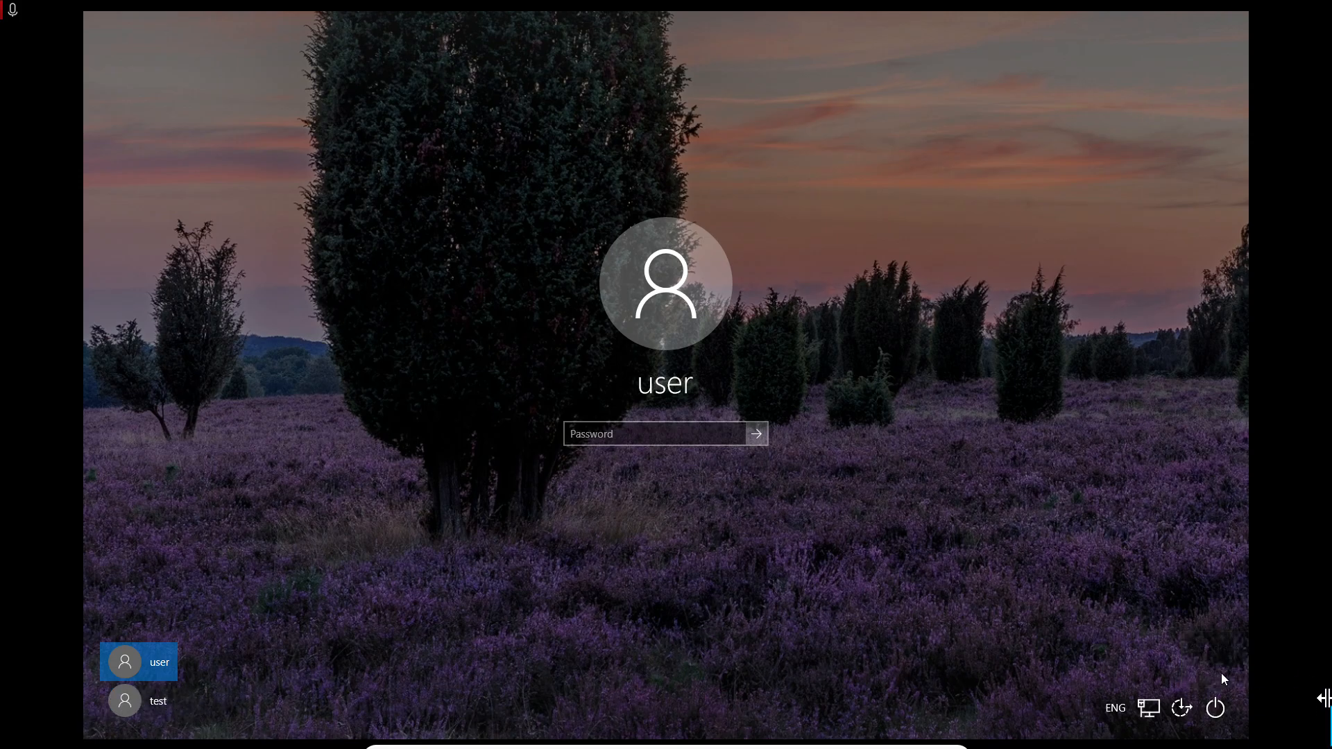
click(1215, 707)
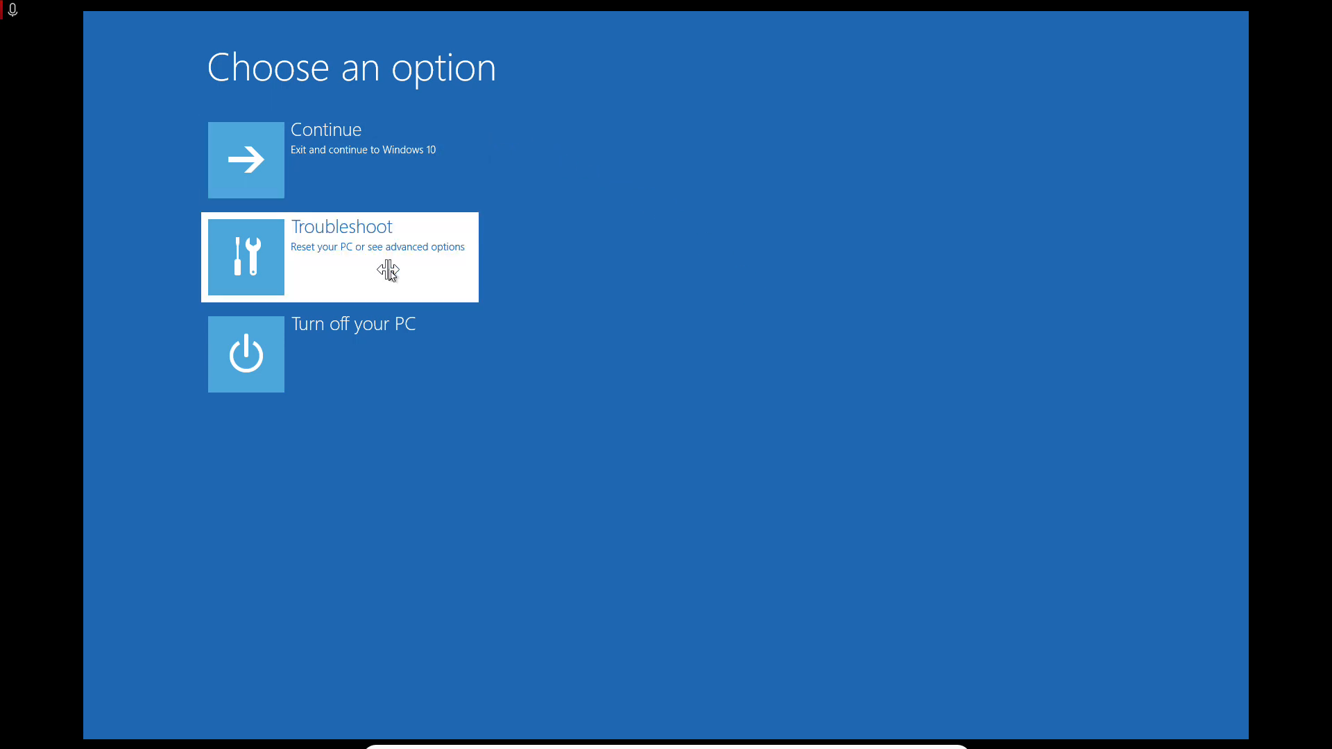
- Go through Troubleshoot to the Reset this PC page
click(339, 256)
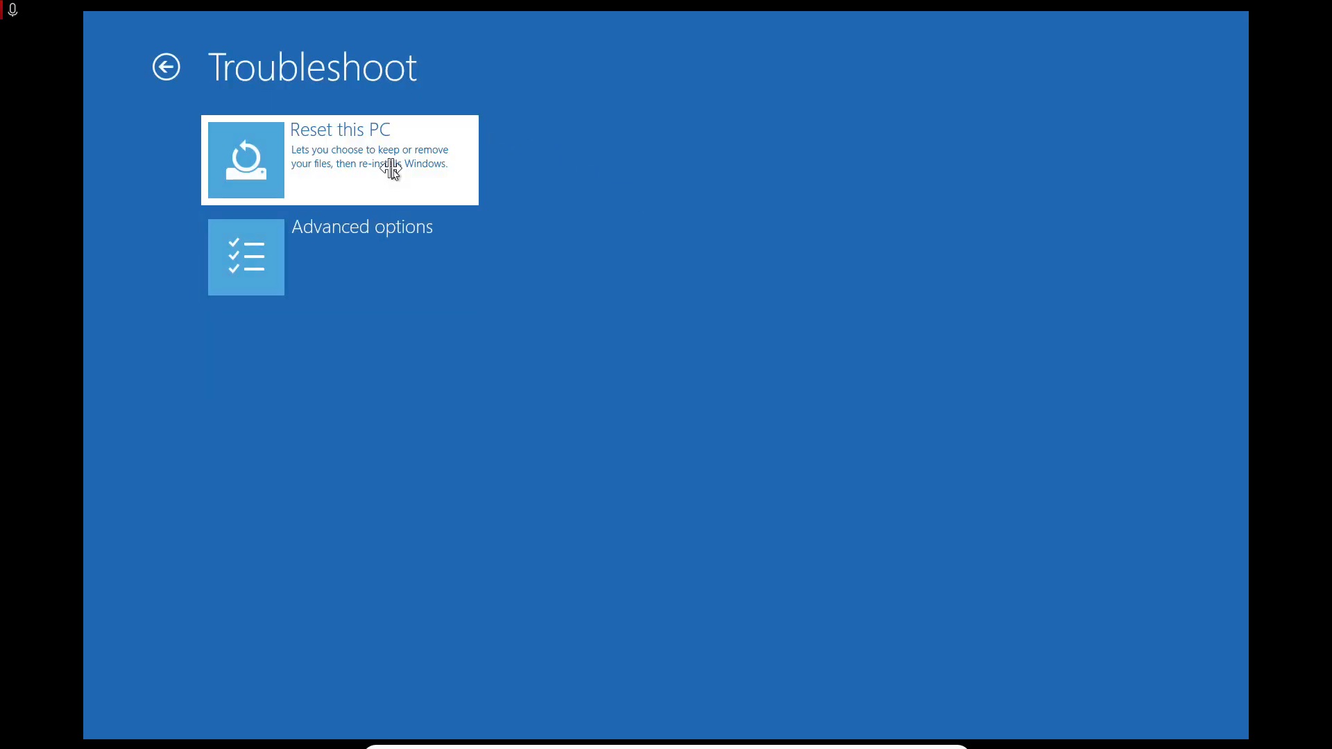
click(338, 158)
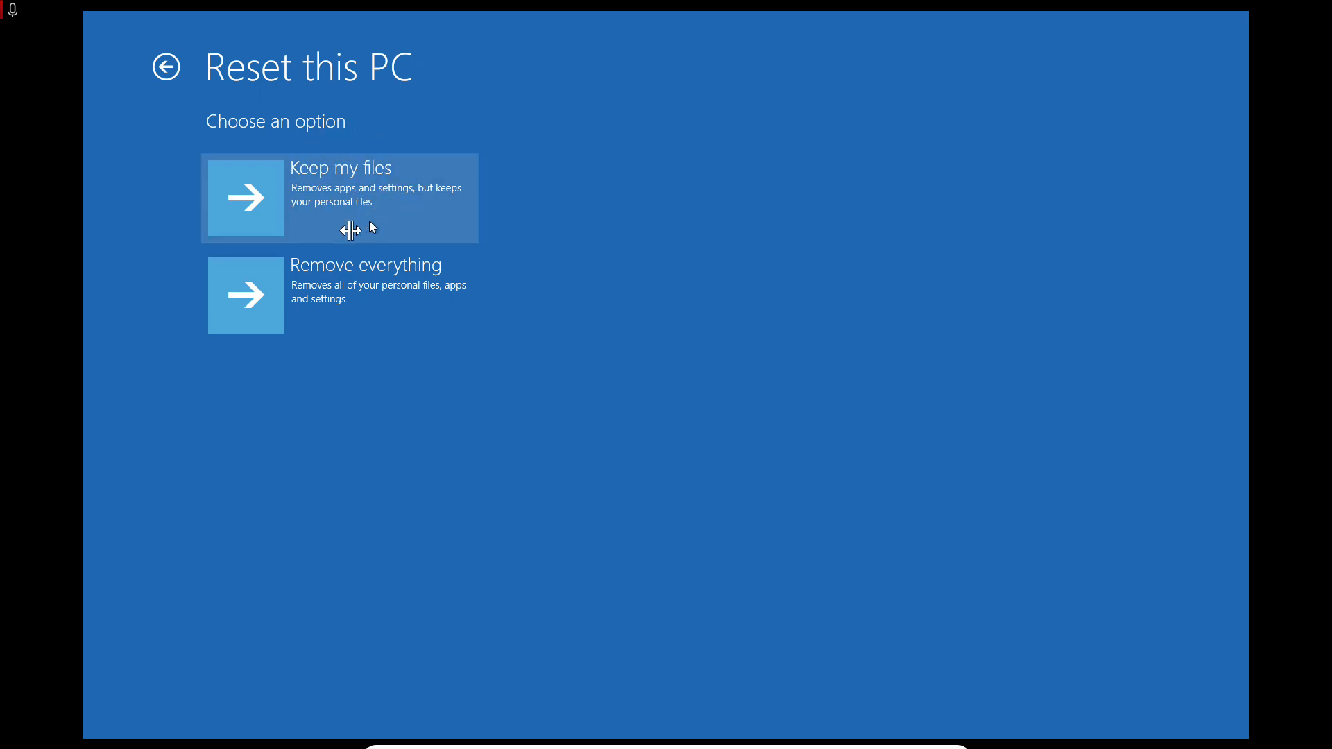
mouse_move(330, 149)
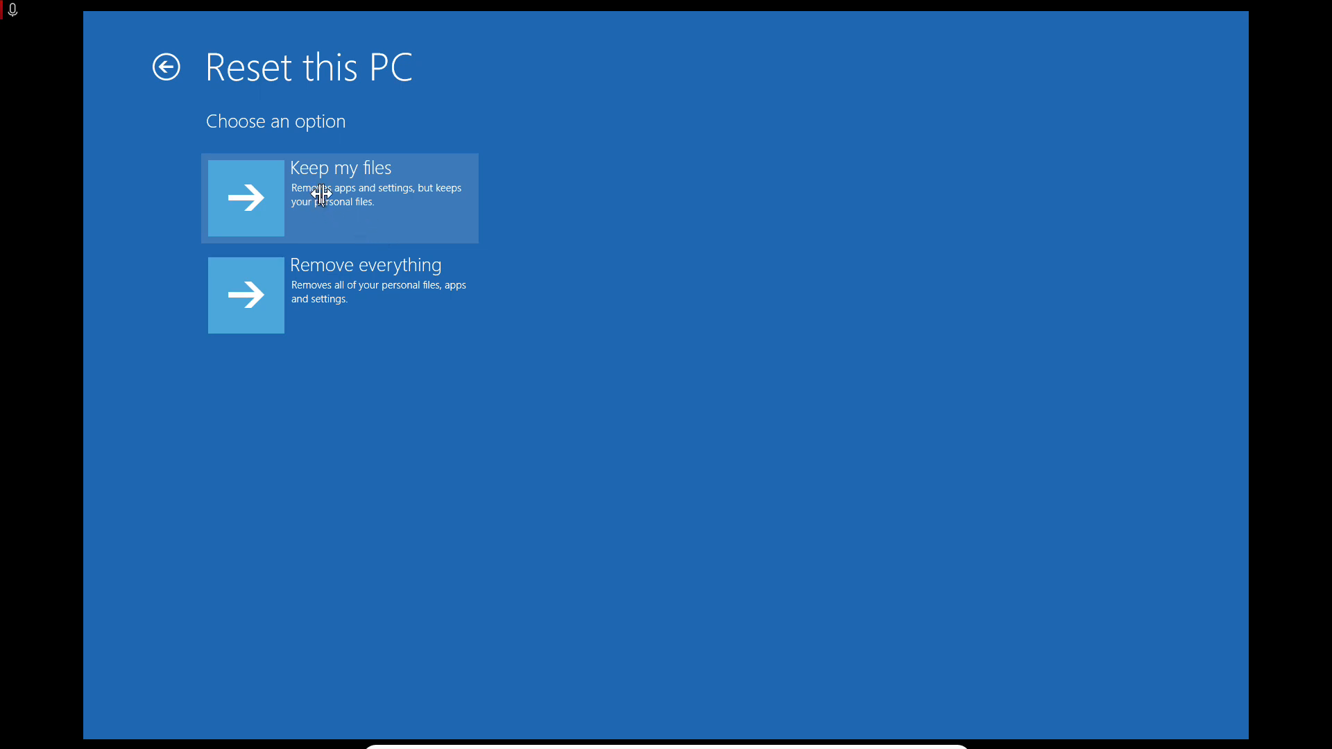
mouse_move(398, 209)
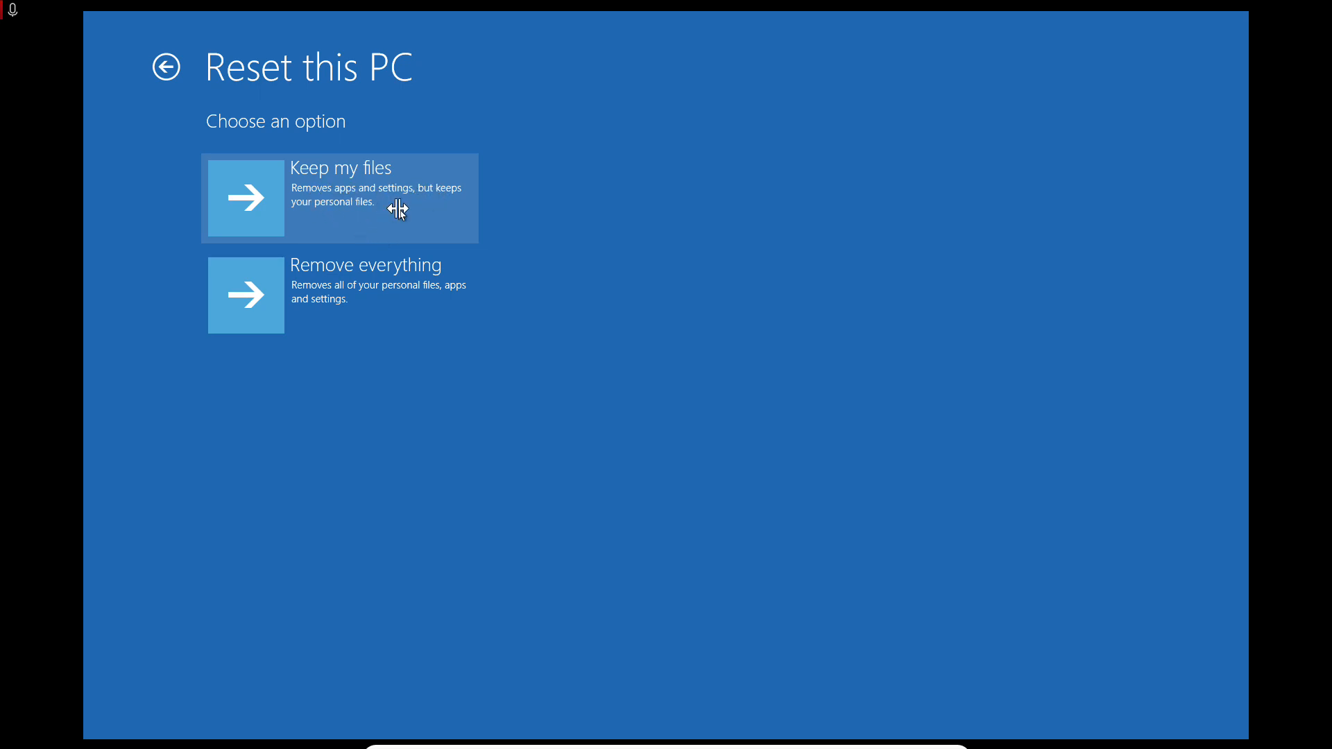
mouse_move(414, 209)
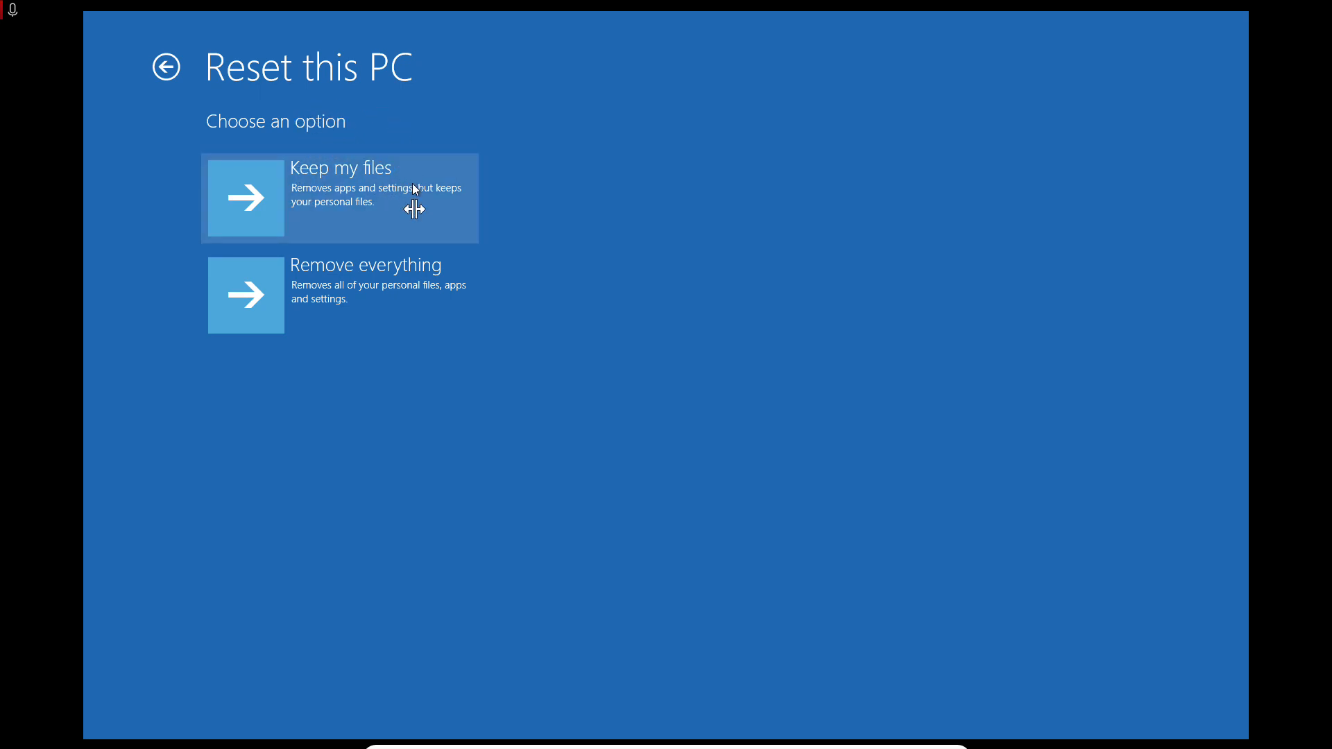
mouse_move(348, 197)
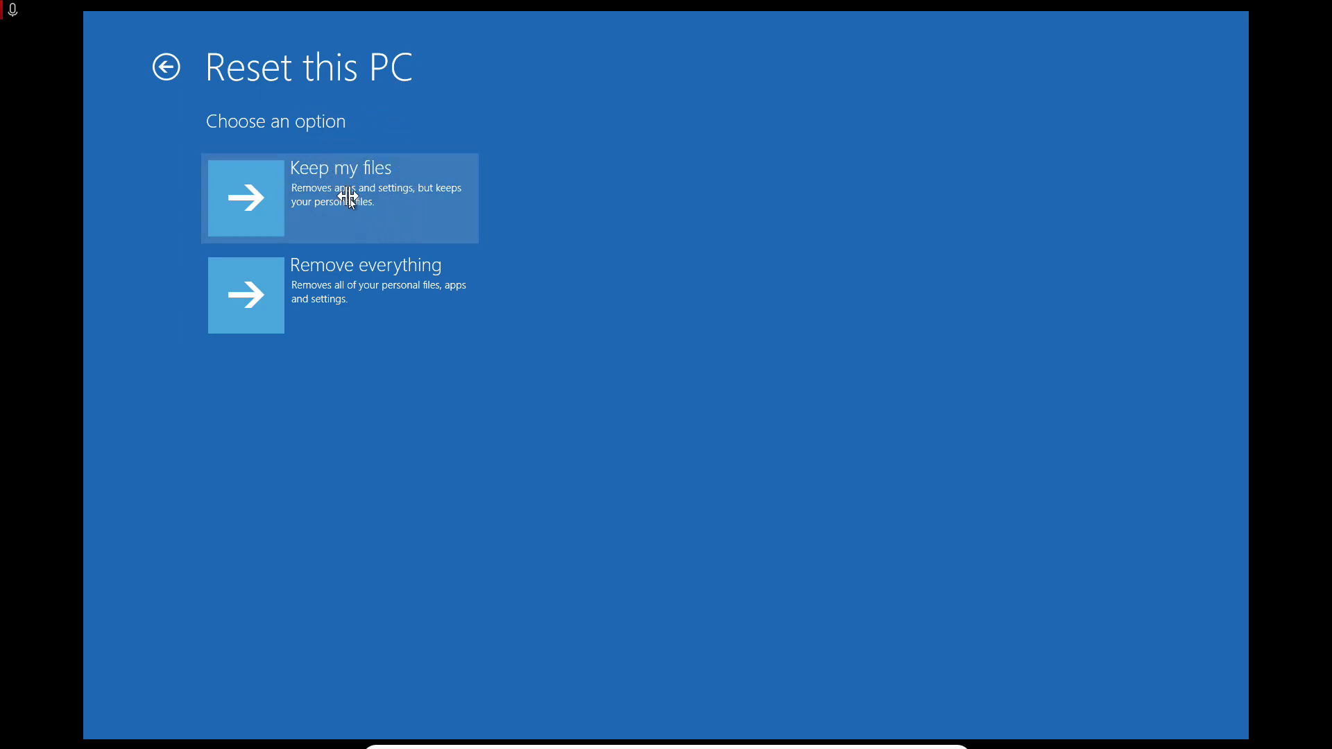
mouse_move(408, 211)
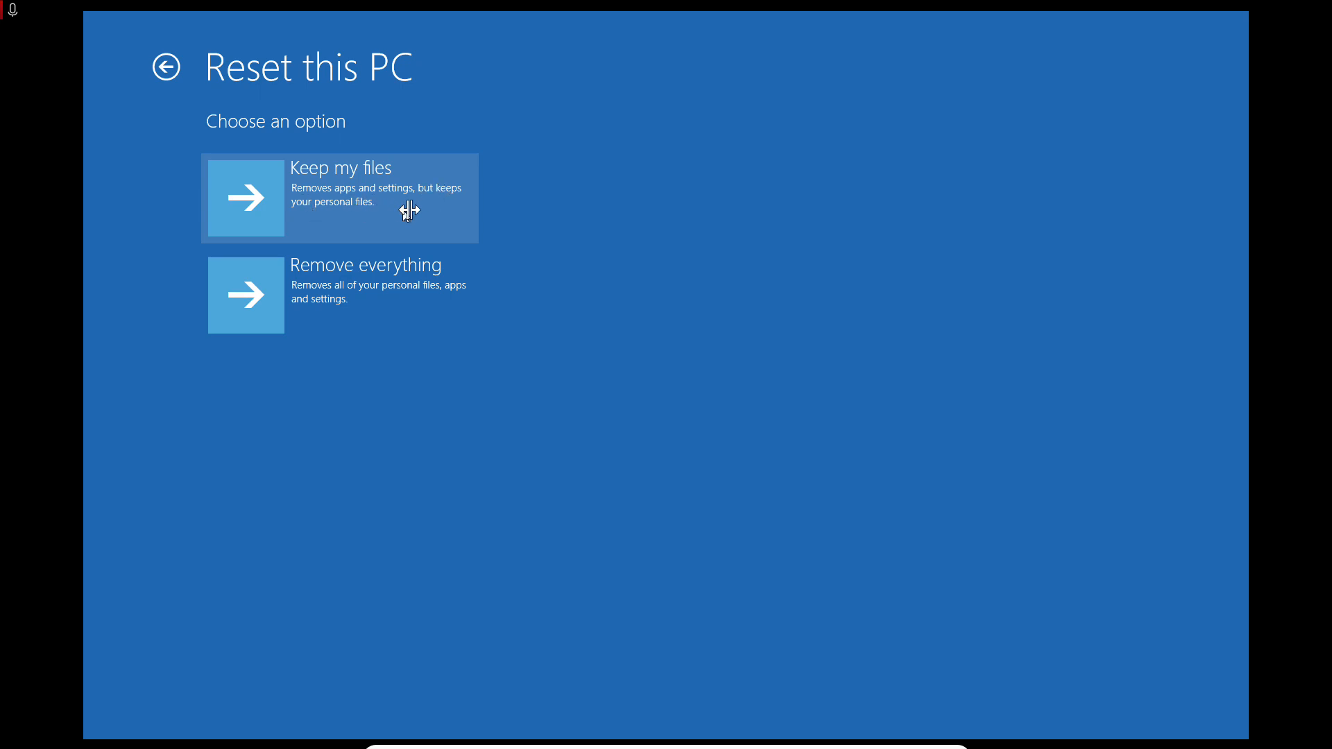
mouse_move(353, 216)
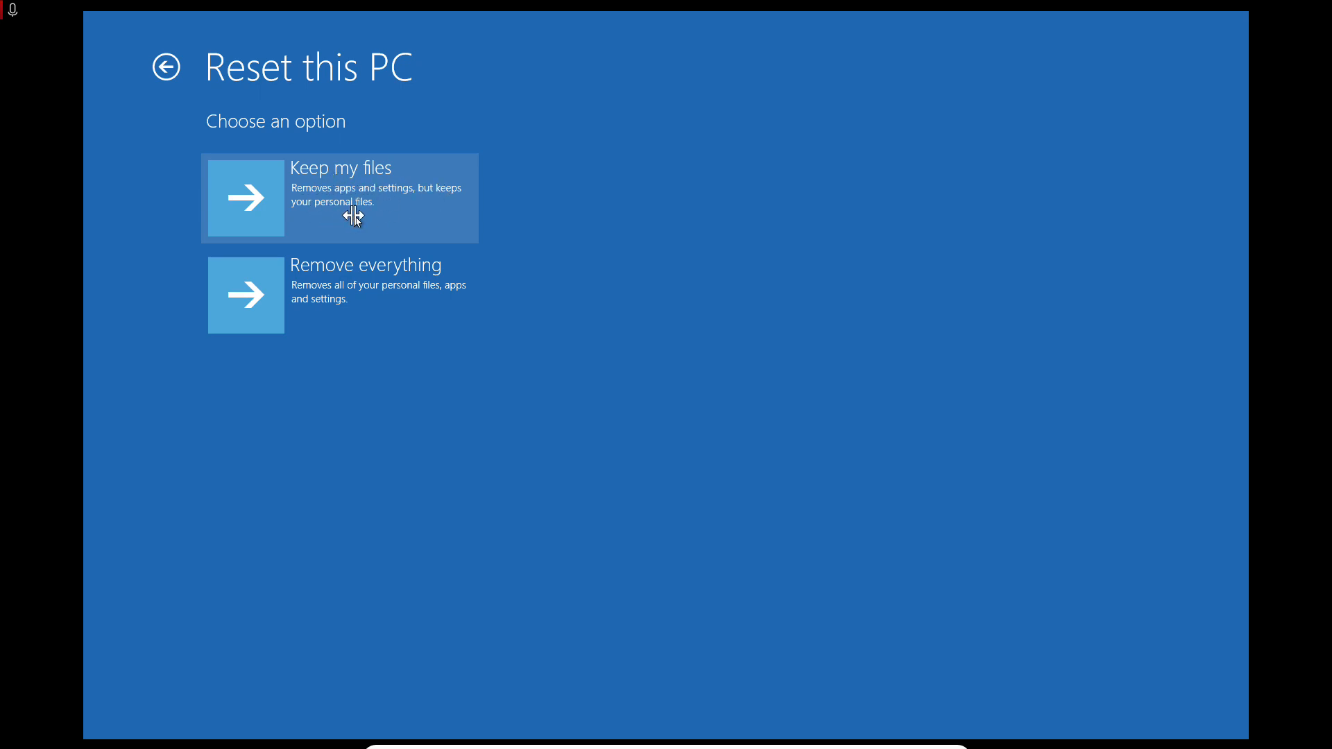
mouse_move(260, 205)
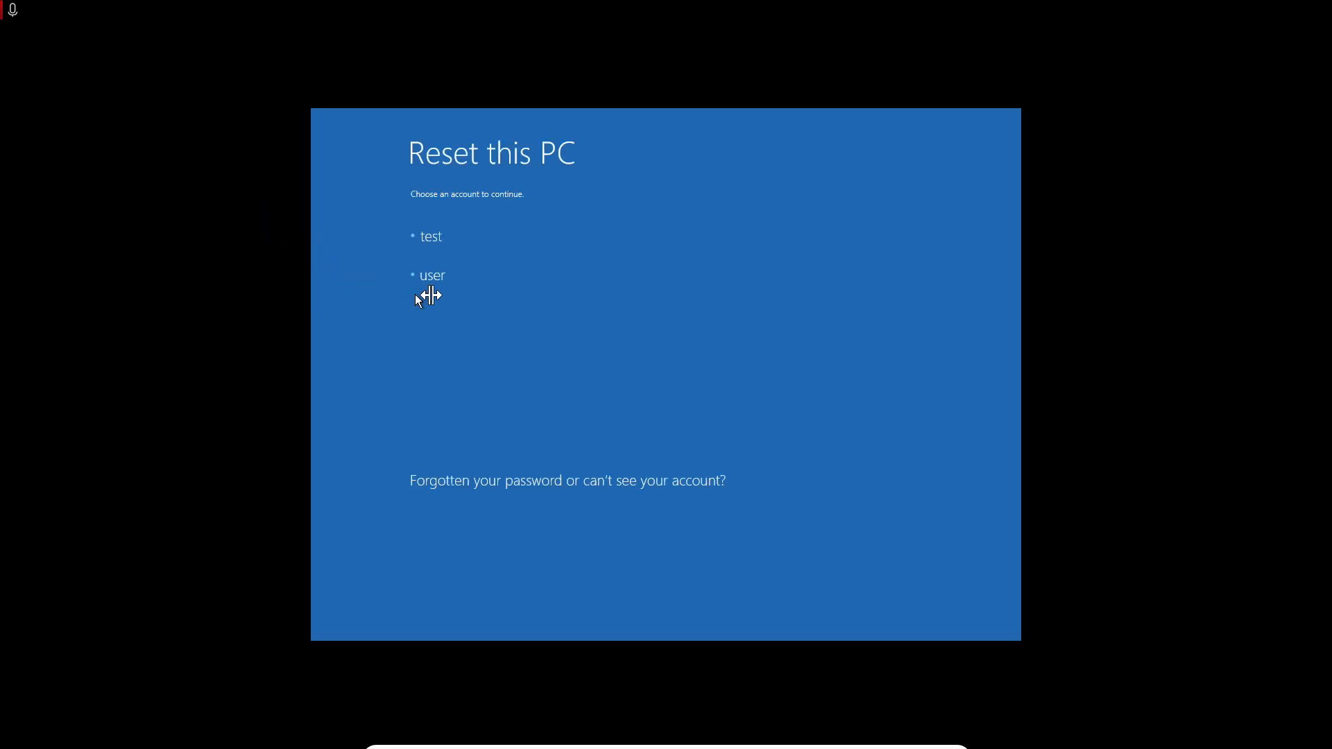
- Choose Keep my files and continue the reset with the user account
click(432, 275)
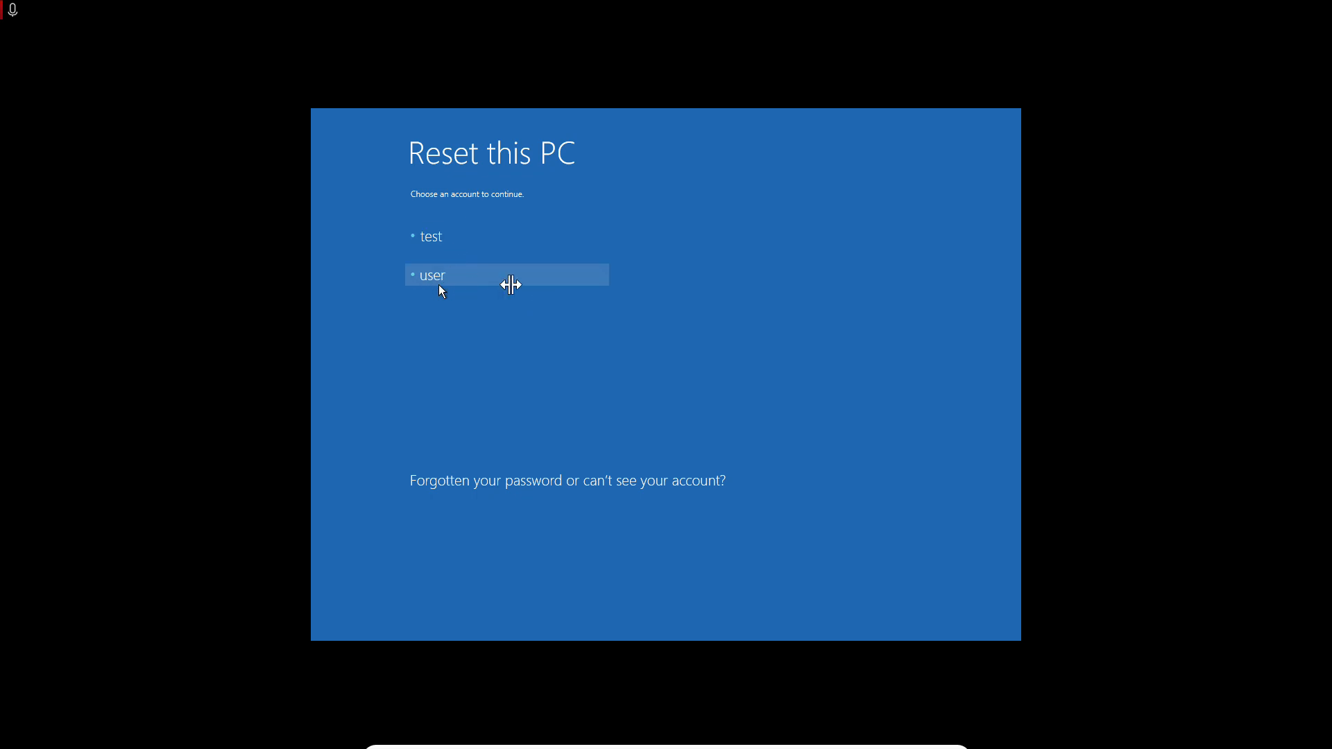
click(505, 275)
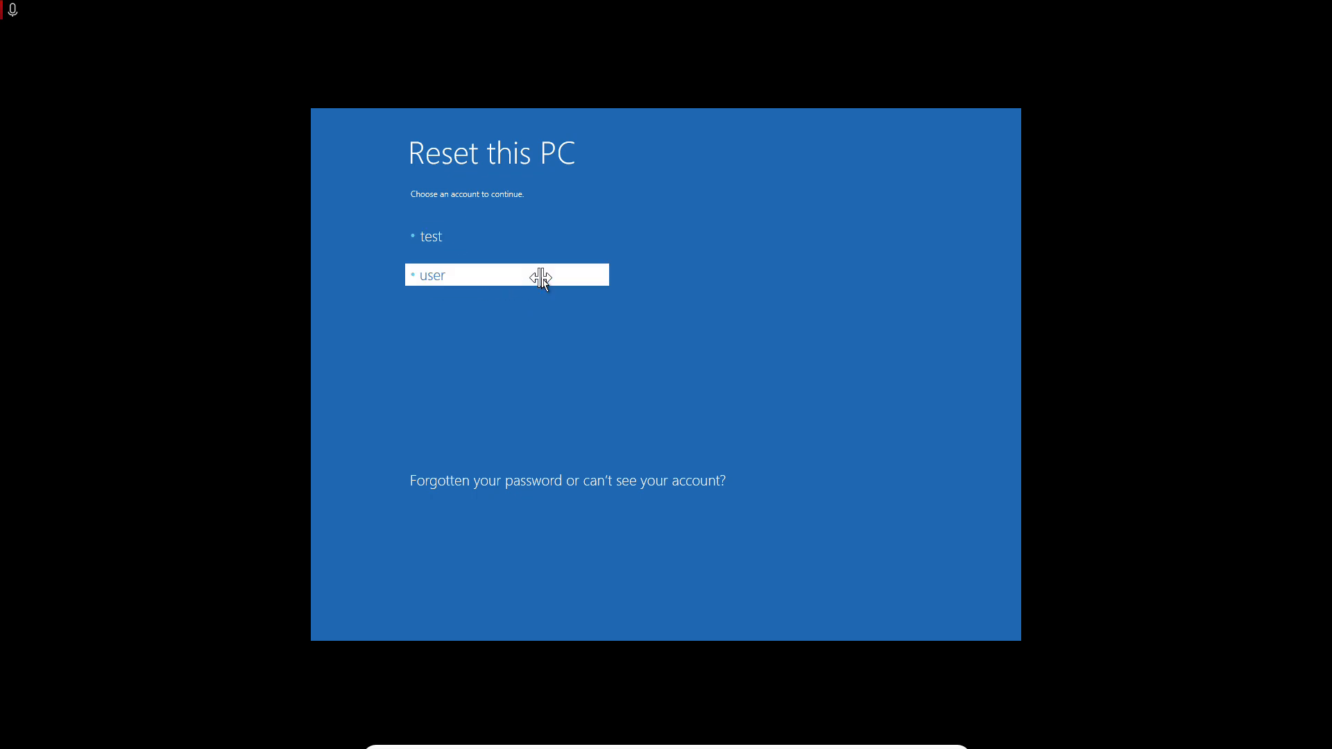
click(506, 275)
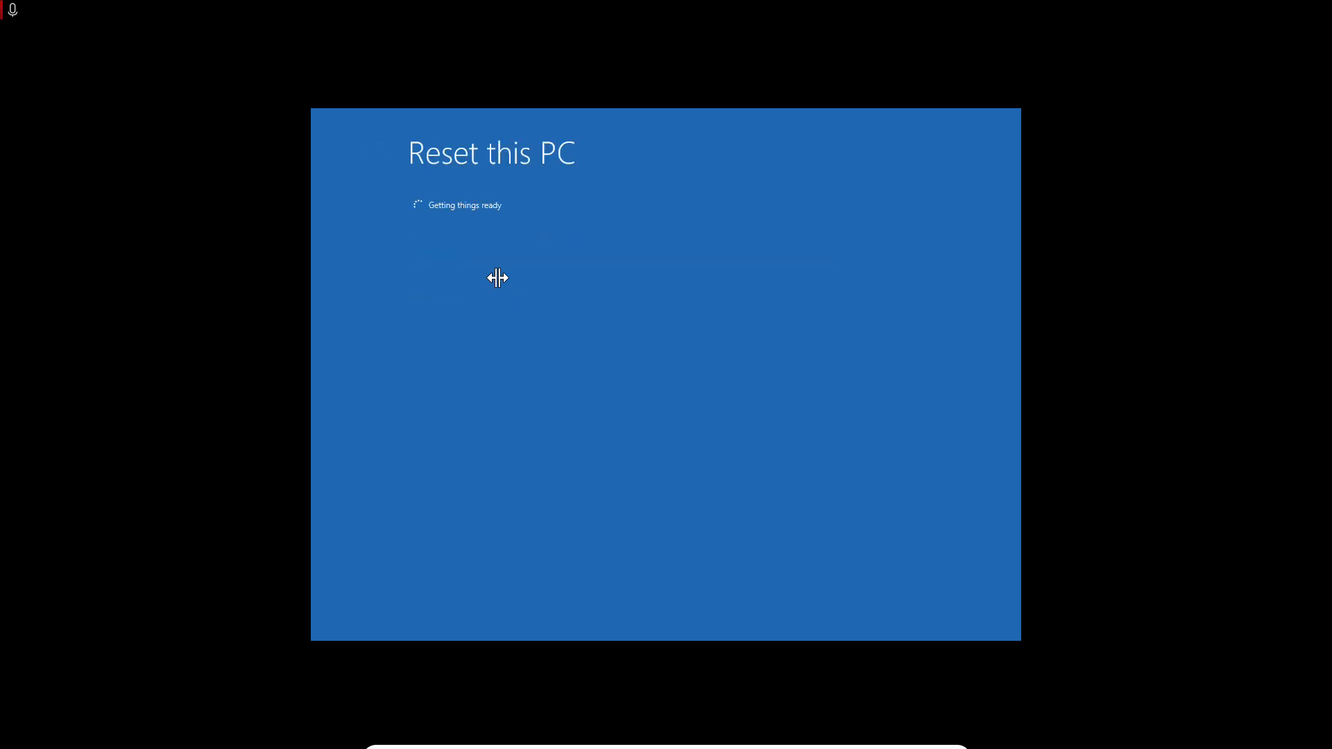
mouse_move(323, 422)
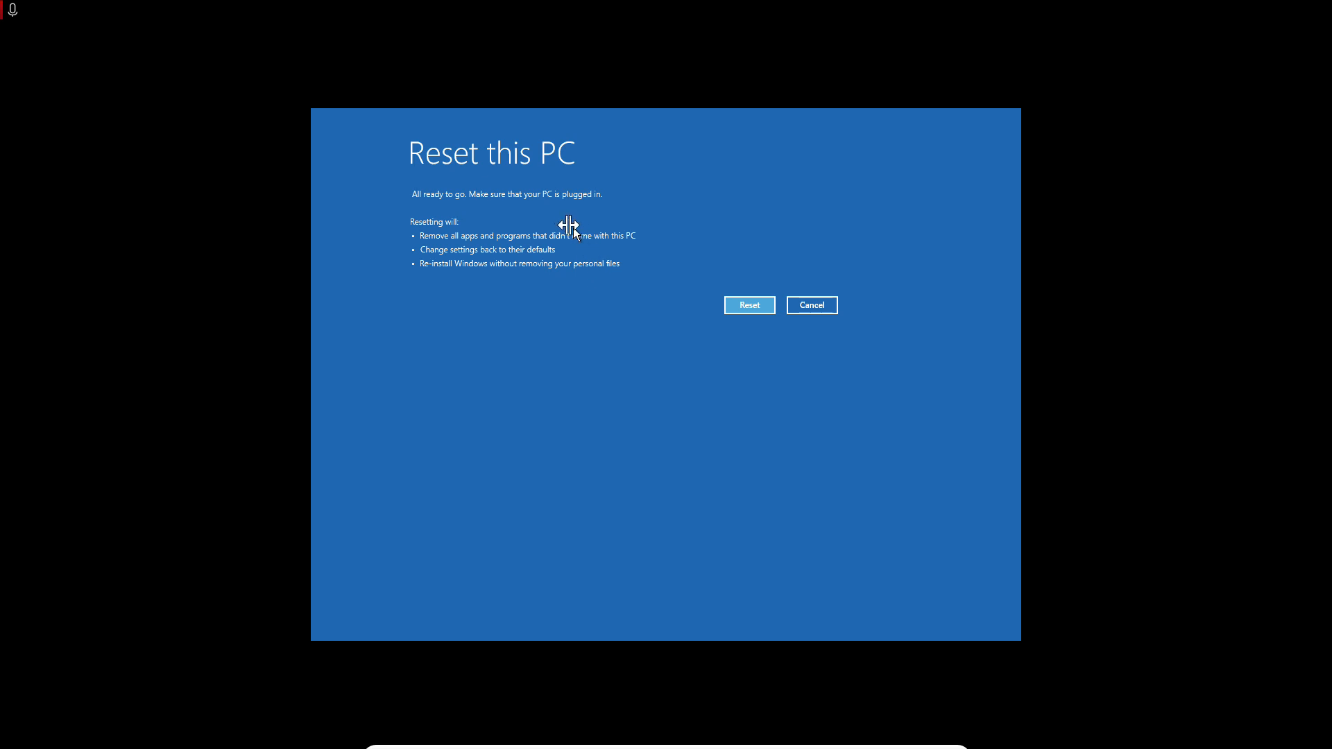
mouse_move(755, 279)
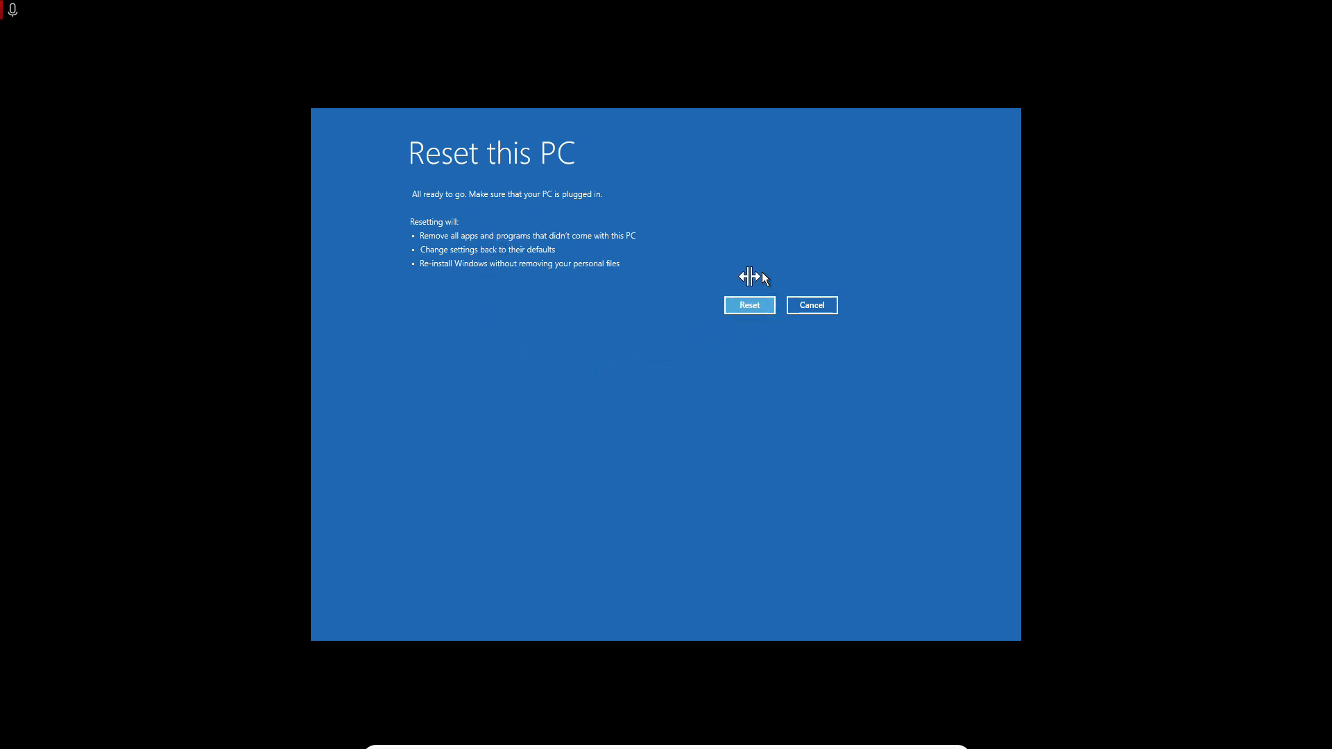
mouse_move(762, 257)
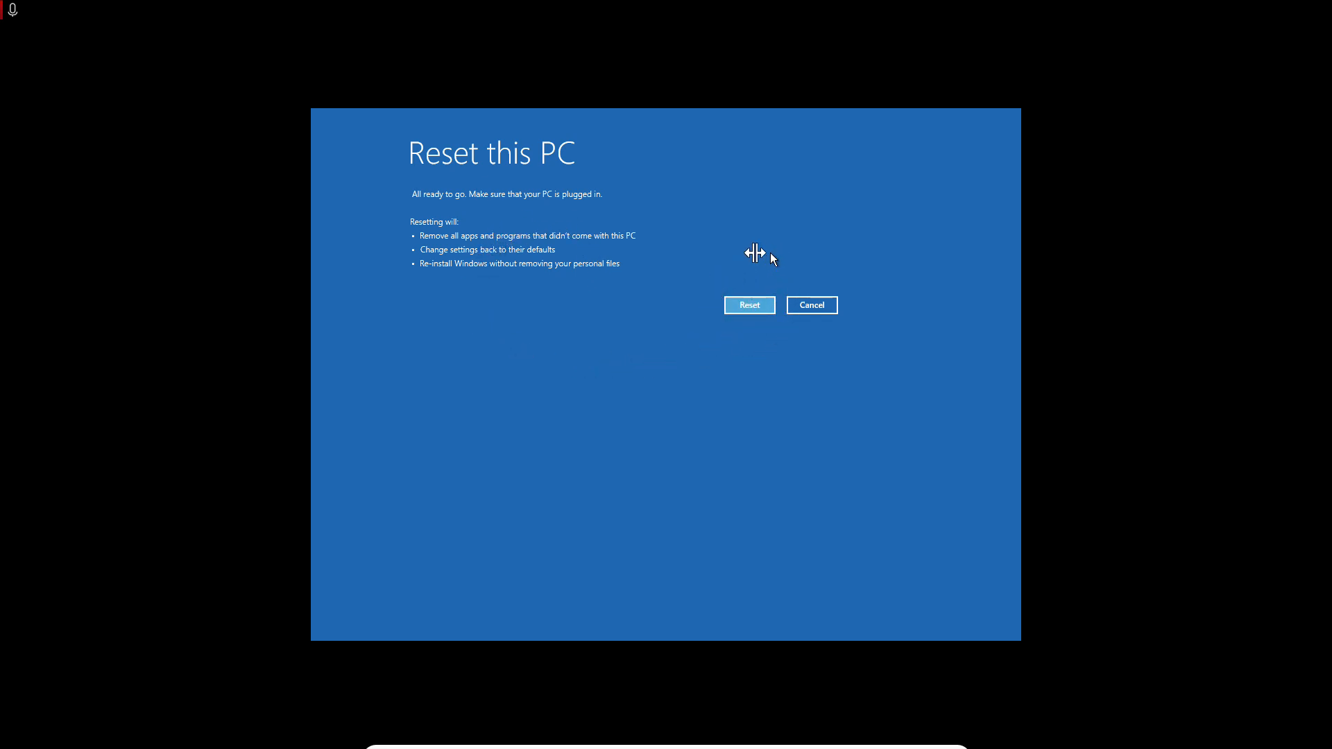
mouse_move(663, 241)
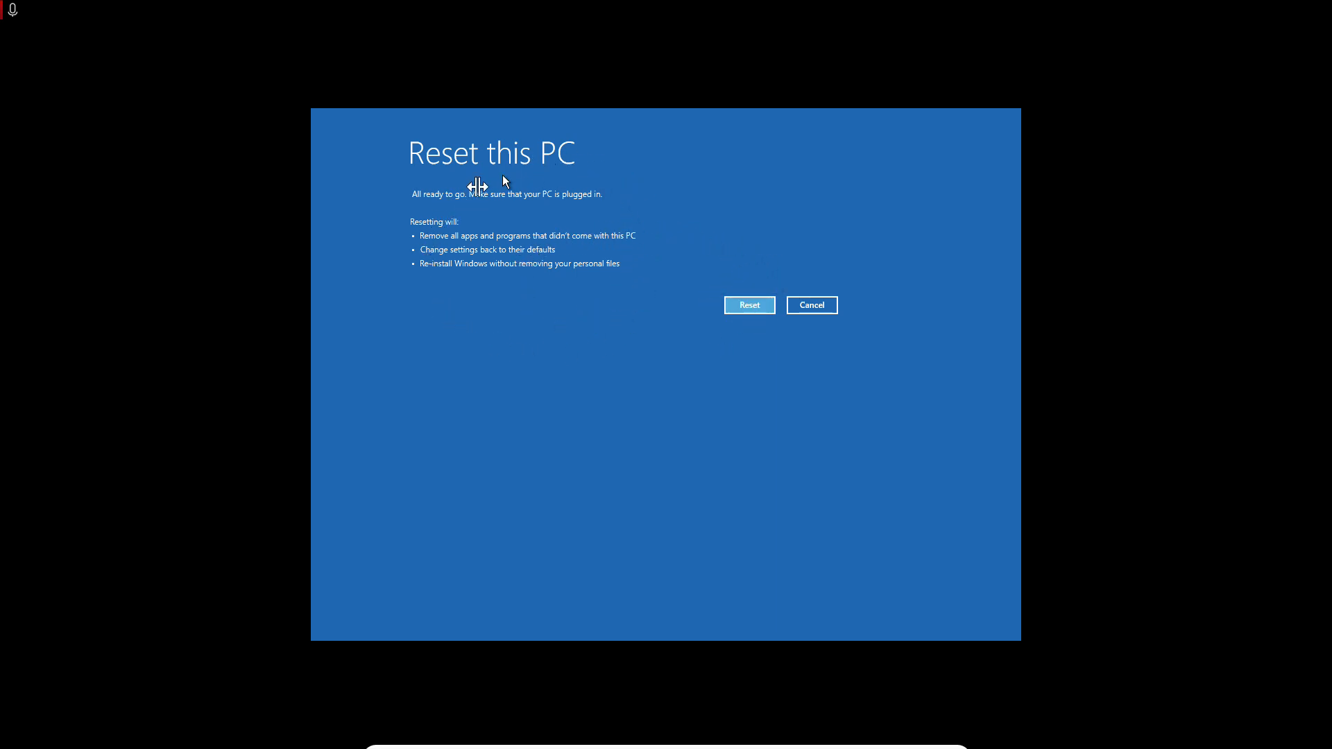
mouse_move(627, 338)
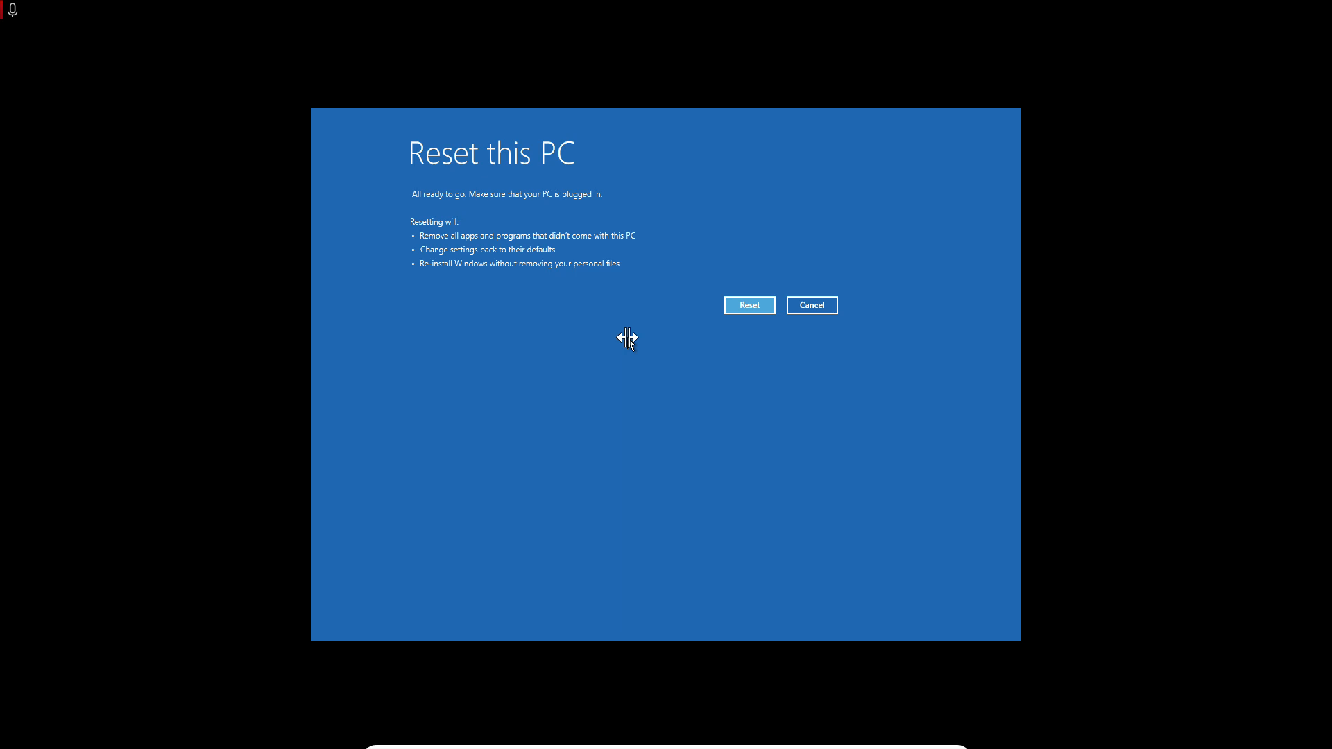
mouse_move(620, 324)
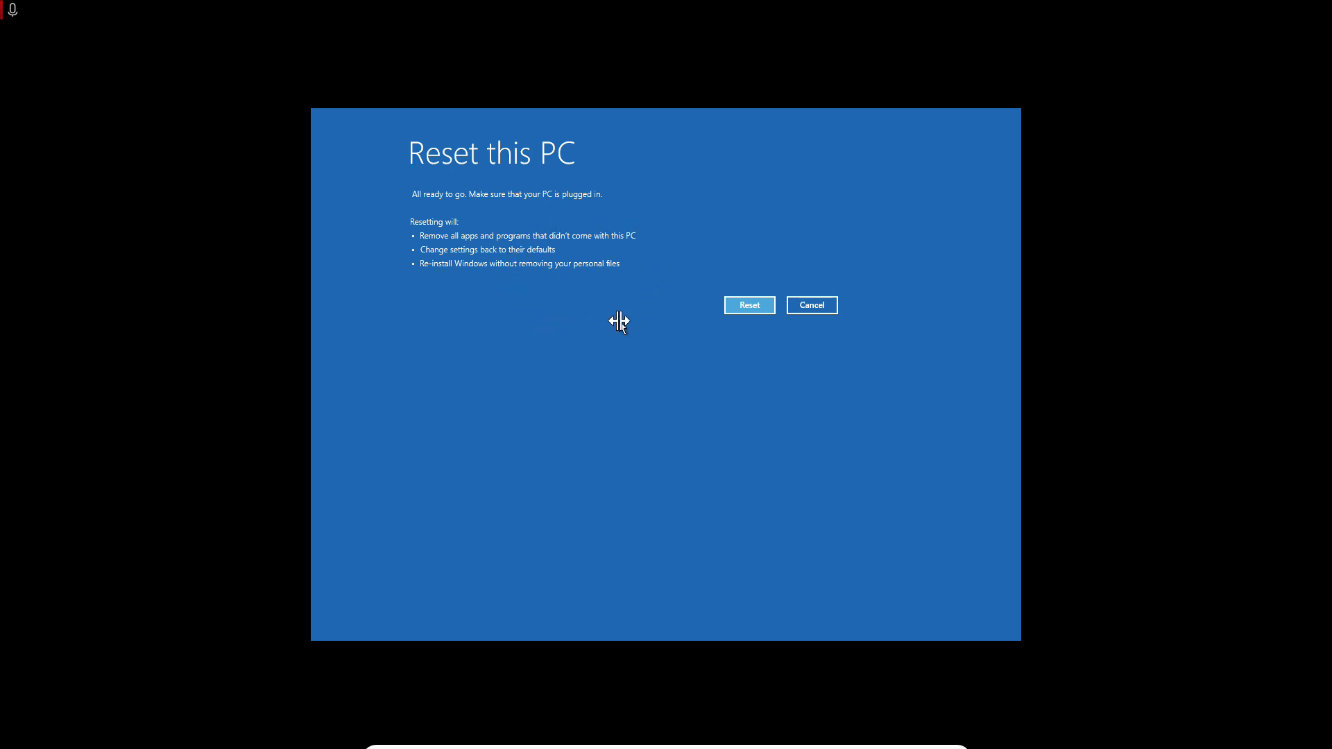
mouse_move(680, 530)
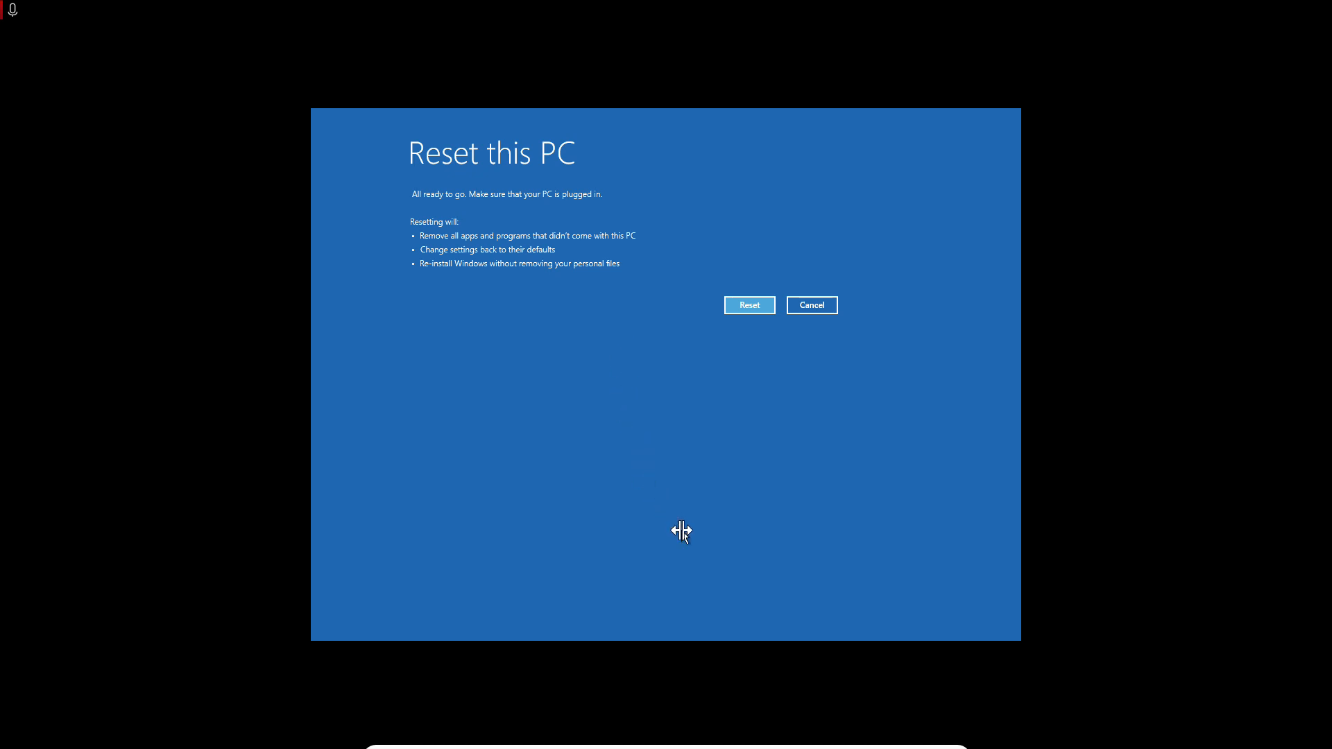